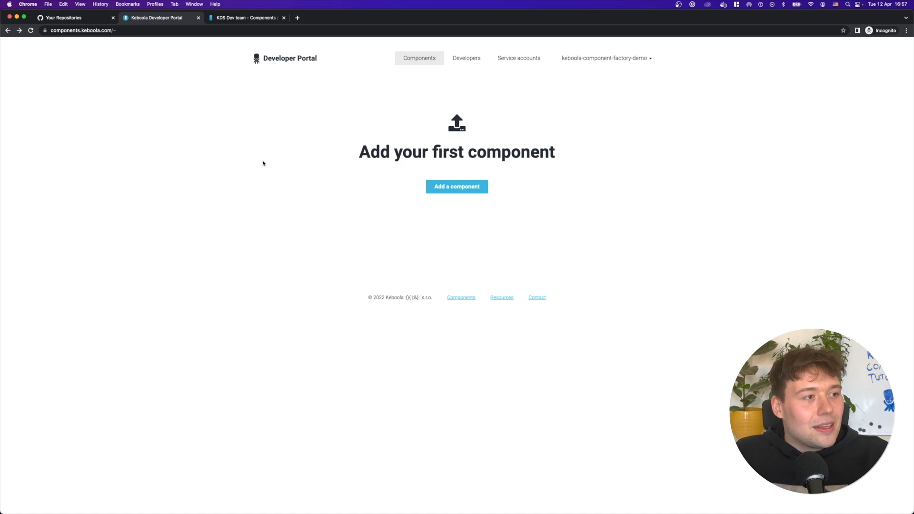
mouse_move(267, 121)
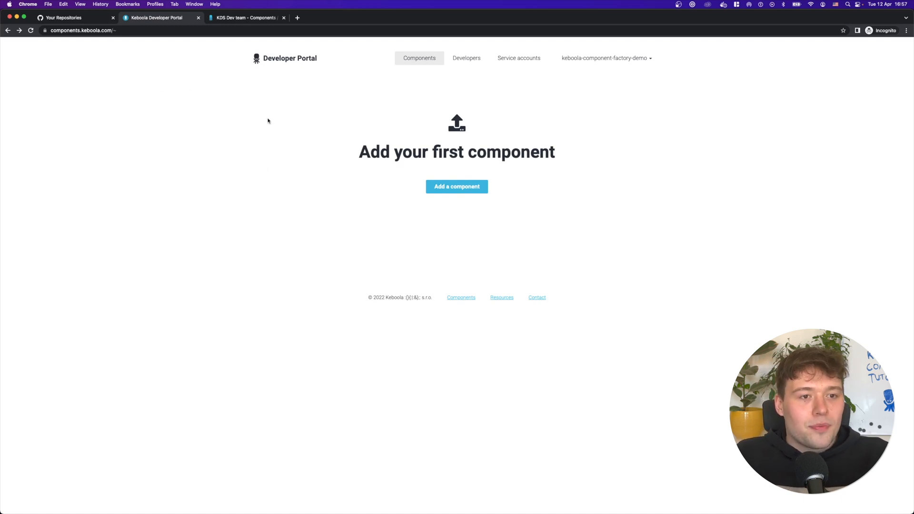
mouse_move(605, 58)
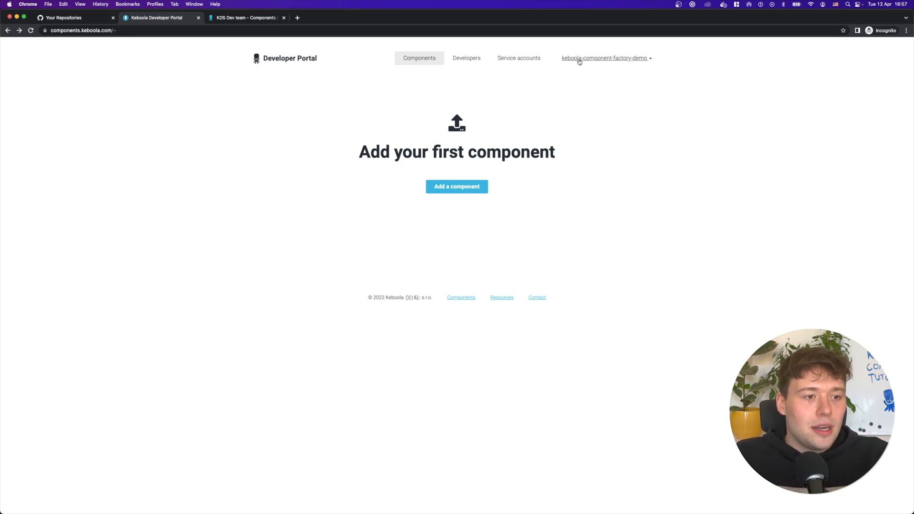
mouse_move(452, 180)
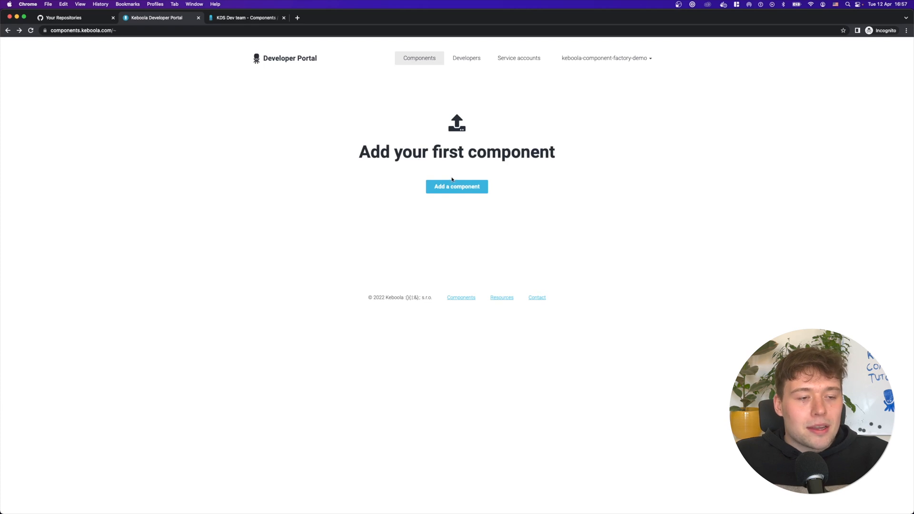
- Start a new component named 'Demo tutorial' in the Developer Portal
click(456, 186)
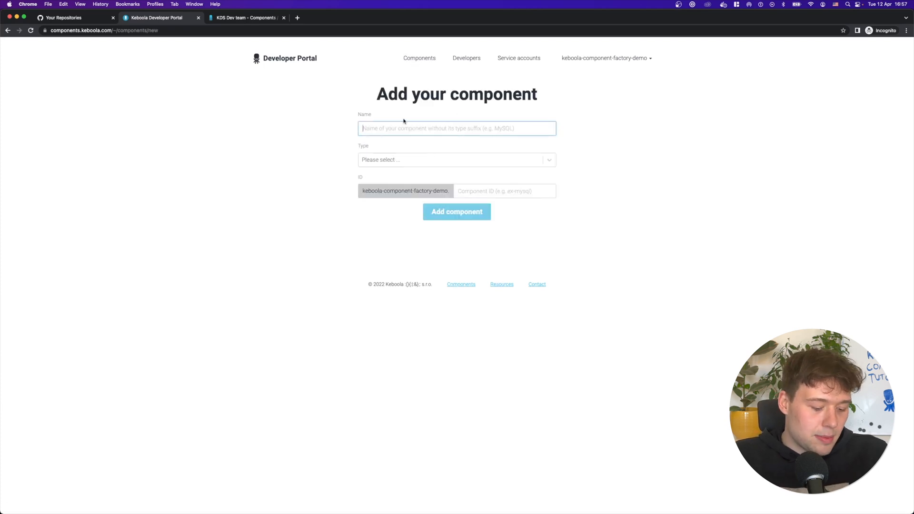
text(Demo tuto)
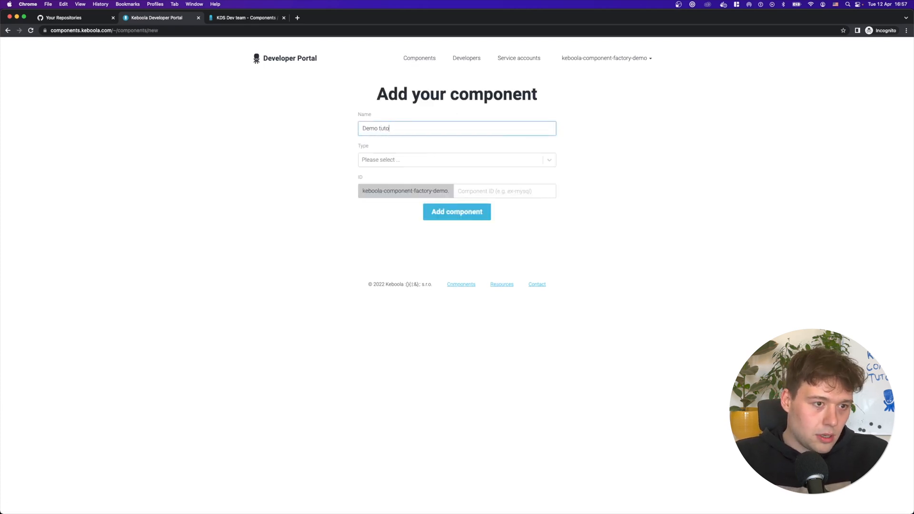
text(rial)
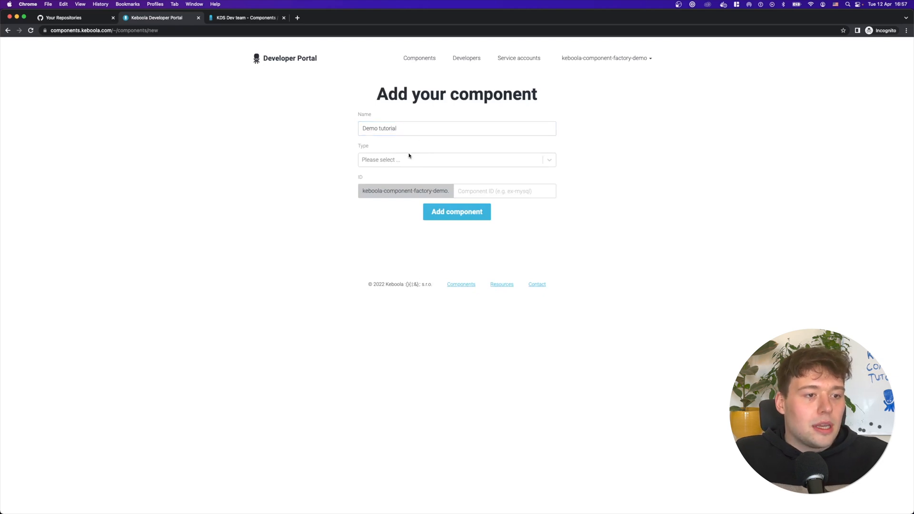
- Set the component type to Data source (Extractor)
click(456, 159)
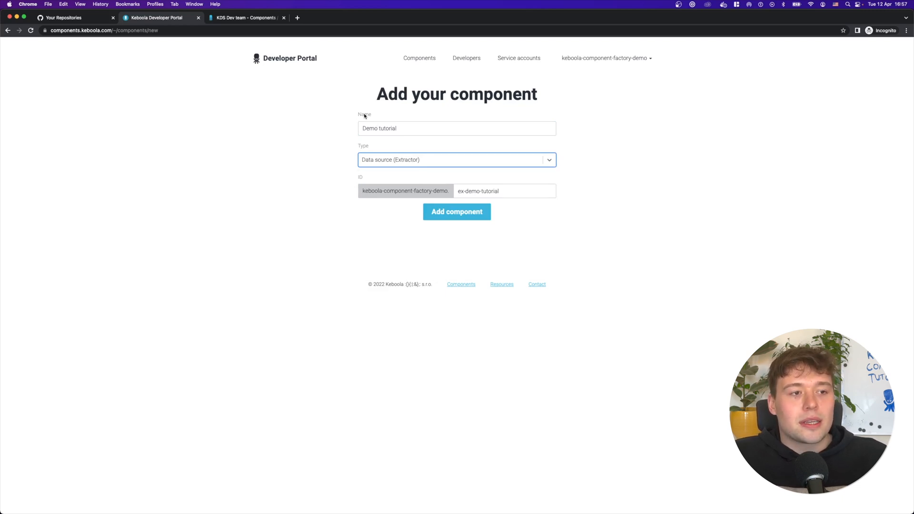
click(456, 129)
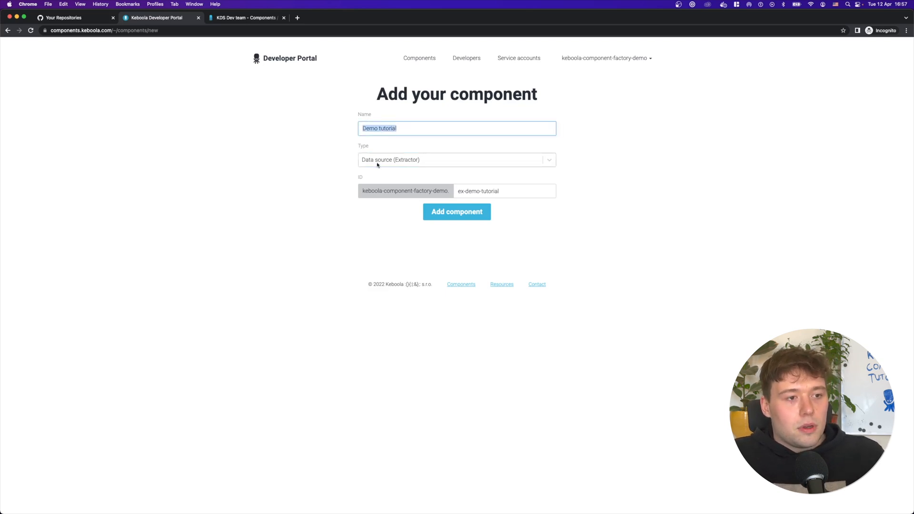
click(456, 160)
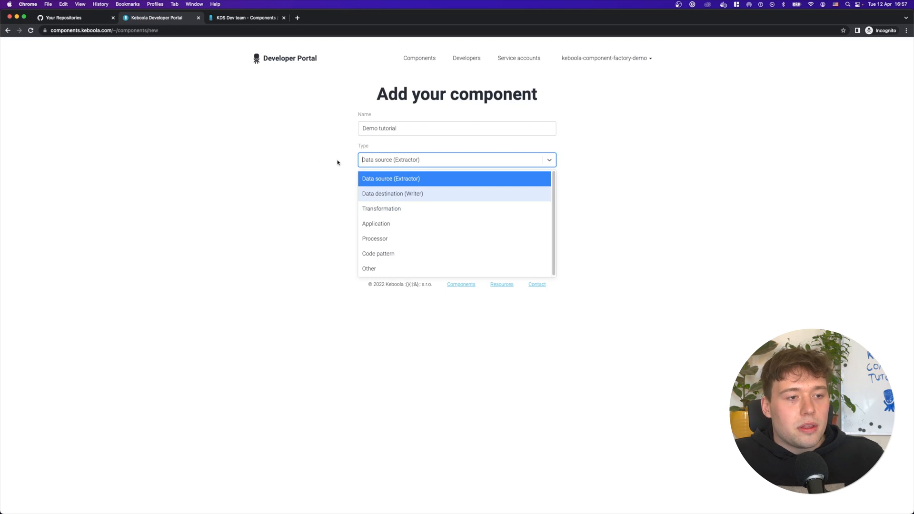
click(391, 178)
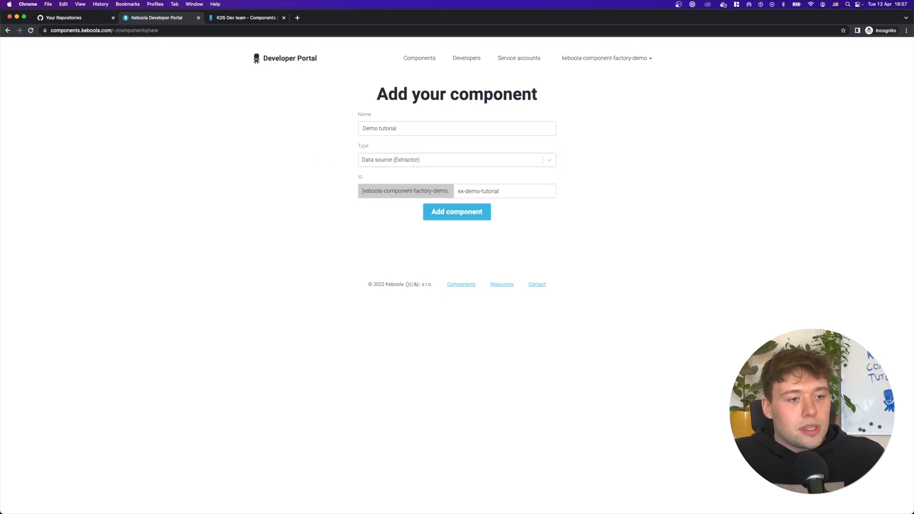
- Review the auto-generated component ID ex-demo-tutorial and its prefixes
double_click(405, 191)
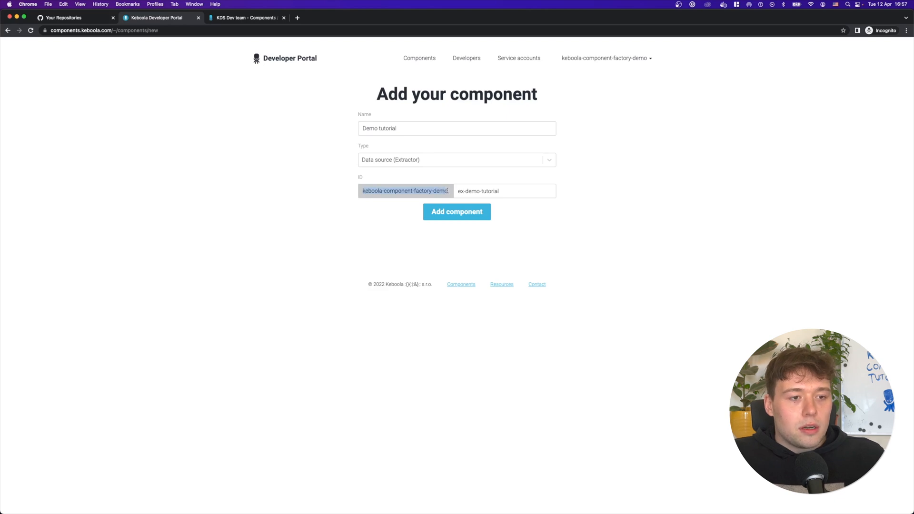
click(505, 191)
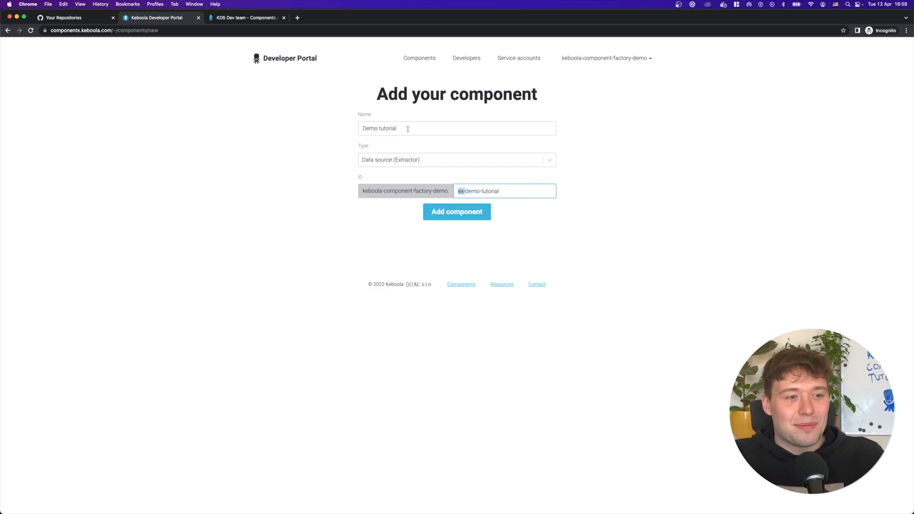
mouse_move(369, 154)
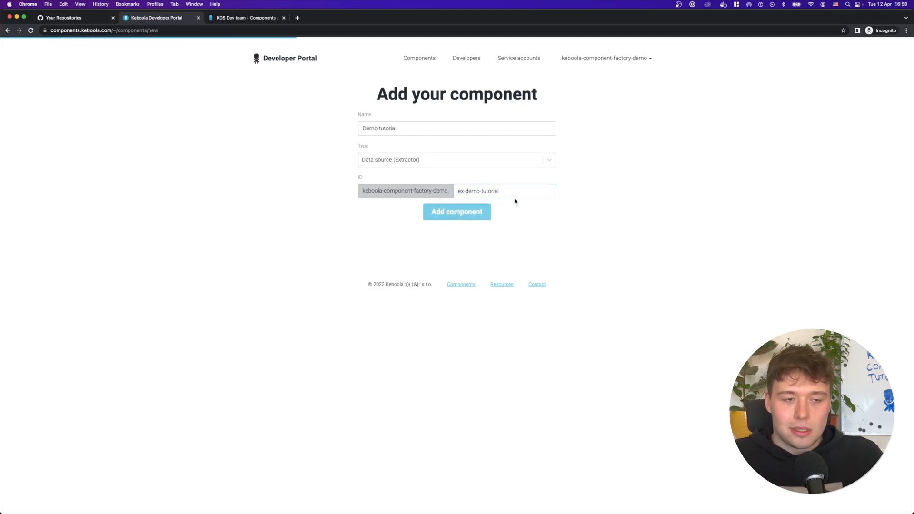
- Submit the new component and continue to its settings page
click(456, 212)
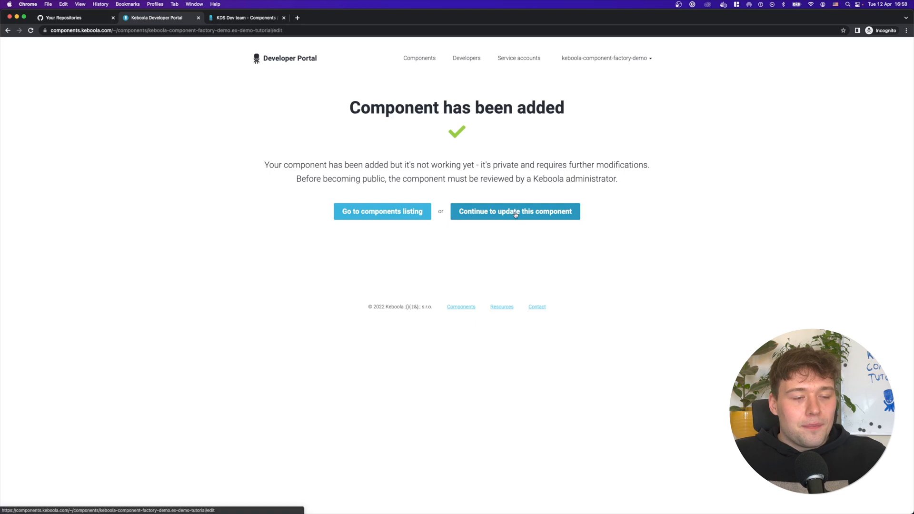
click(515, 211)
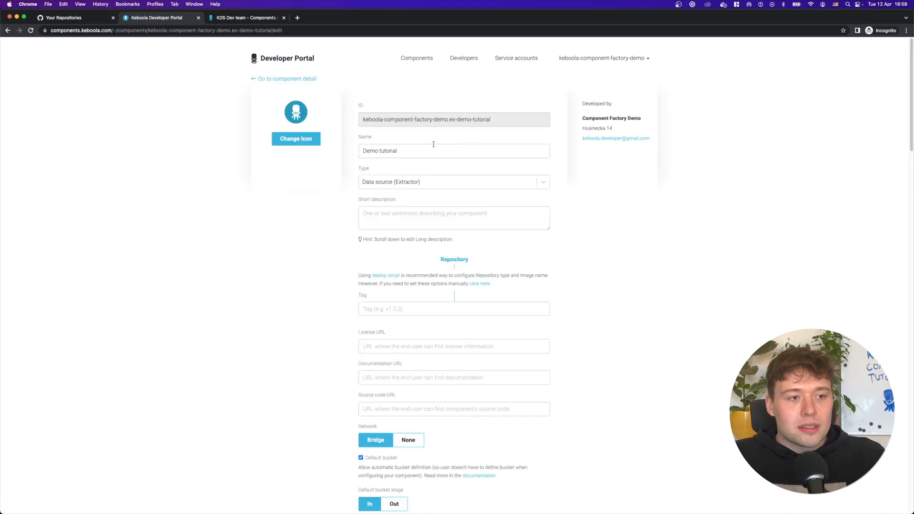
mouse_move(435, 200)
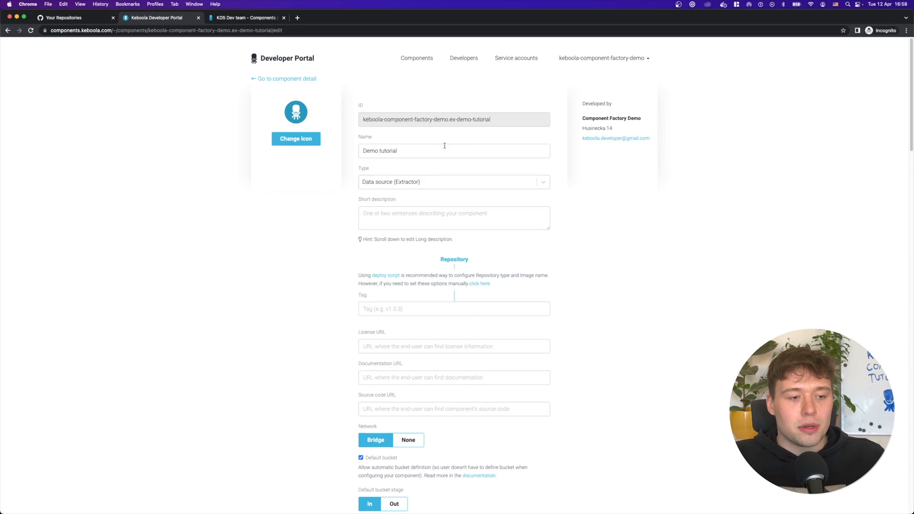
mouse_move(387, 320)
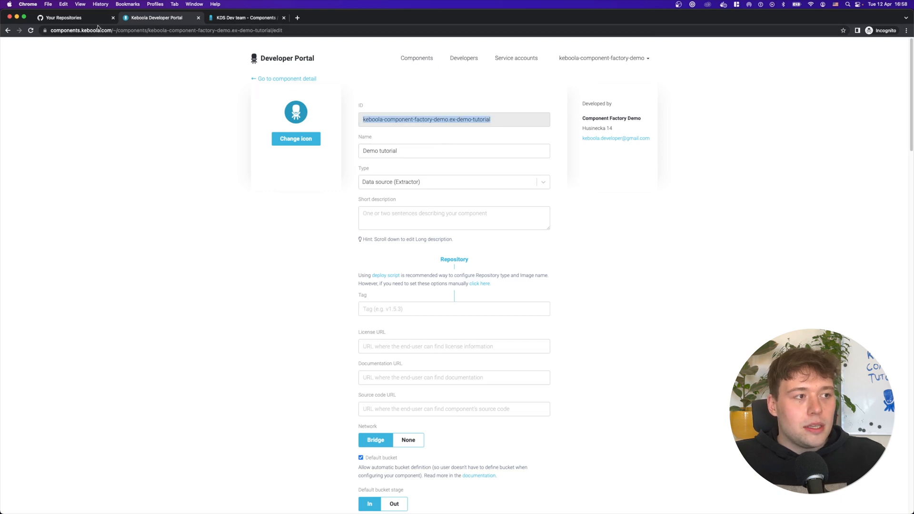
- Create a public GitHub repository named keboola-component-factory-demo.ex-demo-tutorial
click(64, 17)
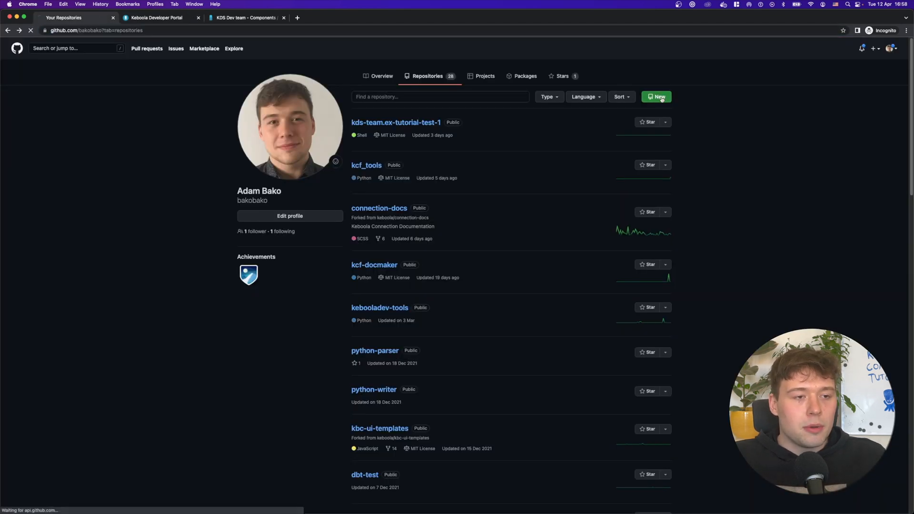
click(657, 96)
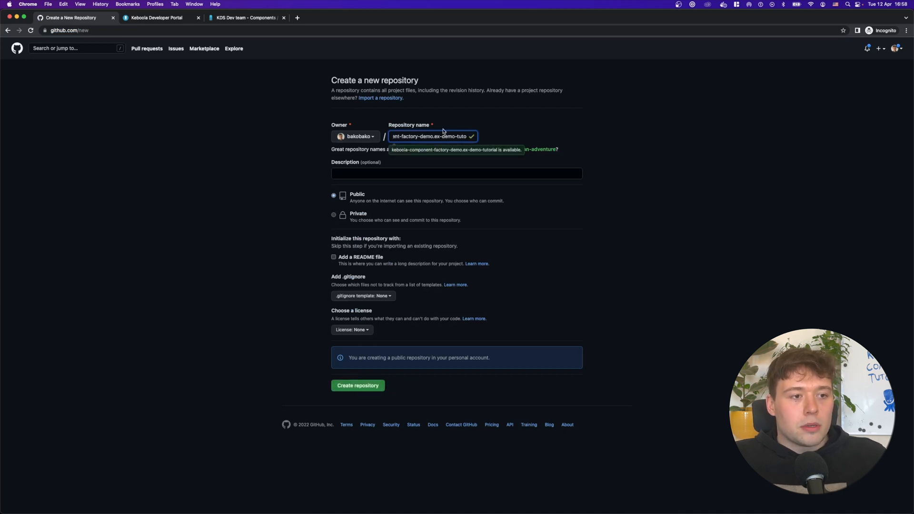
mouse_move(349, 199)
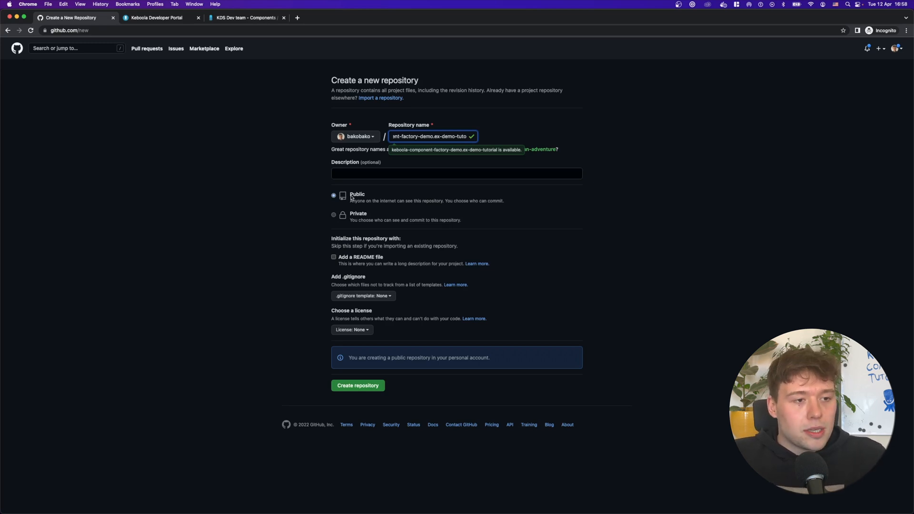
mouse_move(378, 249)
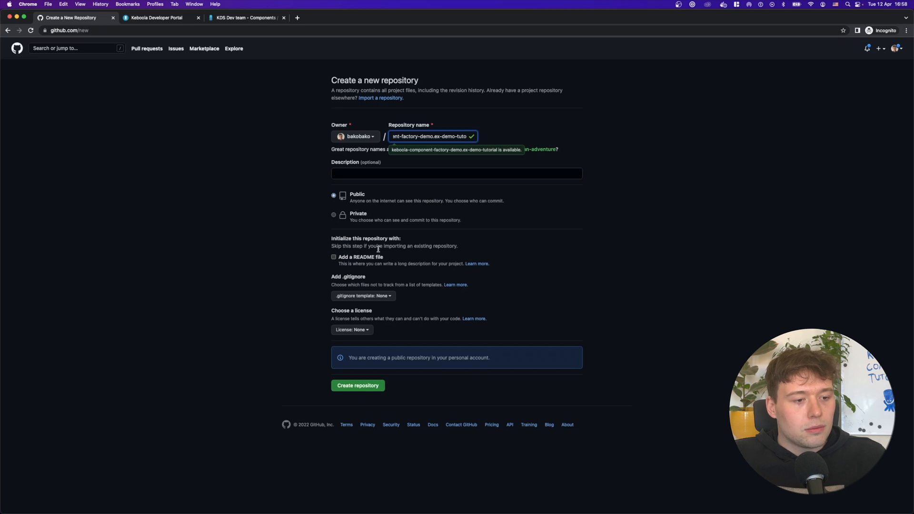
mouse_move(358, 386)
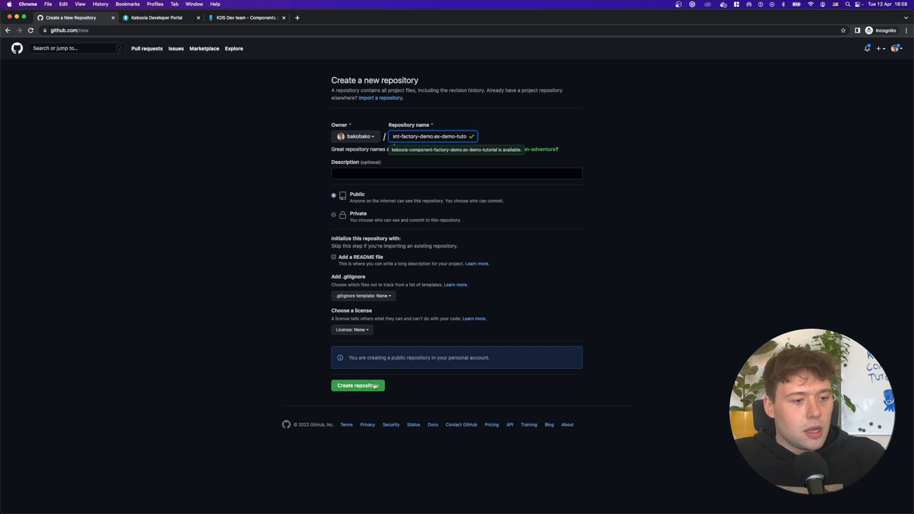
click(358, 385)
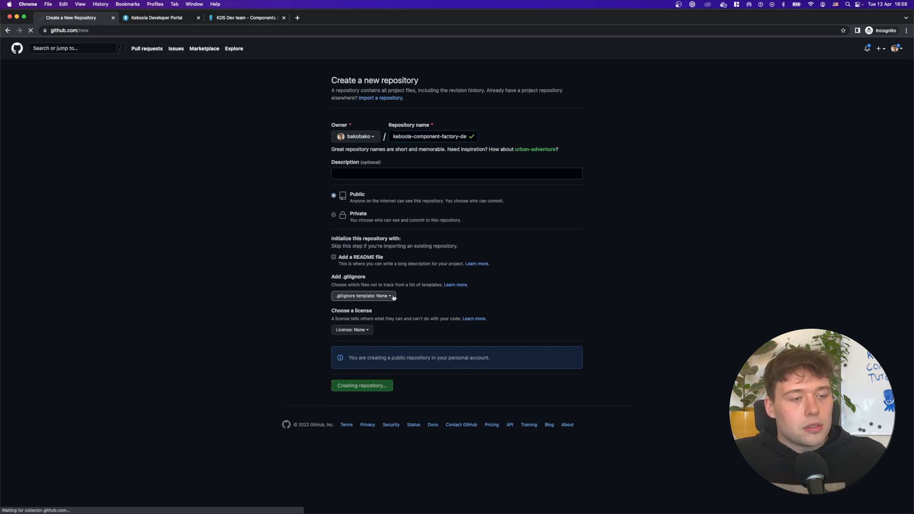
click(362, 386)
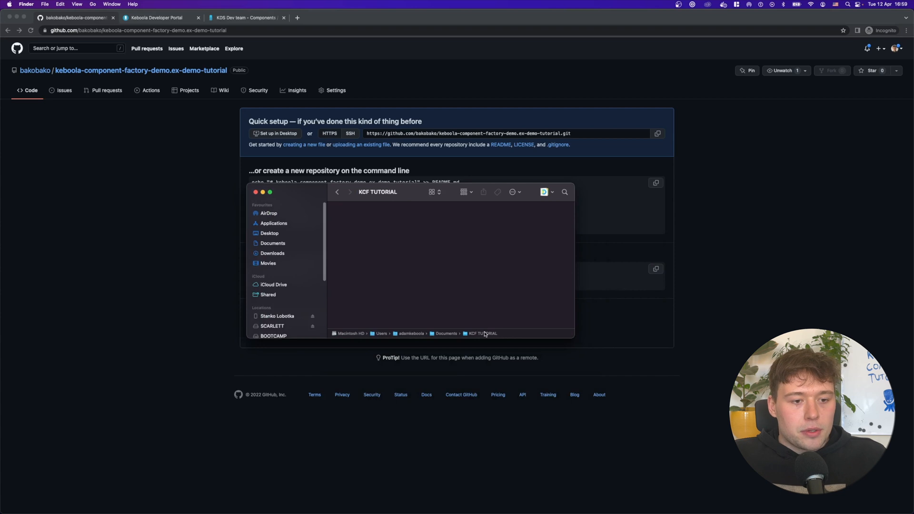
- Launch a Terminal at the KCF TUTORIAL folder from Finder's Services menu
right_click(481, 333)
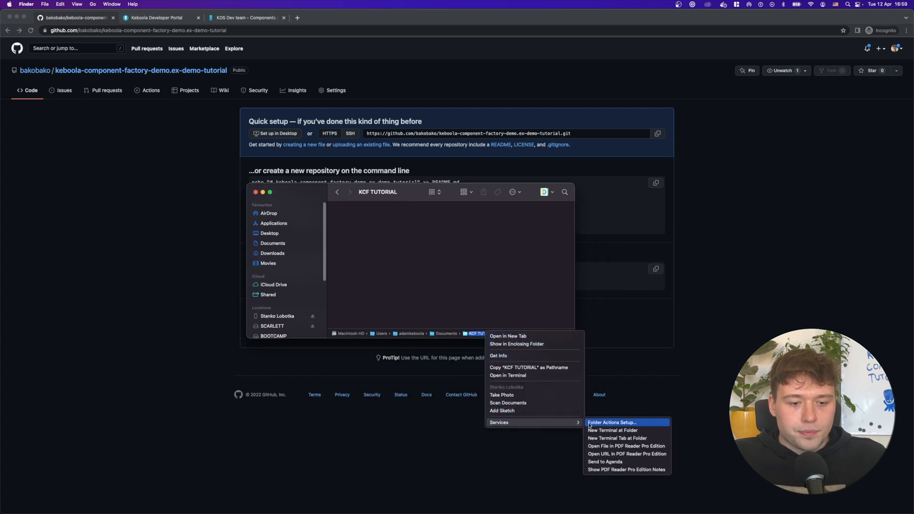
click(612, 431)
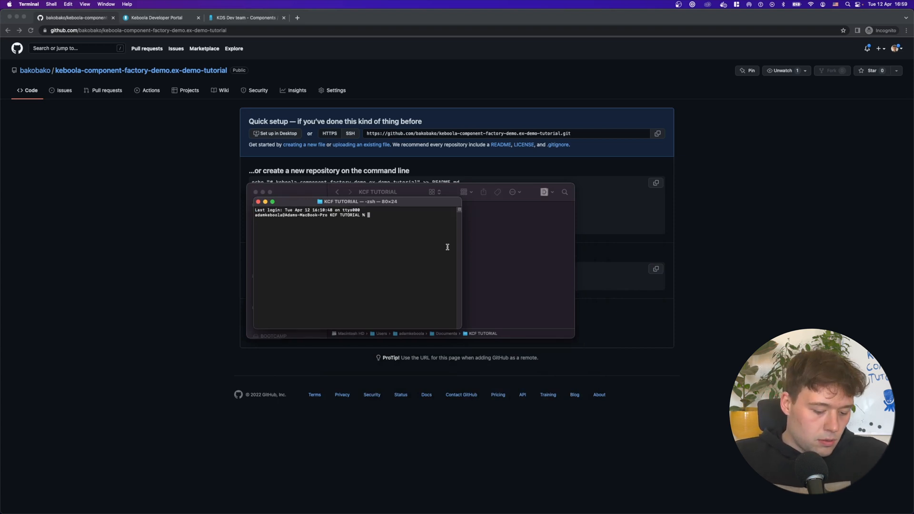
- Install cookiecutter via pip and clear the terminal screen
text(pip)
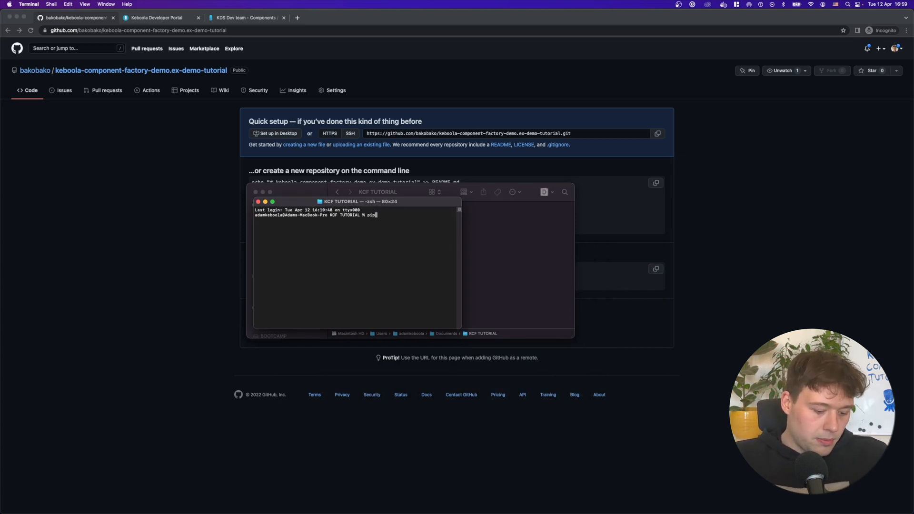
text(install cool)
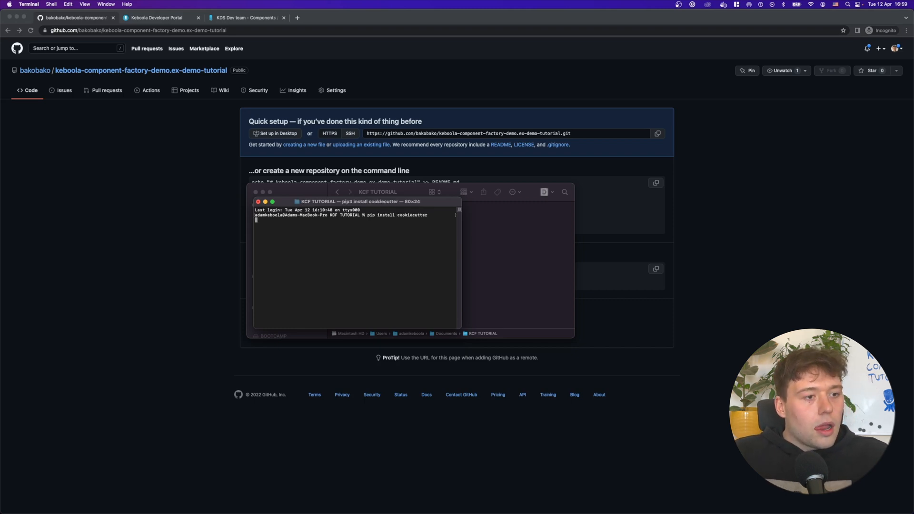
key(Return)
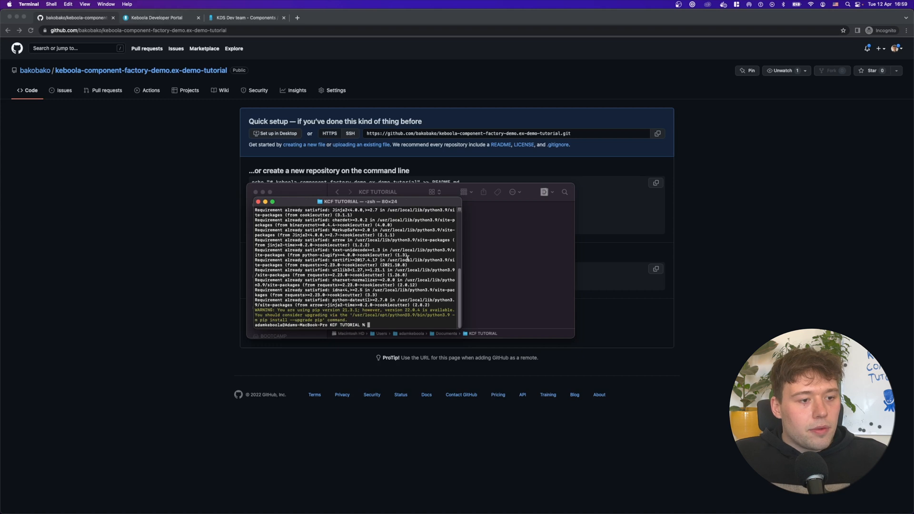
text(clea)
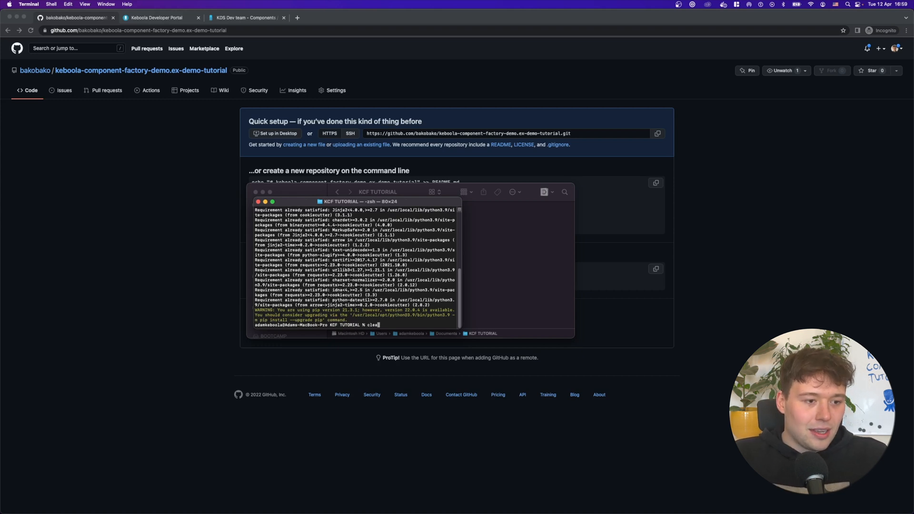
key(Return)
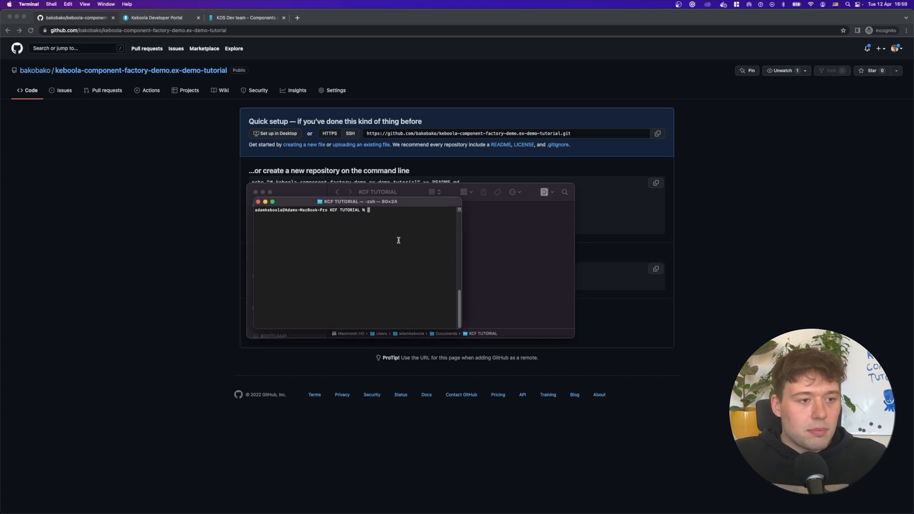
- Run cookiecutter with the kds_consulting_team python component template, re-downloading it and choosing GitHub
text(cookiecutter bb:kds_consulting_team/cookiecutter-python-component.git)
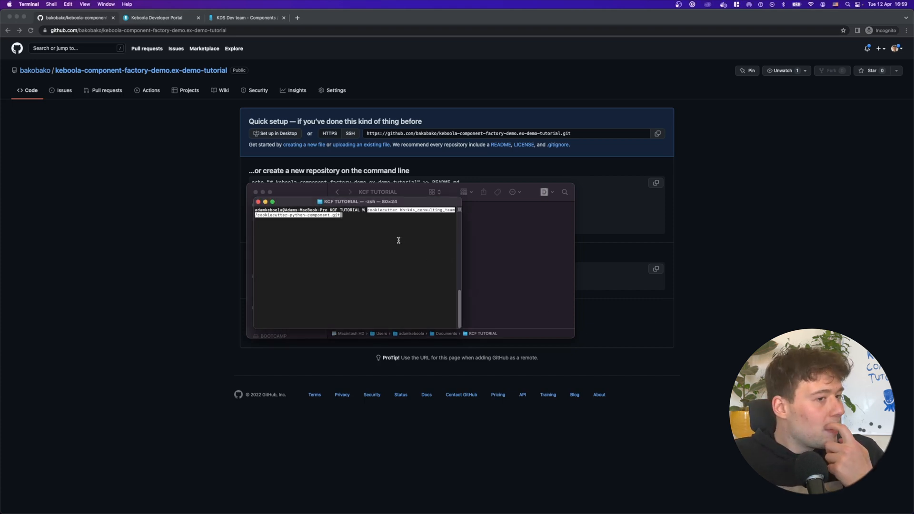
mouse_move(378, 224)
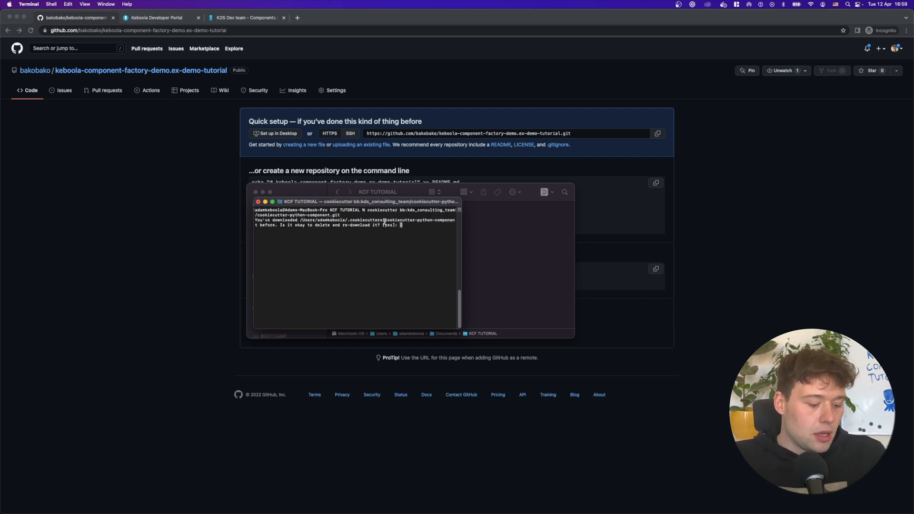
text(yes)
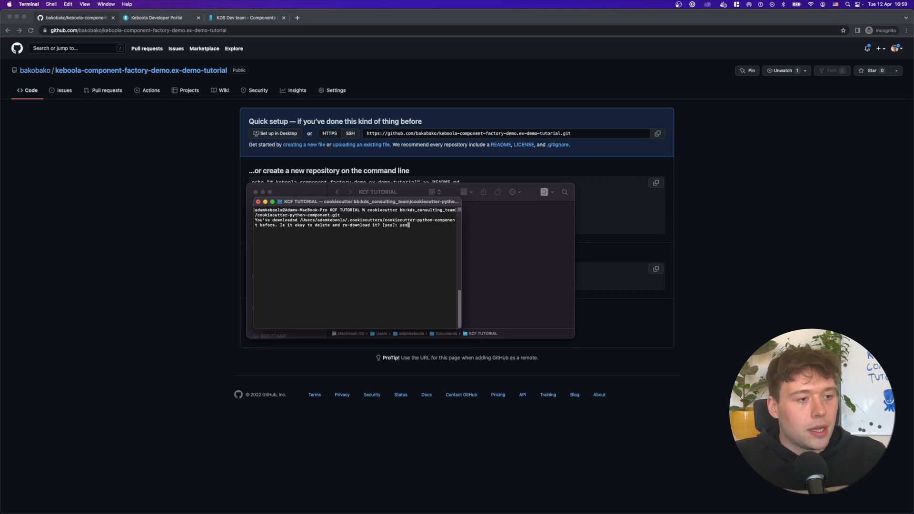
key(Return)
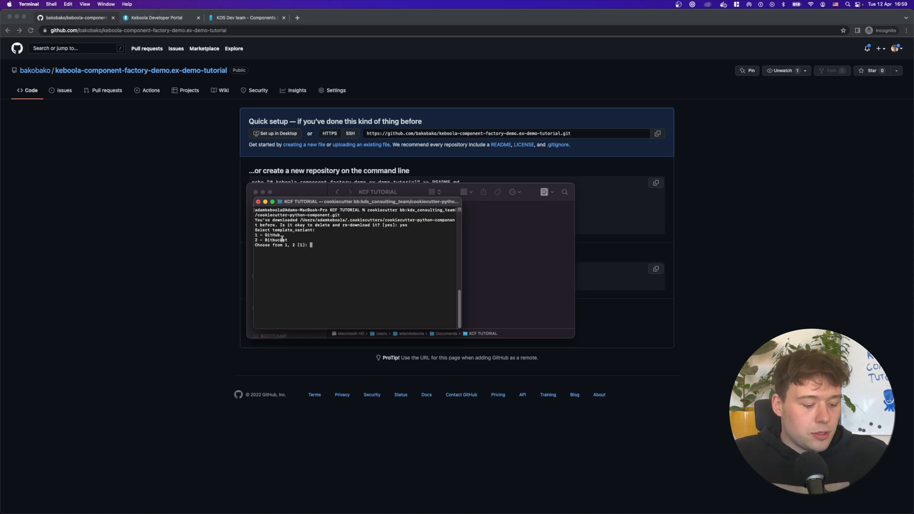
text(1)
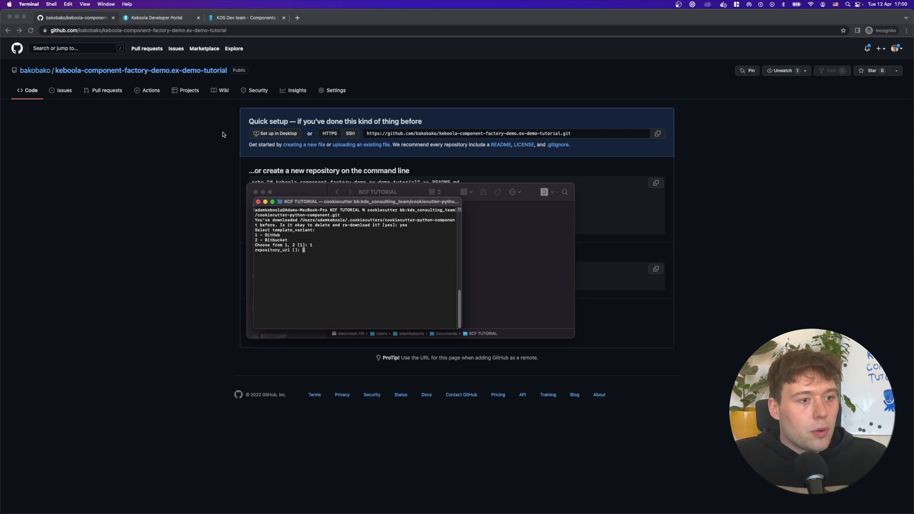
mouse_move(274, 56)
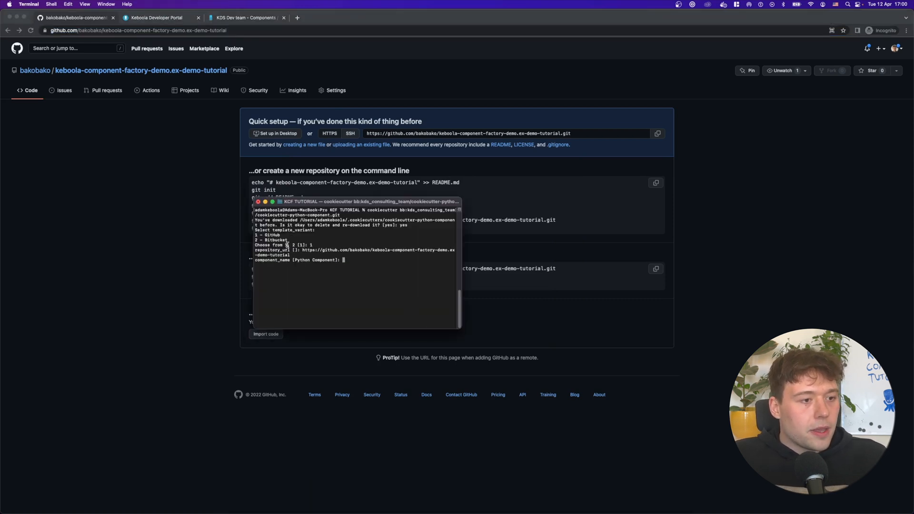
- Name the component Demo and set repository folder keboola-component-factory-demo.ex-demo-tutorial
text(D)
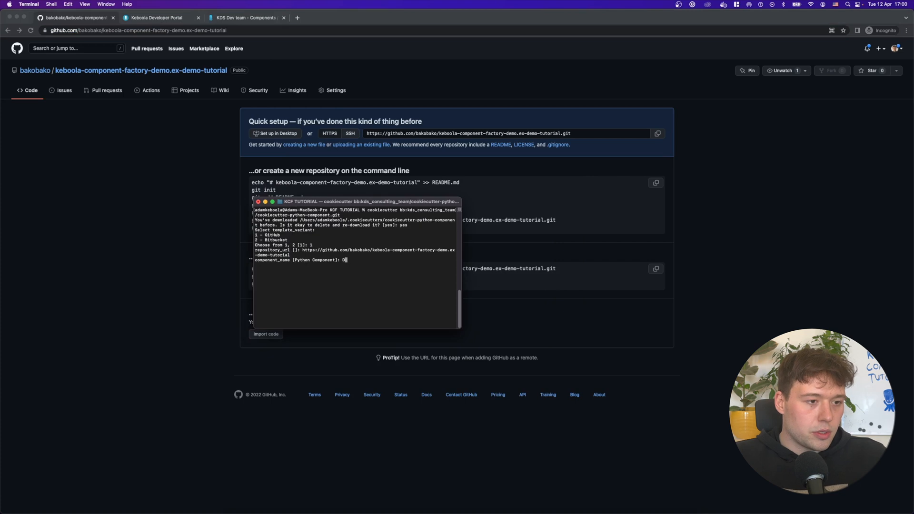
text(Demo)
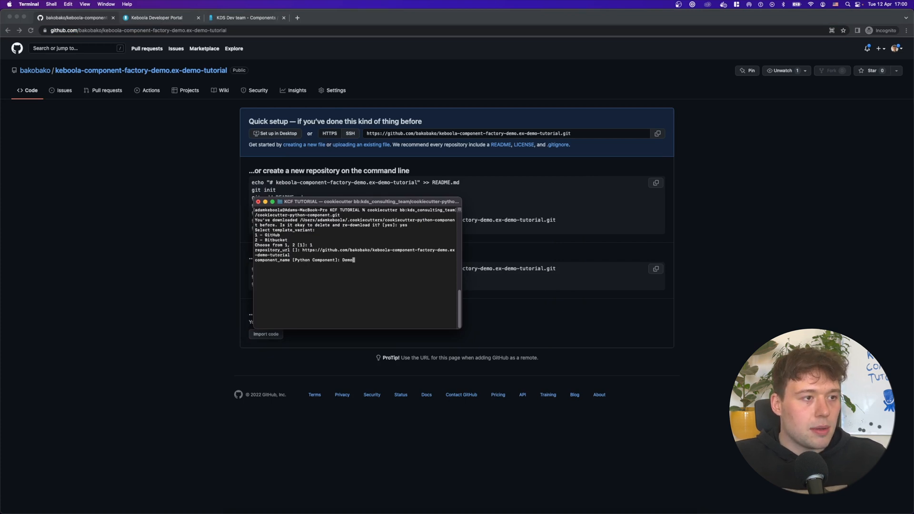
key(Return)
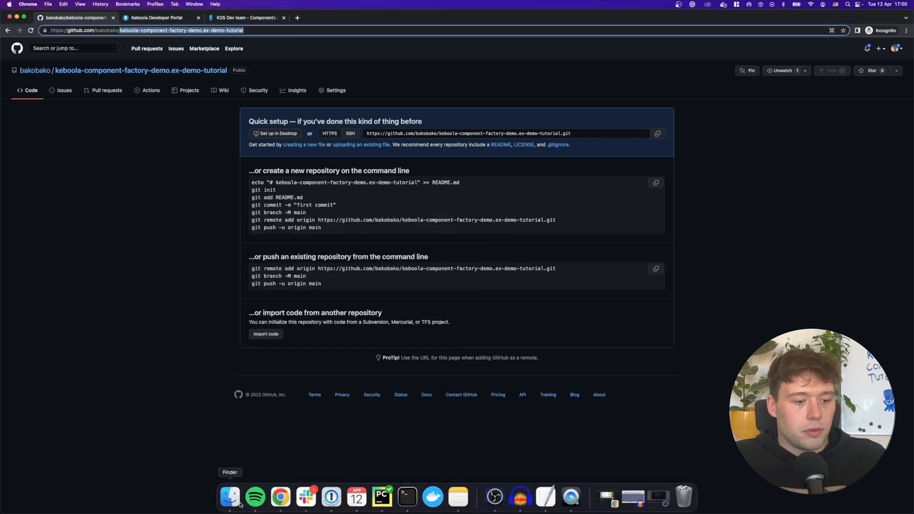
click(406, 497)
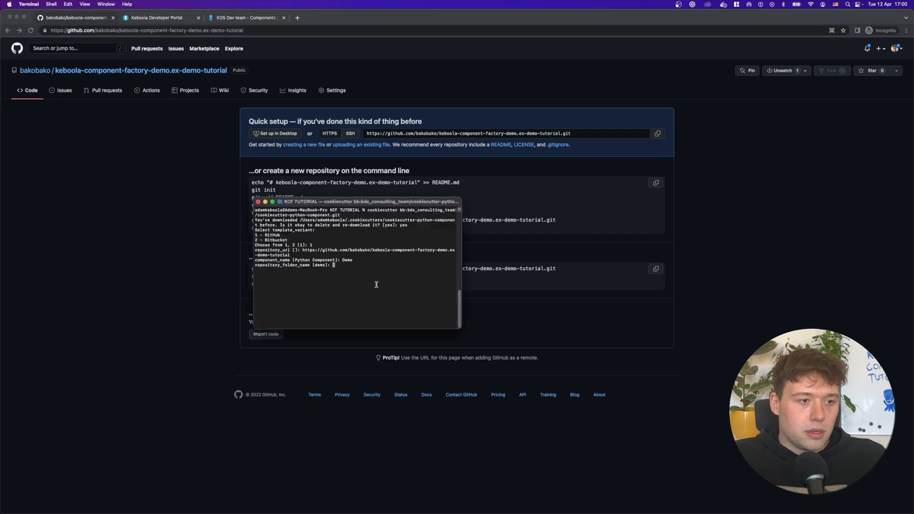
text(keboola-component-factory-demo.ex-demo-tutorial)
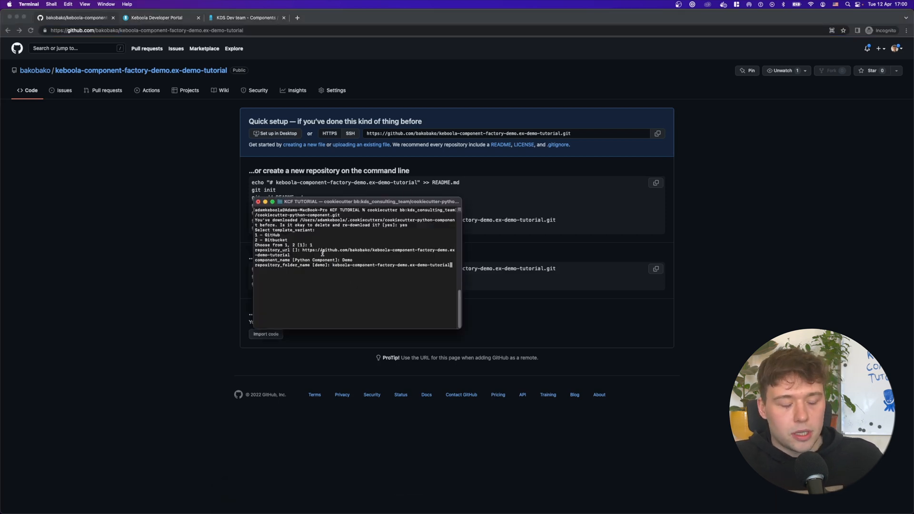
key(Return)
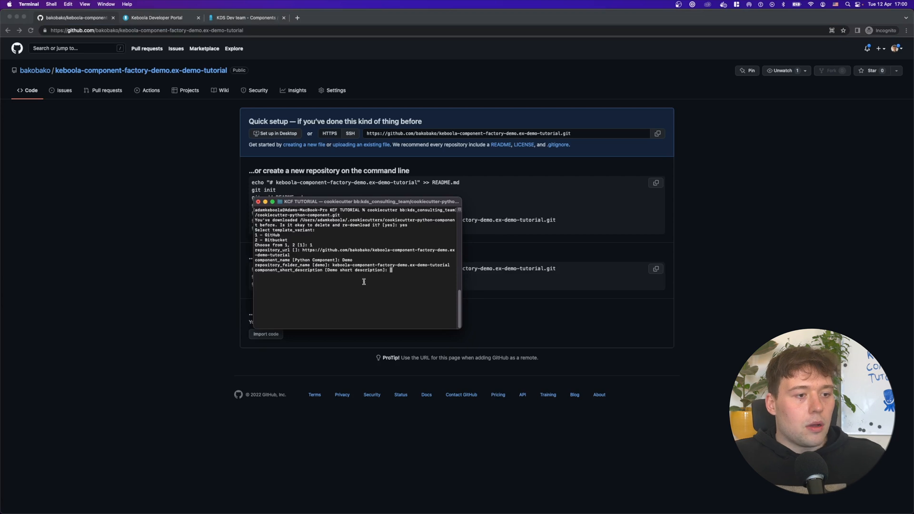
mouse_move(309, 285)
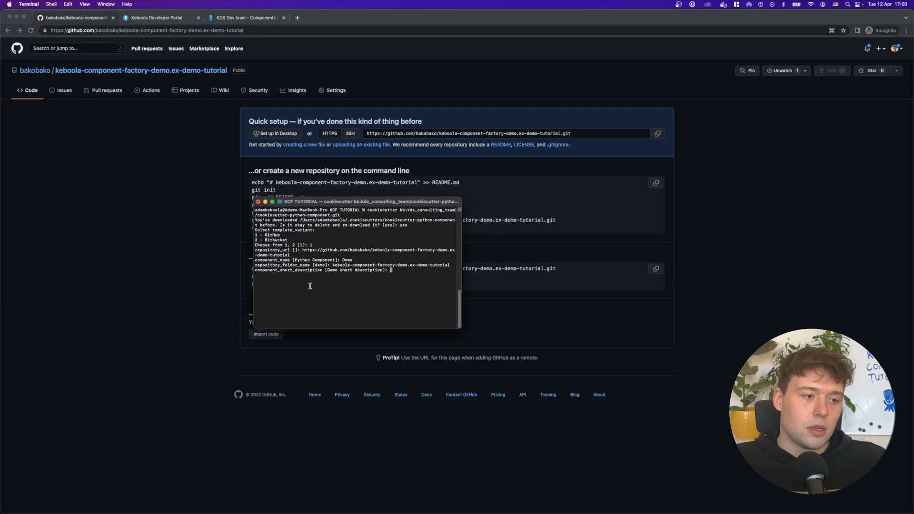
- Enter demo descriptions and accept default flake8 checks and test tag pushing in CI
text(demo)
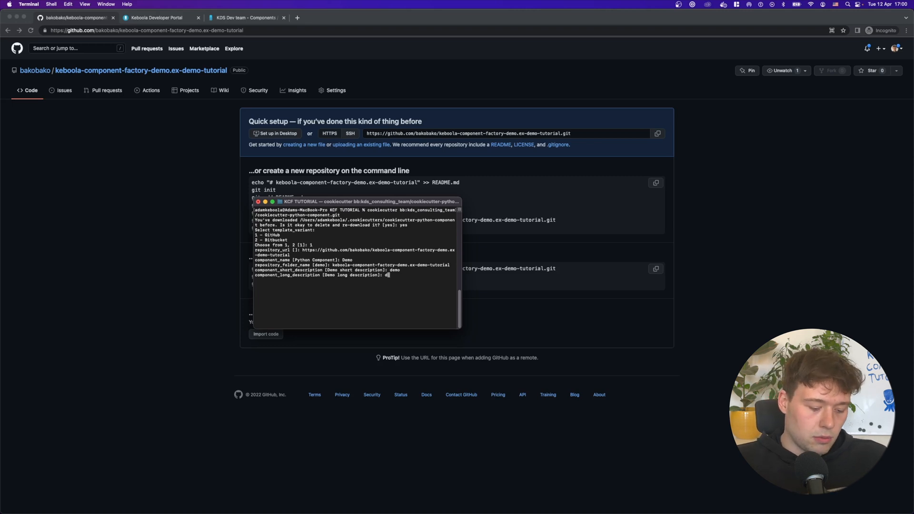
text(demo does demo stuff)
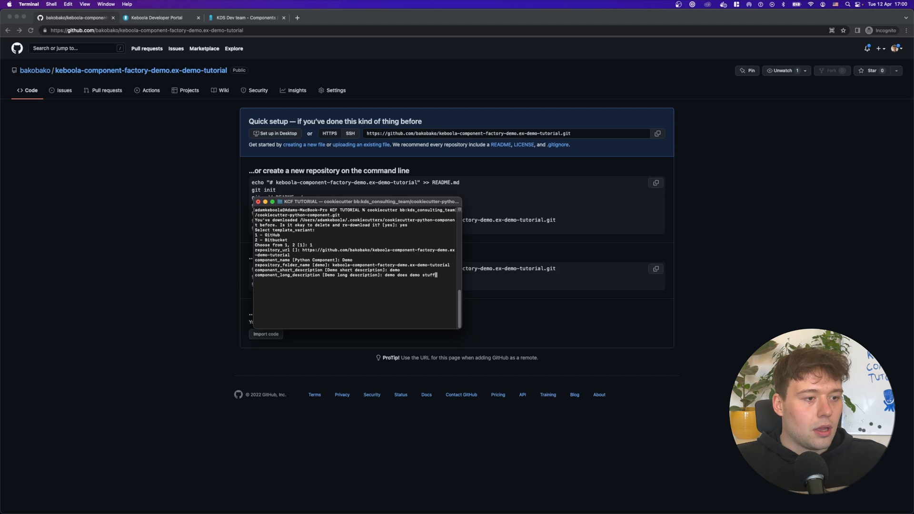
key(Return)
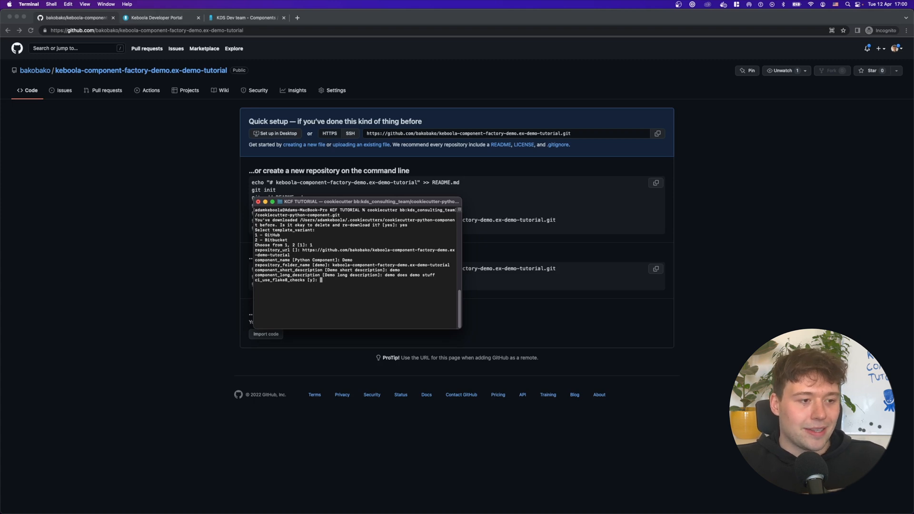
key(Return)
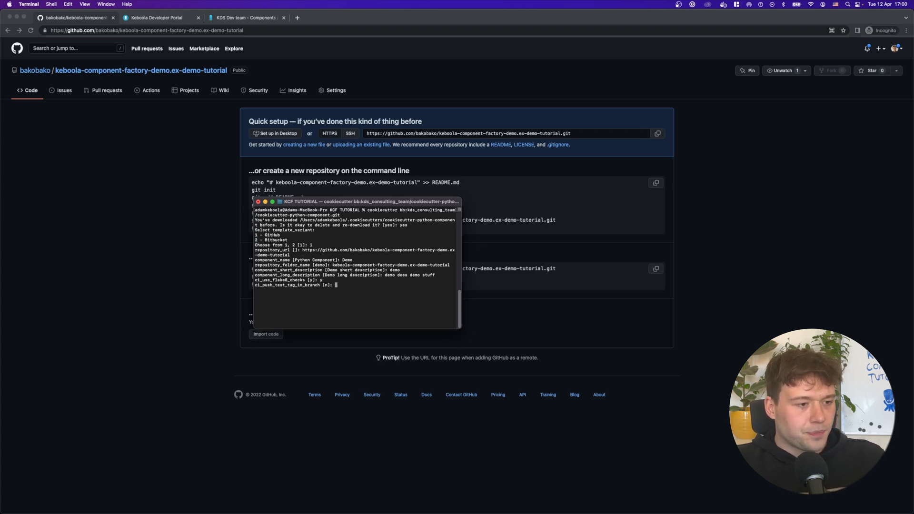
key(Return)
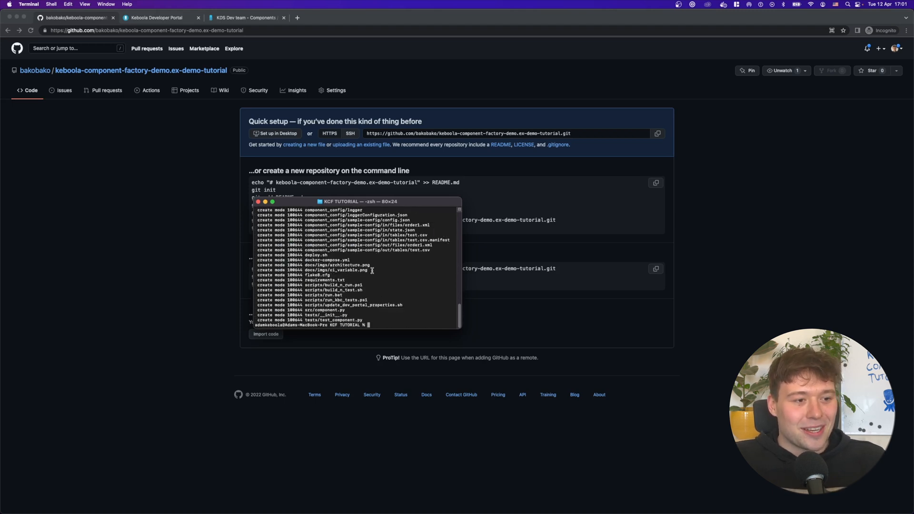
mouse_move(330, 202)
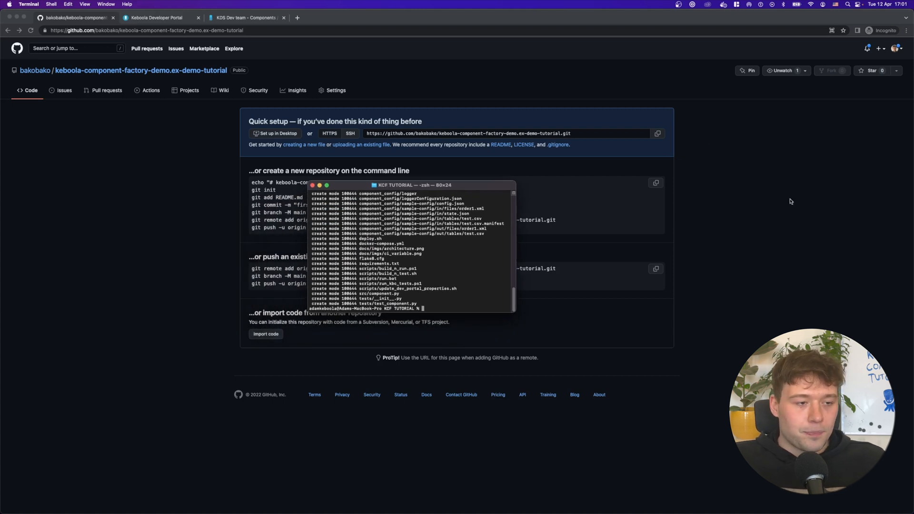
mouse_move(229, 497)
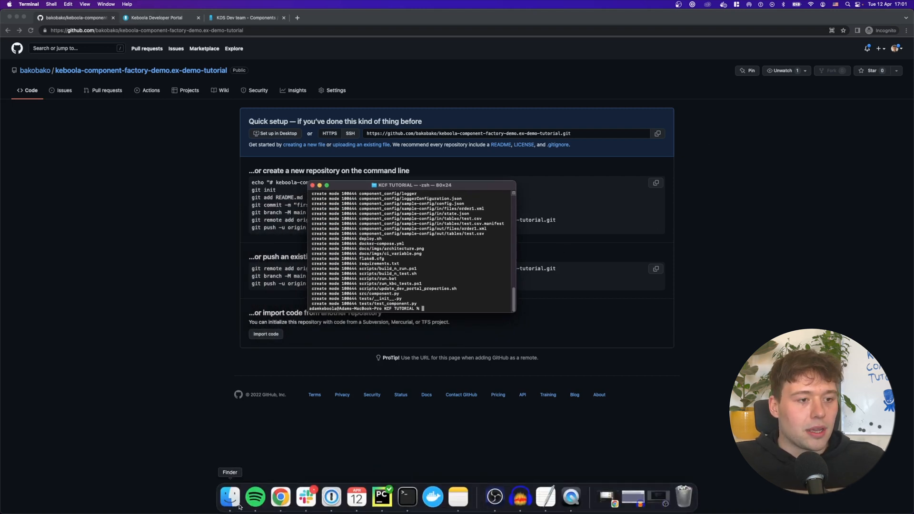
- Select the generated component project folder inside KCF TUTORIAL in Finder
click(229, 497)
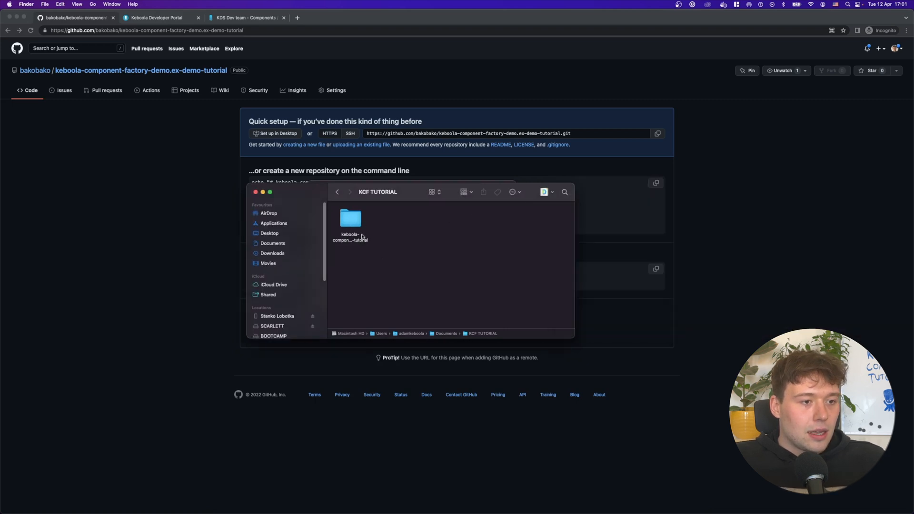
click(350, 222)
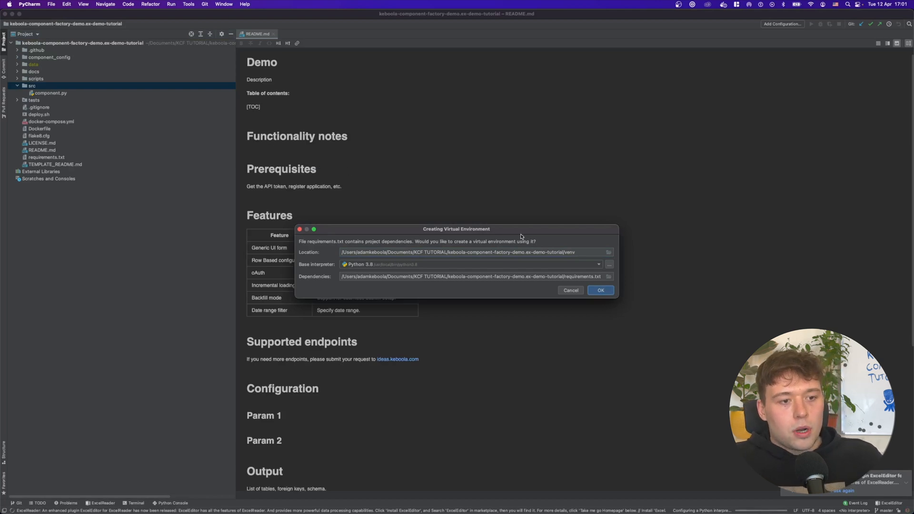
mouse_move(460, 231)
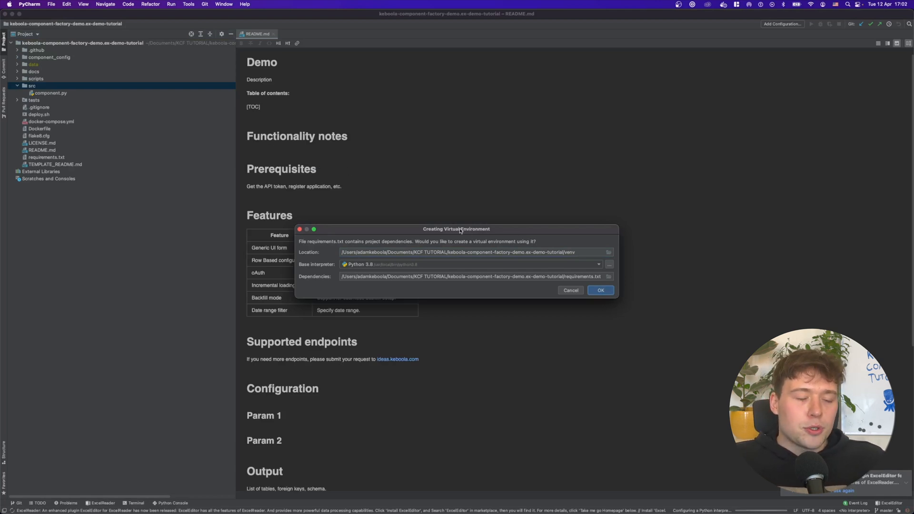
mouse_move(467, 233)
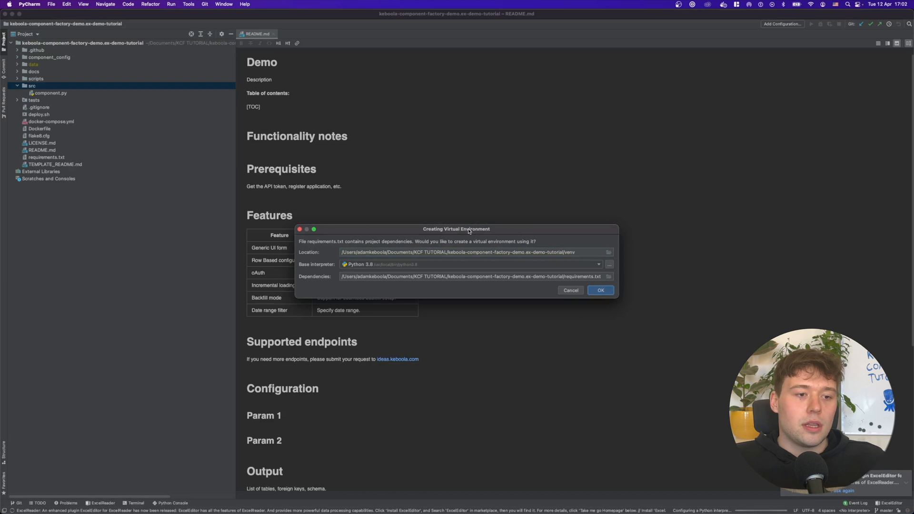
mouse_move(503, 286)
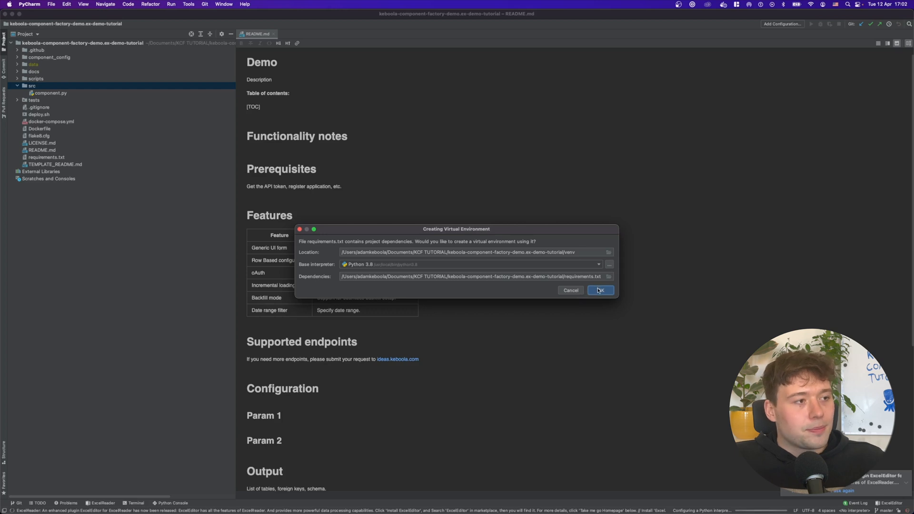
- Create the project's venv virtual environment and collapse the src folder
click(600, 290)
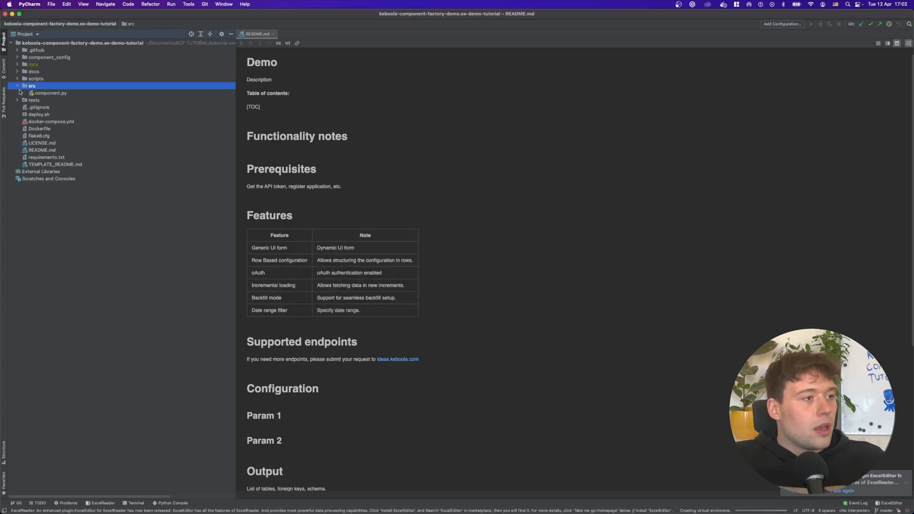
click(17, 86)
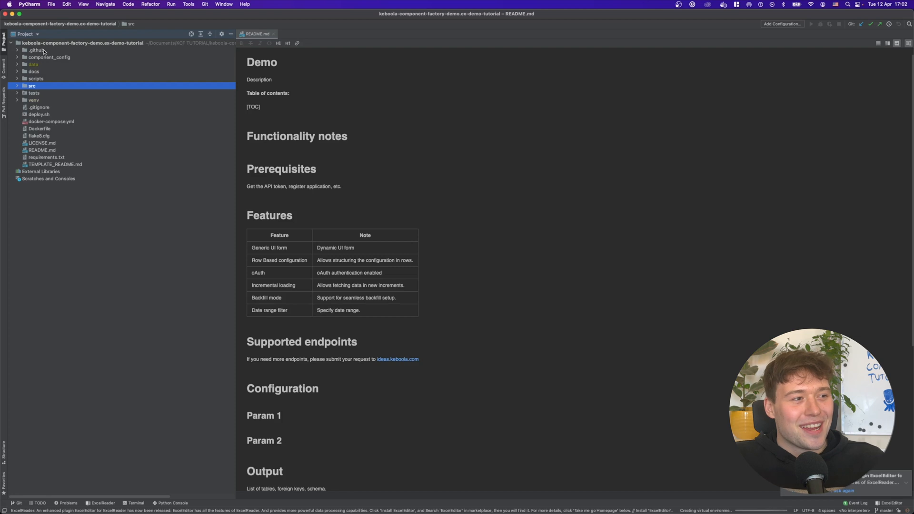
- Expand .github and its workflows folder to reveal build_n_test.yml and deploy.yml
click(35, 49)
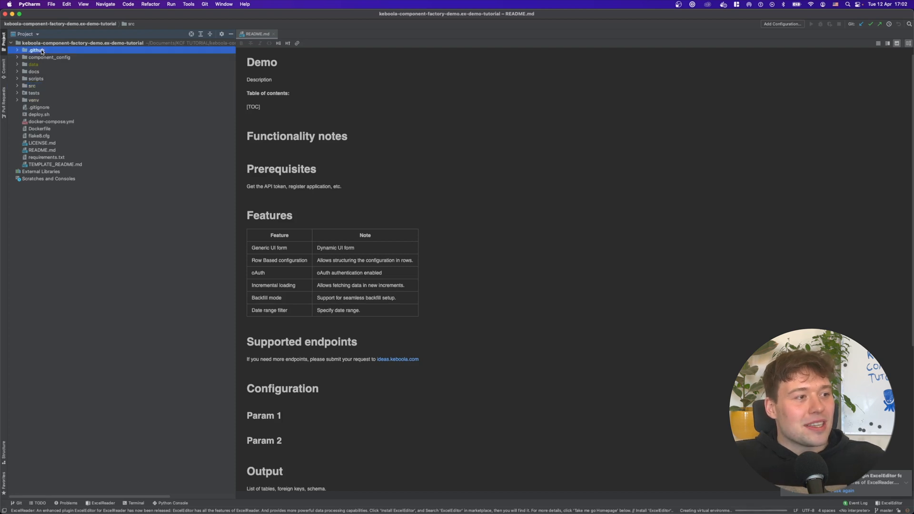
click(18, 50)
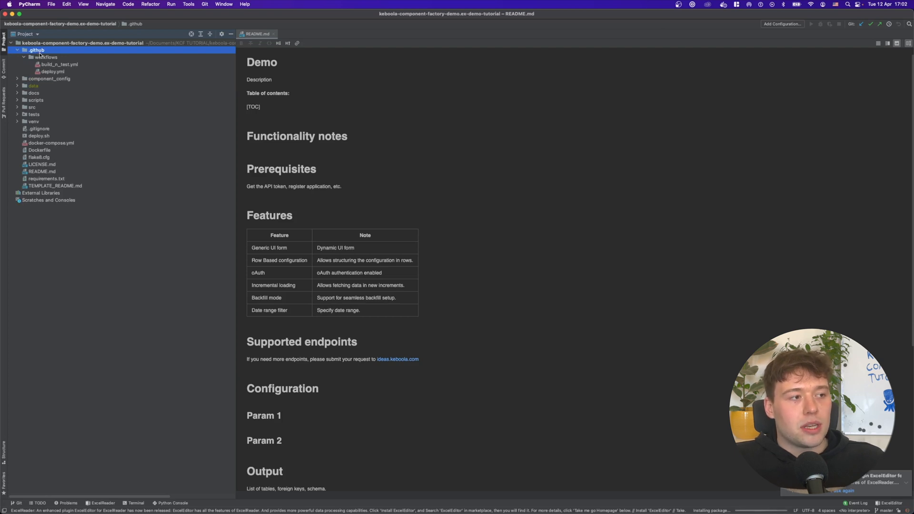
click(36, 49)
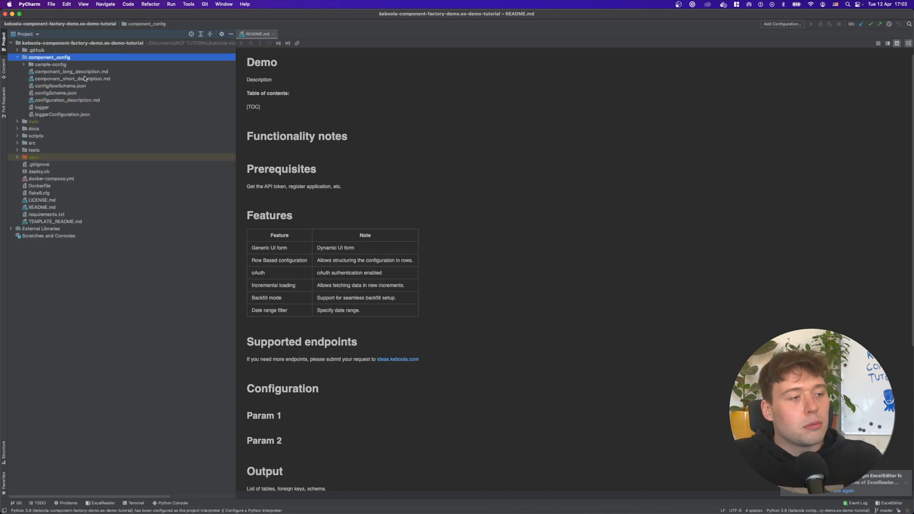
- View component_long_description.md, configSchema.json and configRowSchema.json from component_config
click(72, 71)
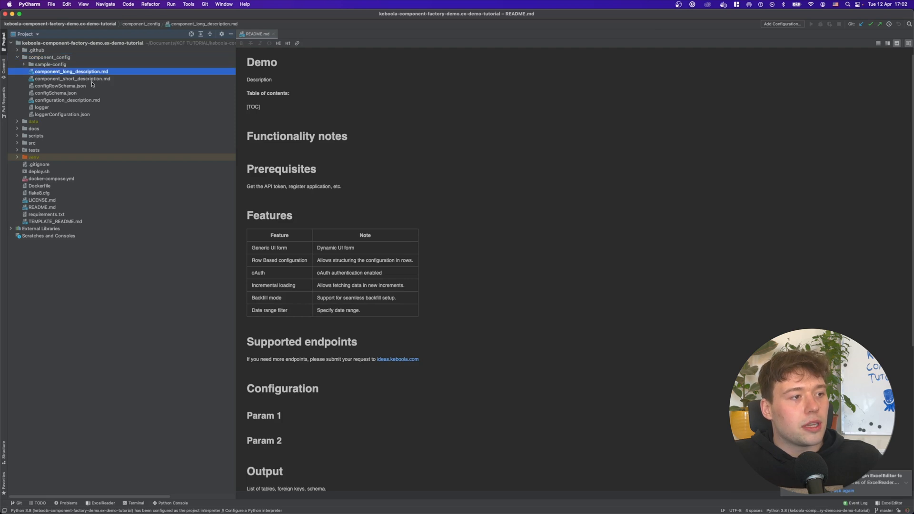
click(56, 93)
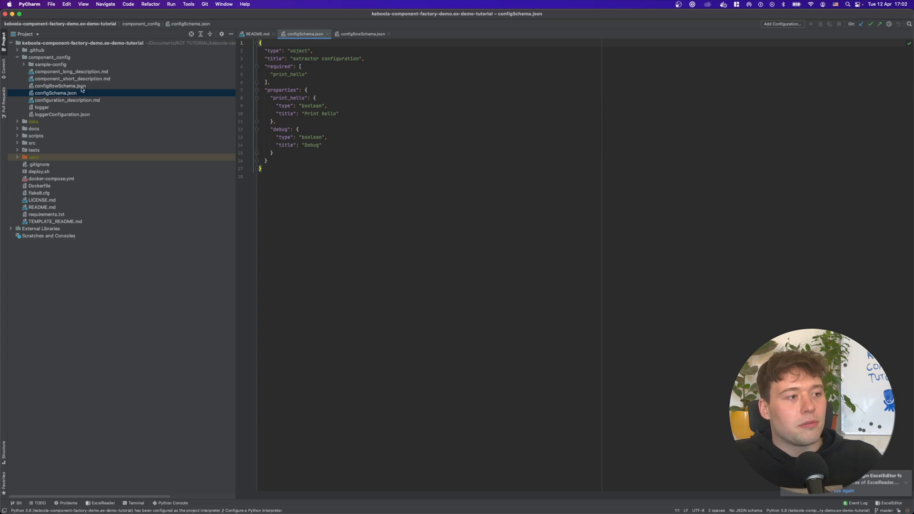
click(60, 86)
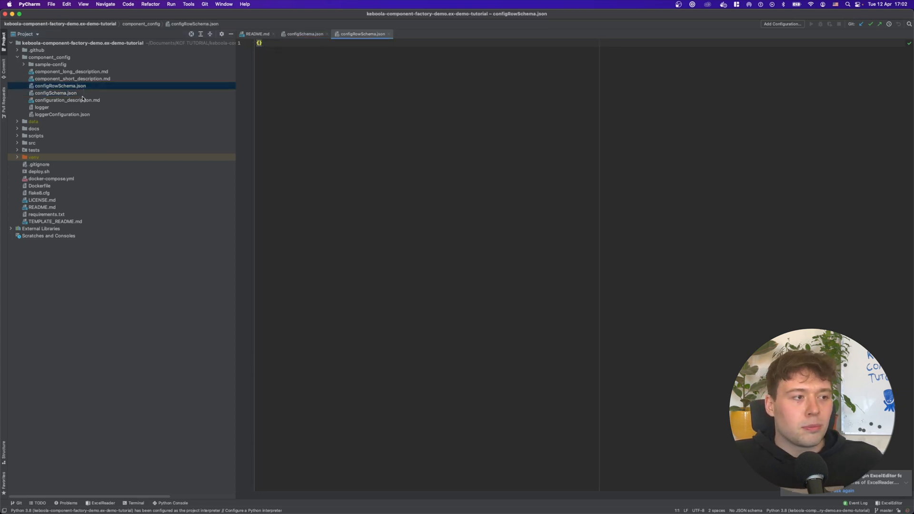
mouse_move(74, 95)
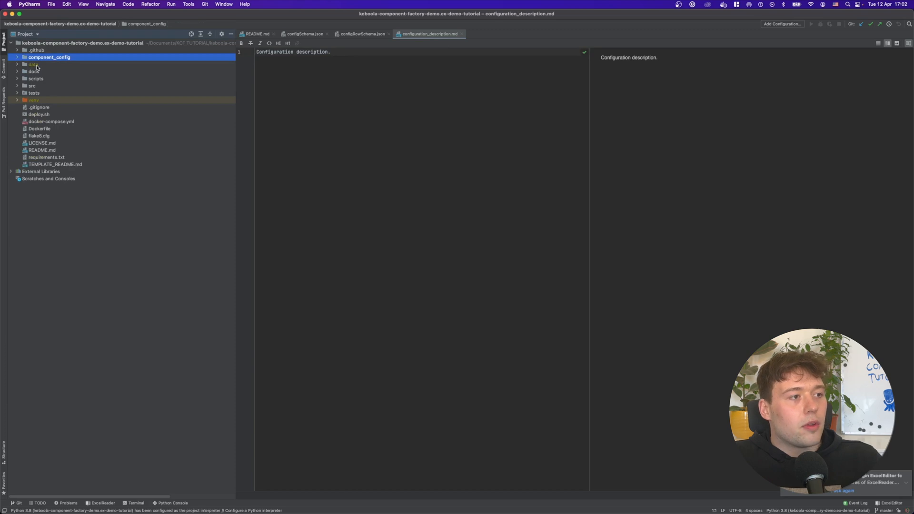
- Expand the data folder and browse its in subfolder
click(34, 64)
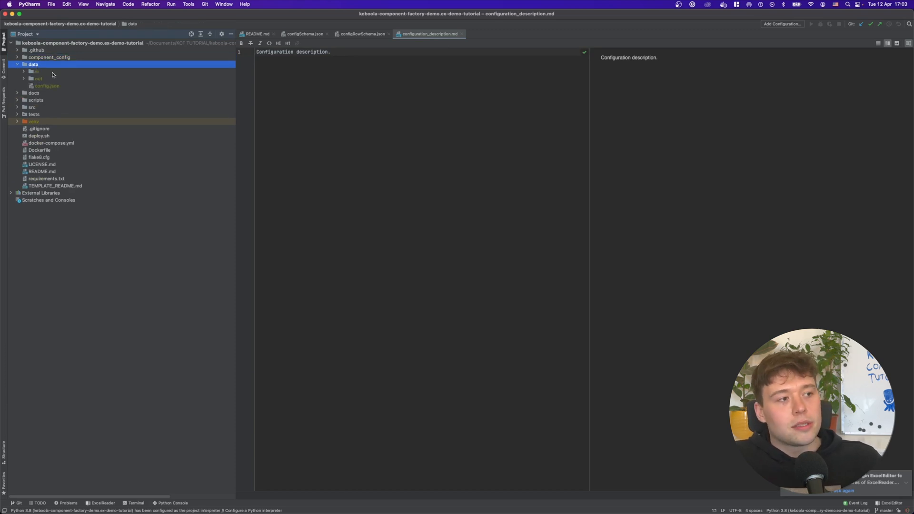
mouse_move(44, 80)
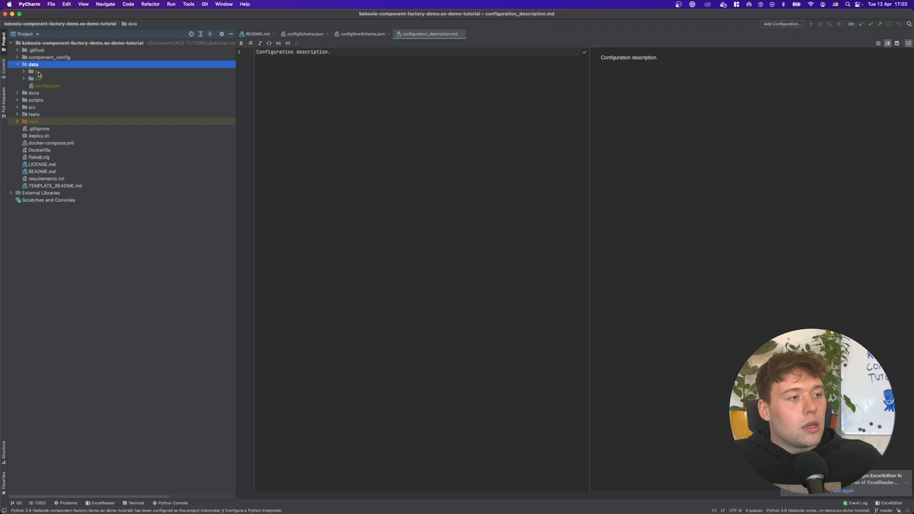
click(36, 71)
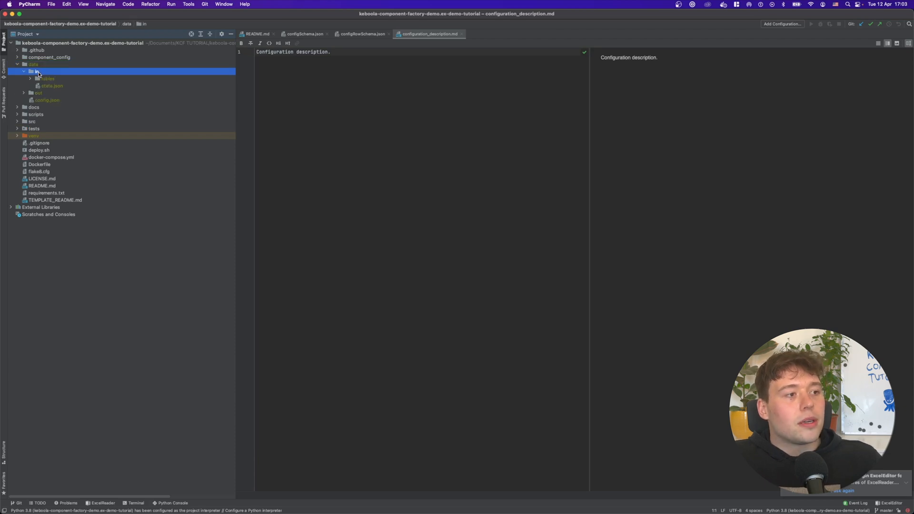
click(46, 79)
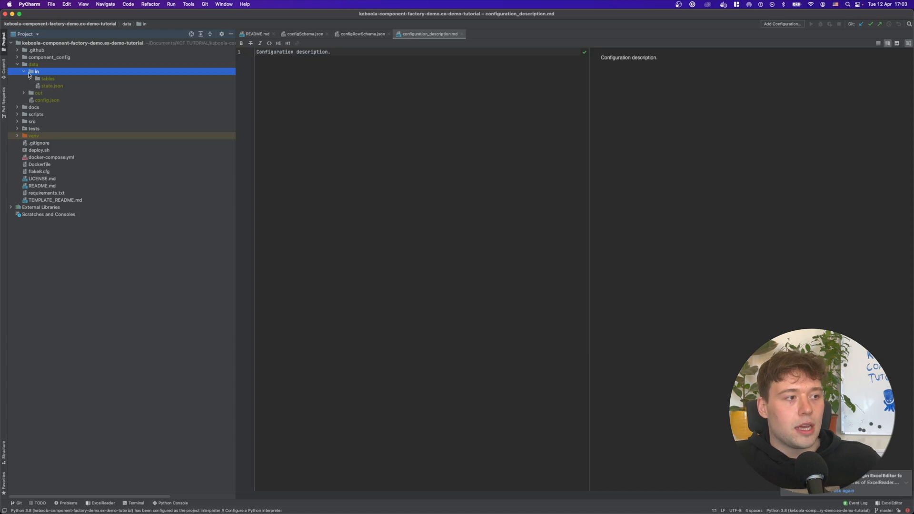
click(25, 72)
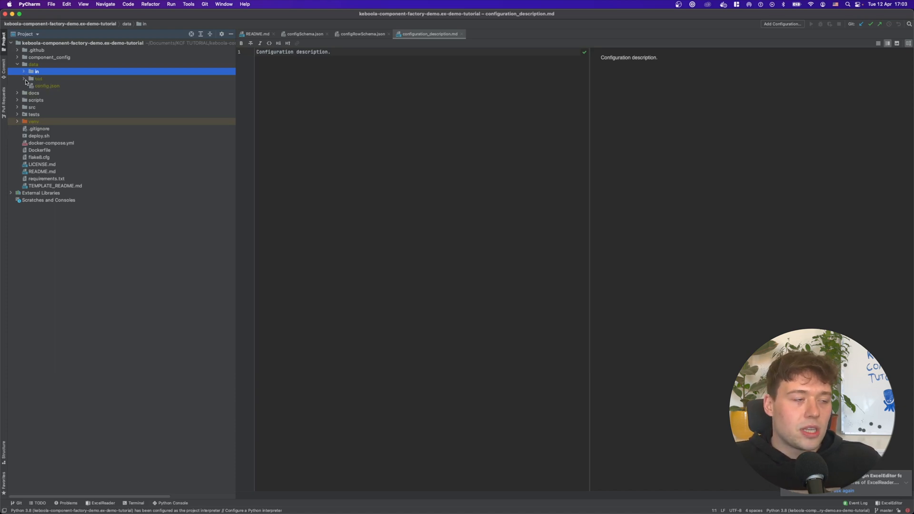
- Browse the out folder and its tables subfolder, then collapse out
click(38, 79)
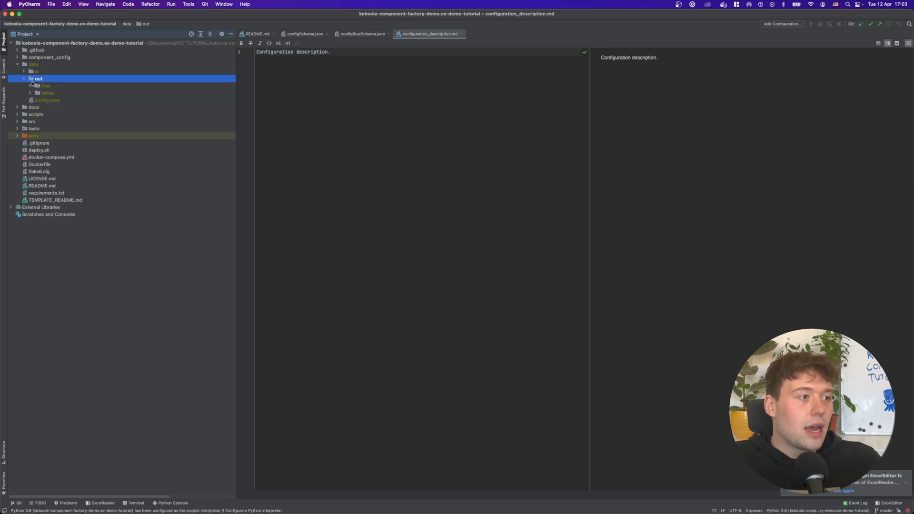
click(47, 92)
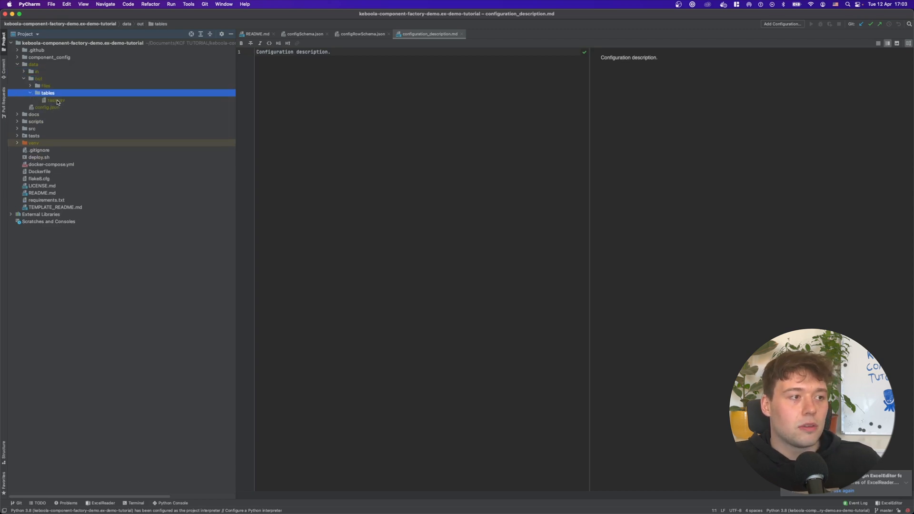
click(25, 79)
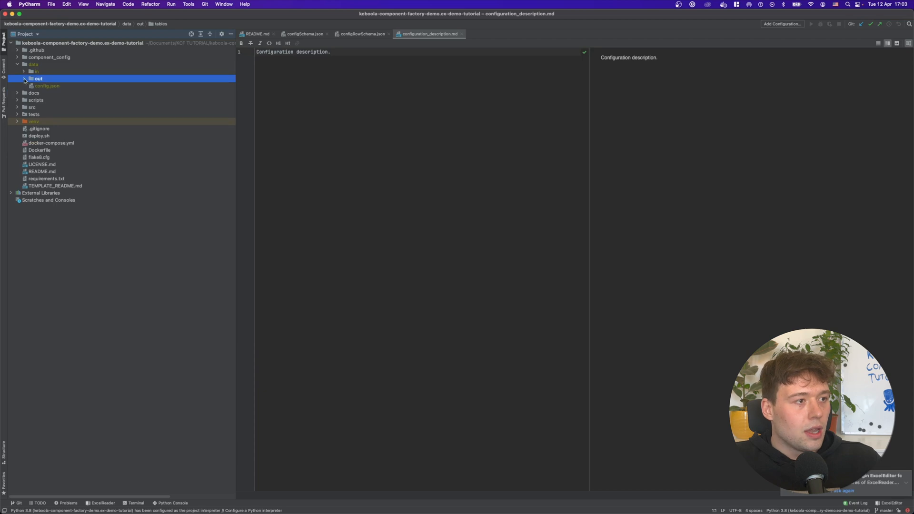
- View data/config.json with storage folded, highlighting the parameters key and run action
click(24, 79)
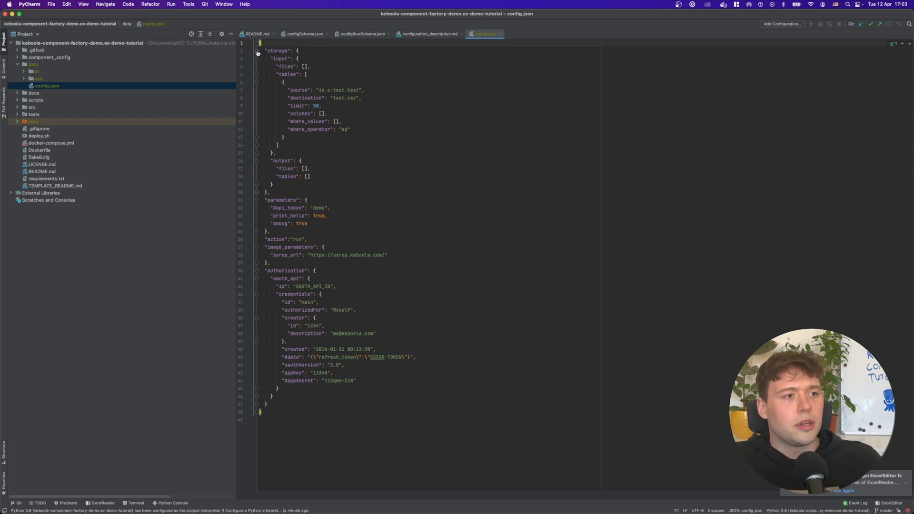
click(256, 50)
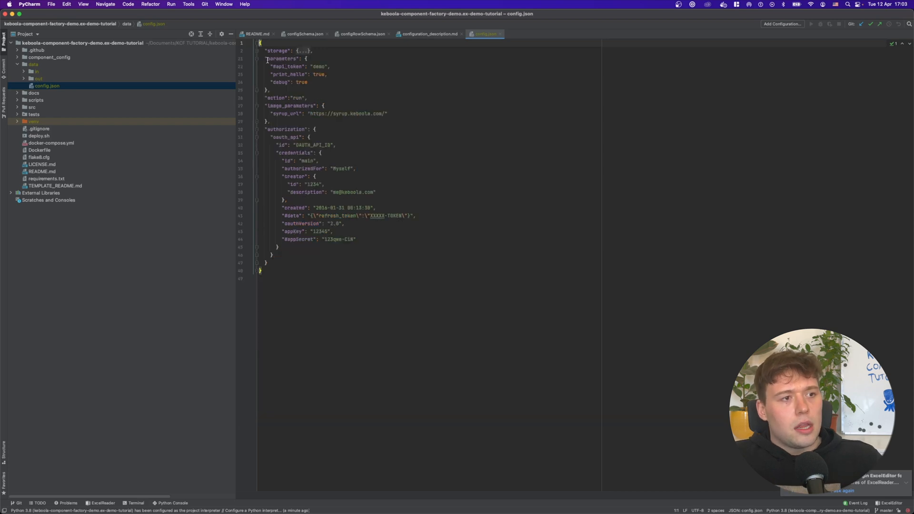
double_click(282, 59)
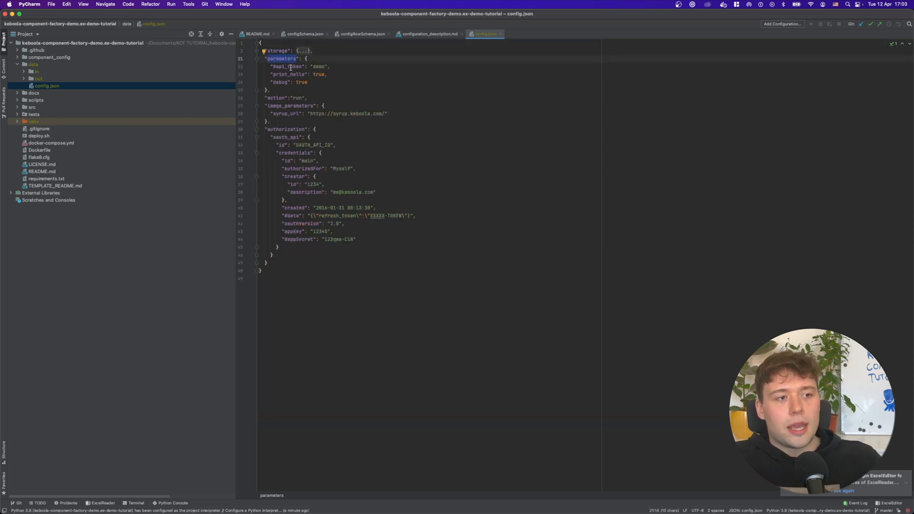
click(283, 74)
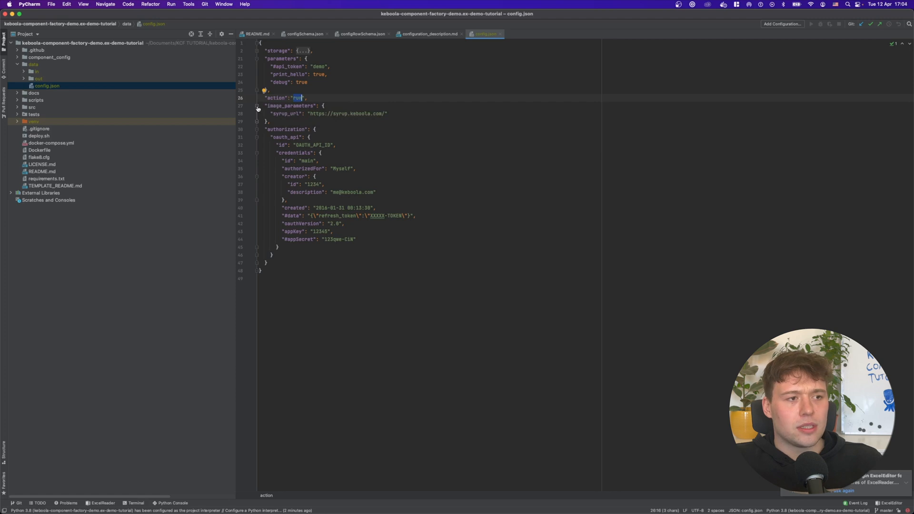
- Fold the image_parameters and authorization sections of config.json
click(257, 106)
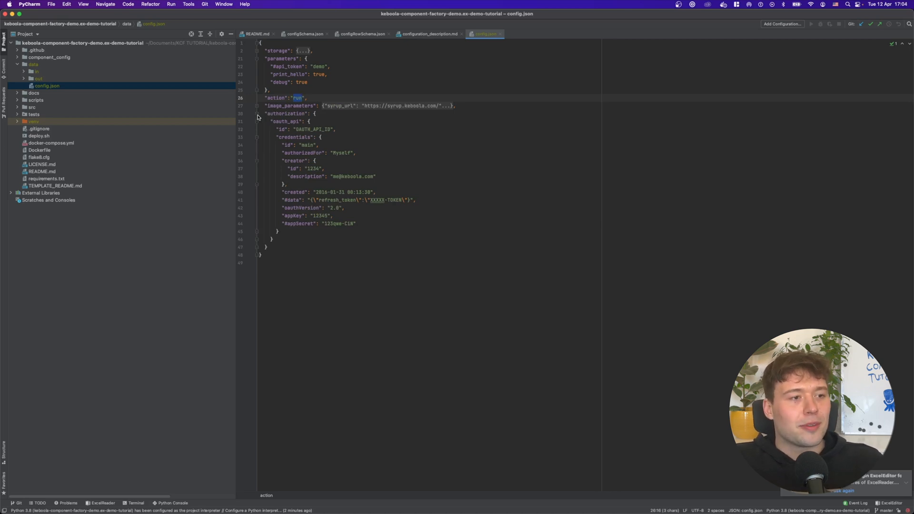
click(257, 113)
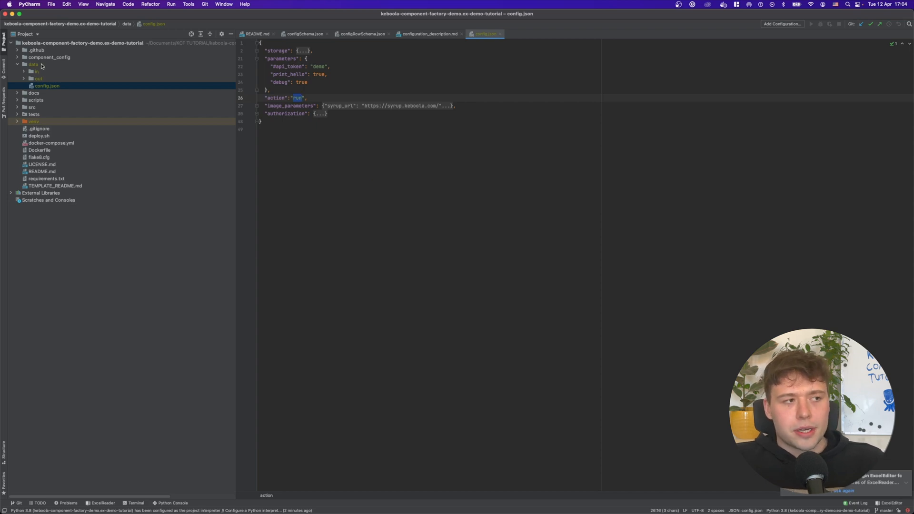
mouse_move(39, 144)
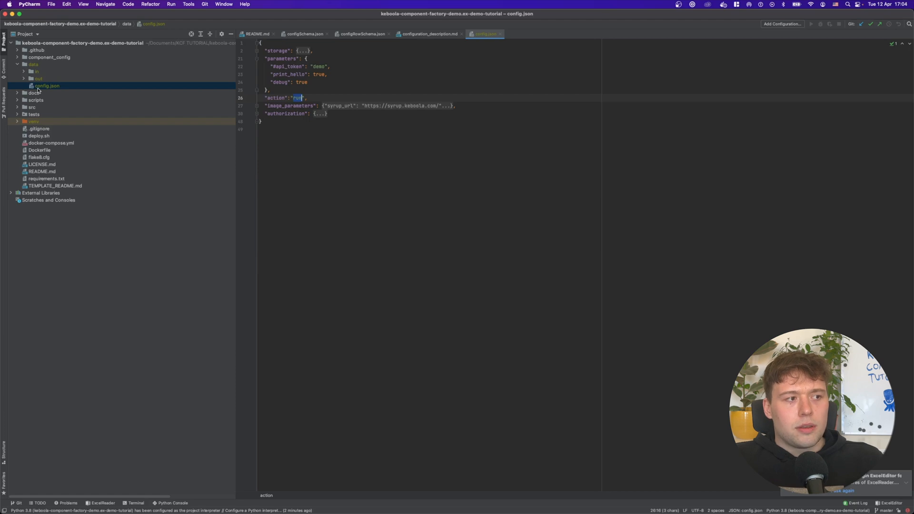
mouse_move(288, 70)
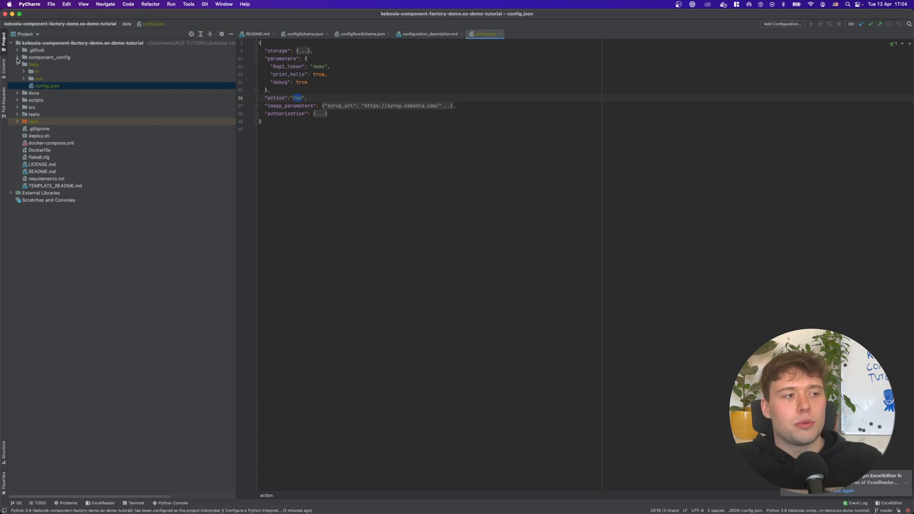
mouse_move(138, 163)
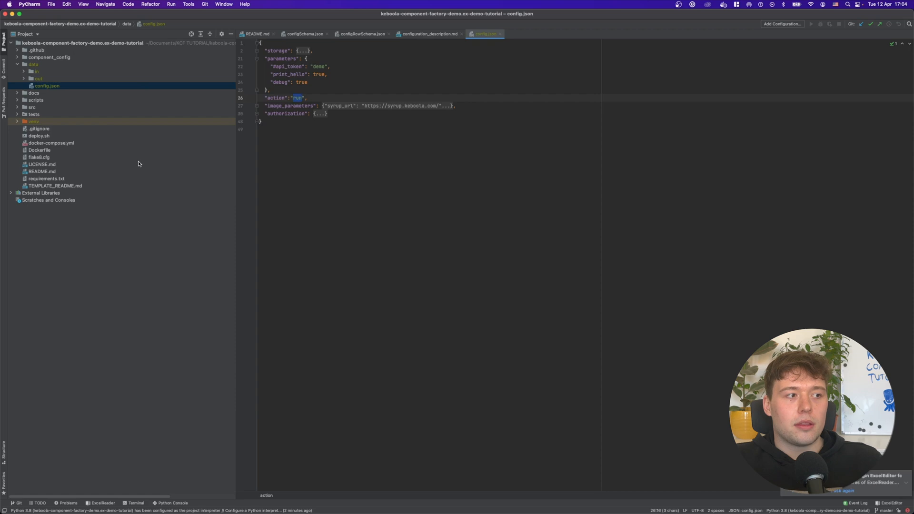
mouse_move(19, 59)
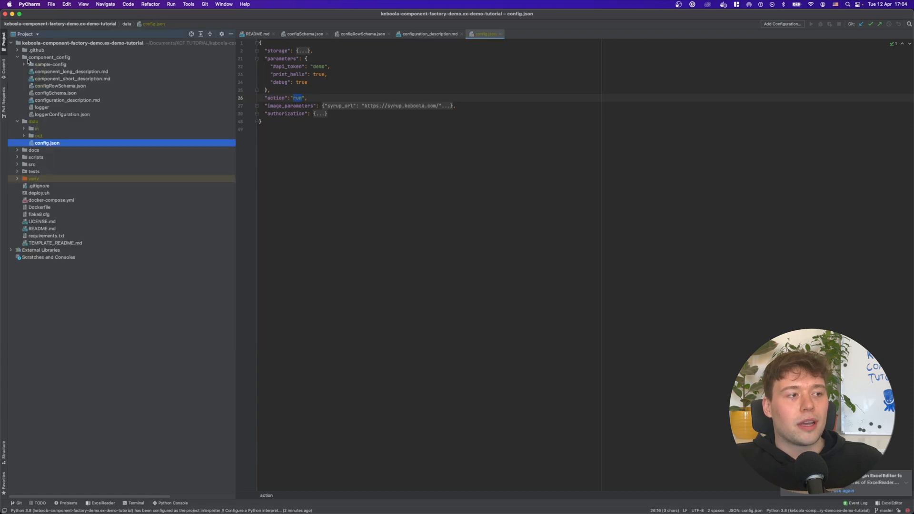
- Browse the template's component_config, data, docs and scripts folders in the Project tree
click(50, 63)
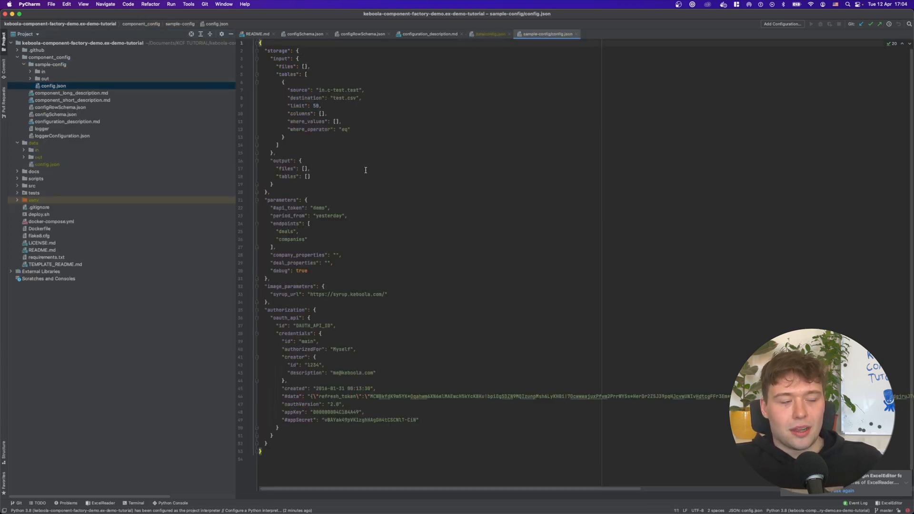
mouse_move(334, 219)
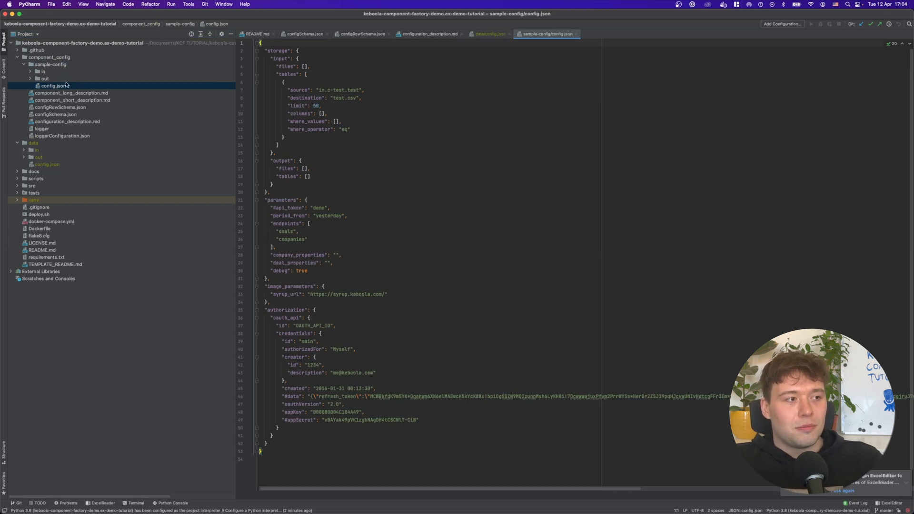
click(31, 64)
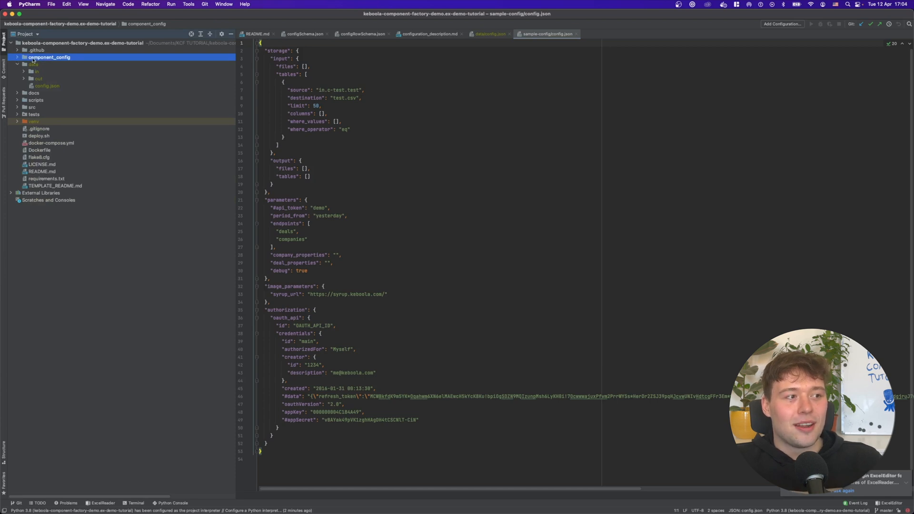
click(17, 57)
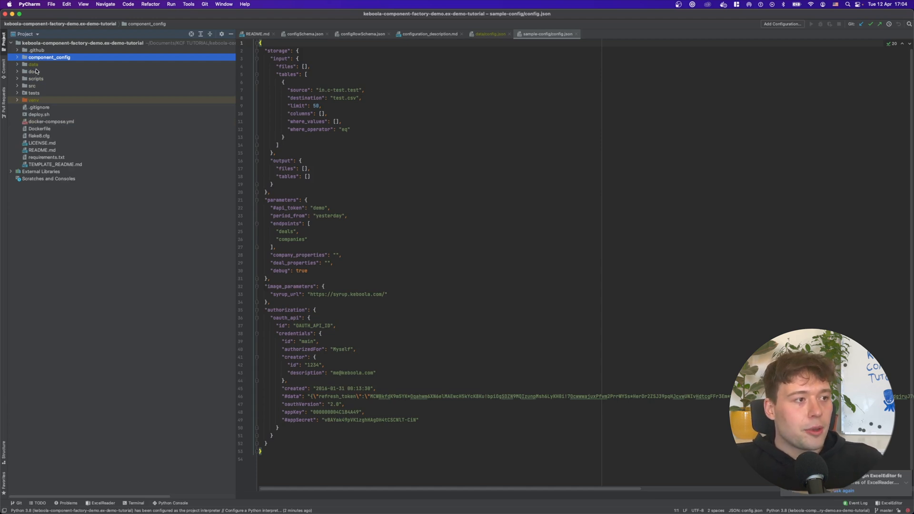
click(34, 71)
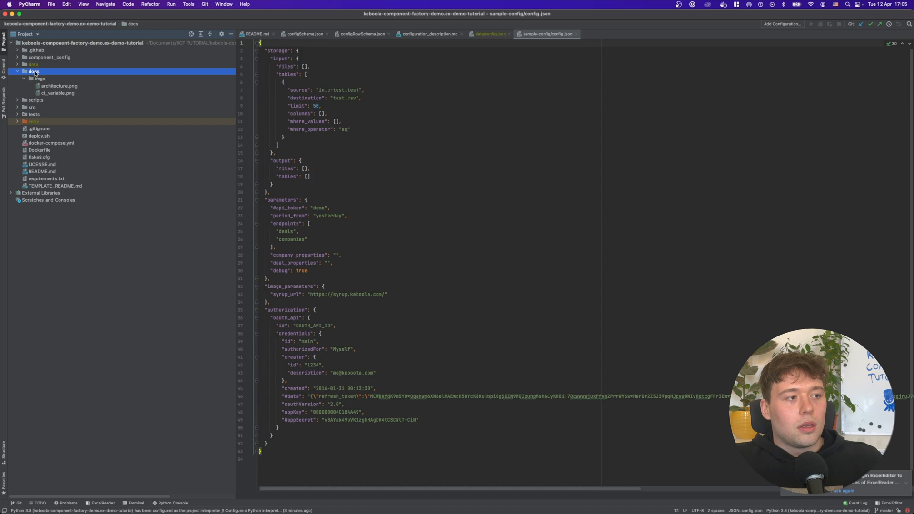
mouse_move(58, 81)
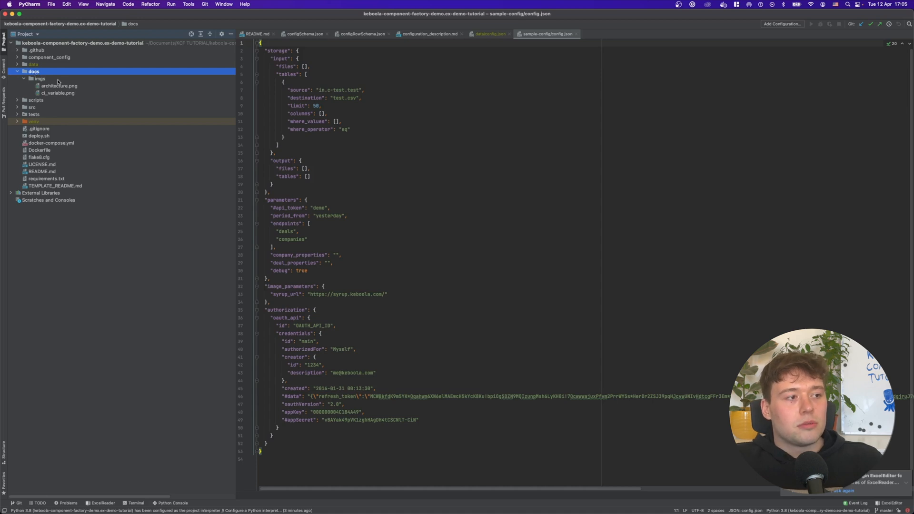
click(34, 71)
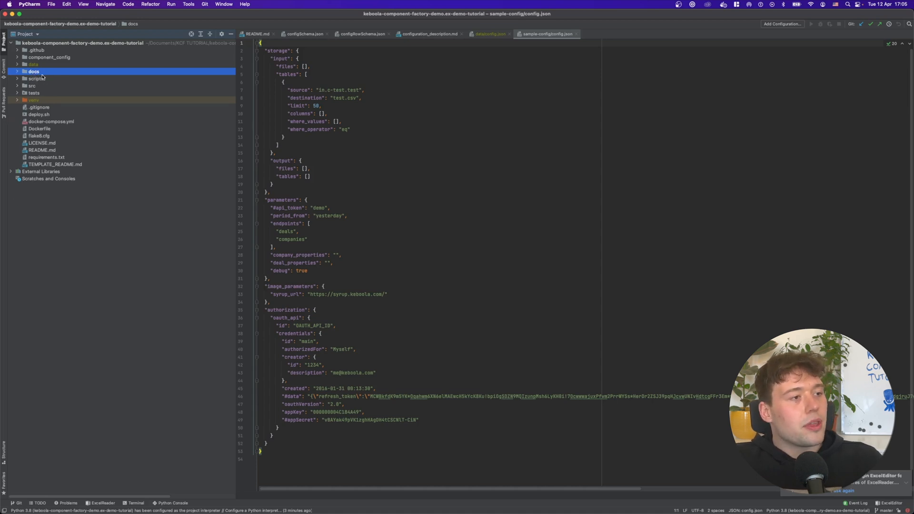
click(34, 79)
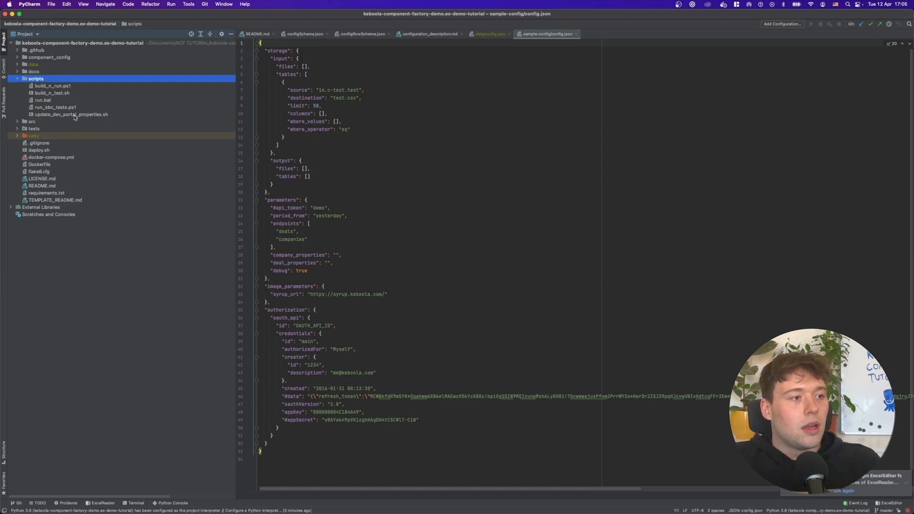
click(18, 78)
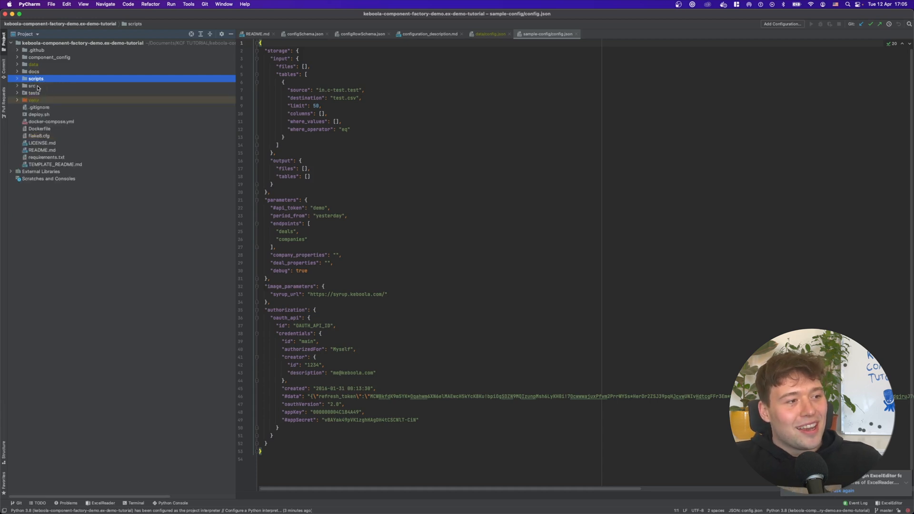
- Look into the src folder with component.py and the tests folder
click(32, 85)
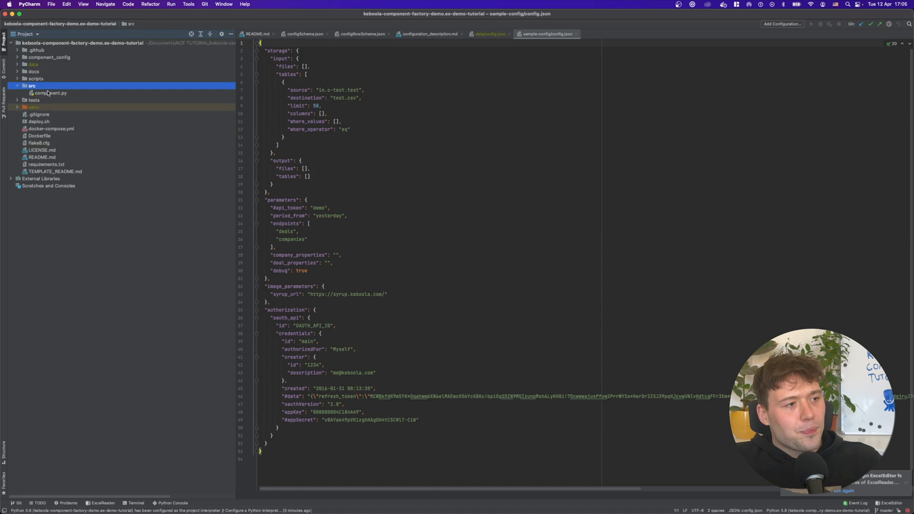
click(51, 92)
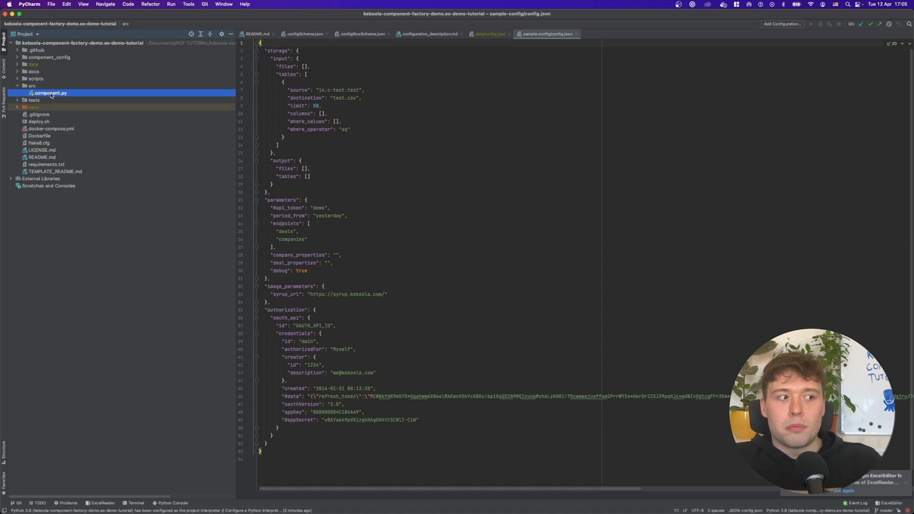
click(51, 92)
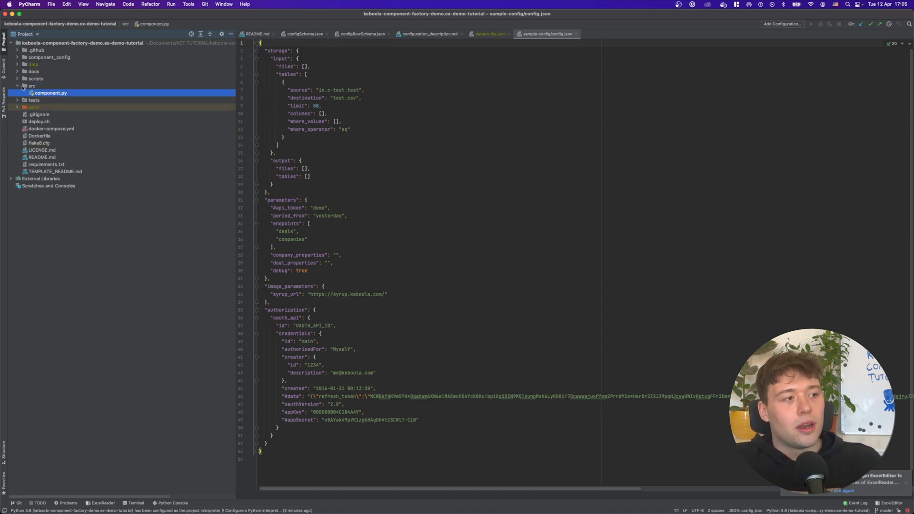
click(22, 85)
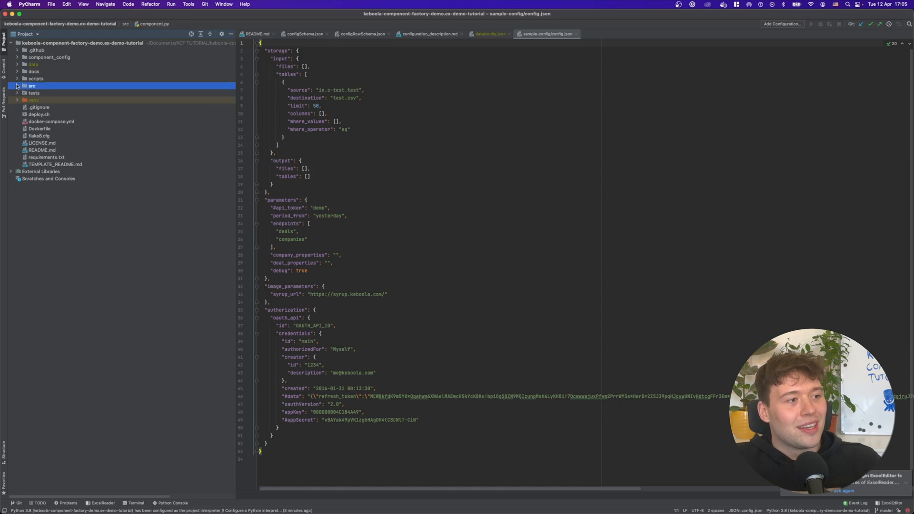
click(31, 86)
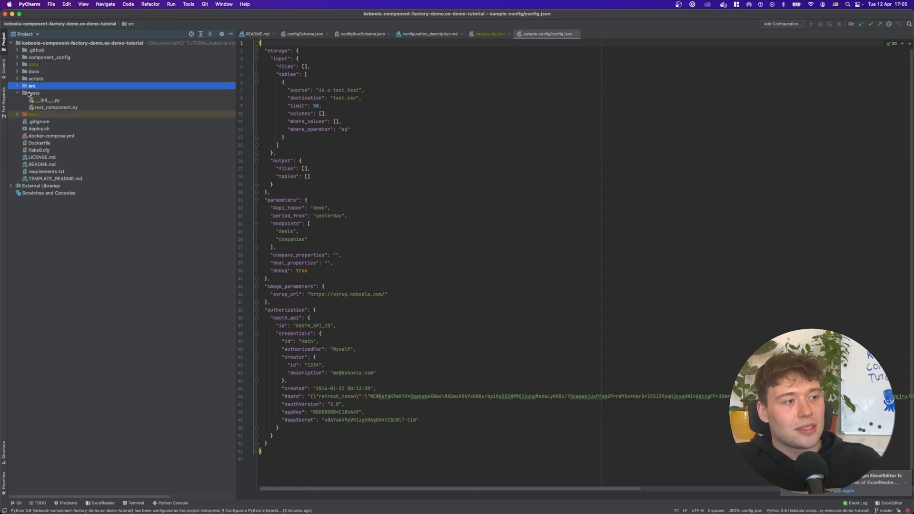
click(34, 92)
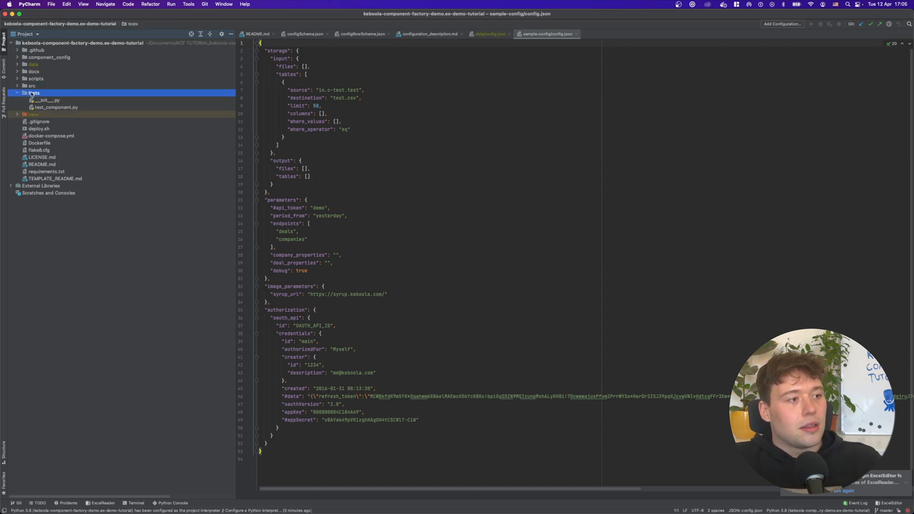
click(32, 93)
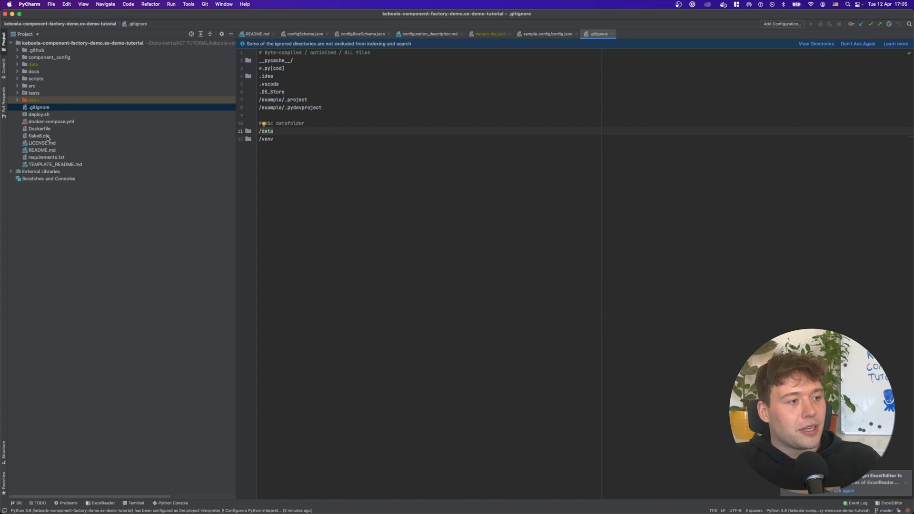
mouse_move(55, 150)
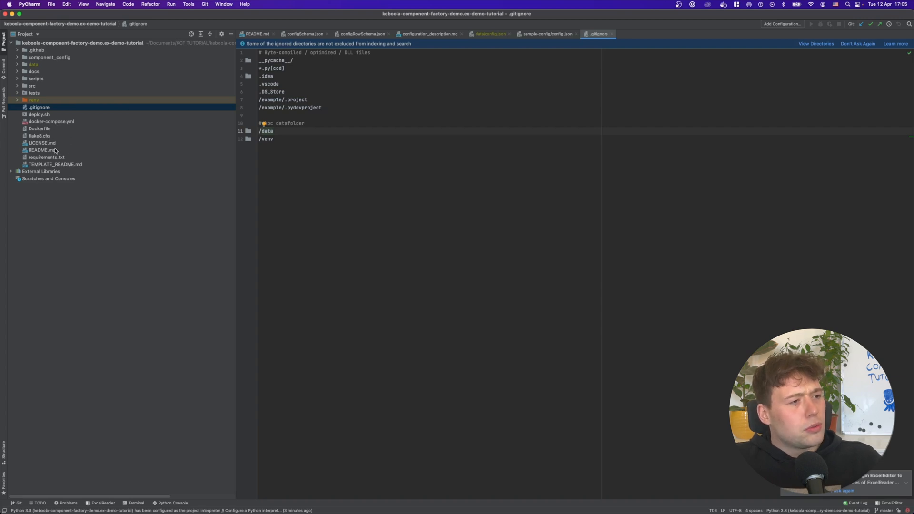
- View README.md and requirements.txt, highlighting the keboola.utils and keboola.http-client dependencies
click(40, 150)
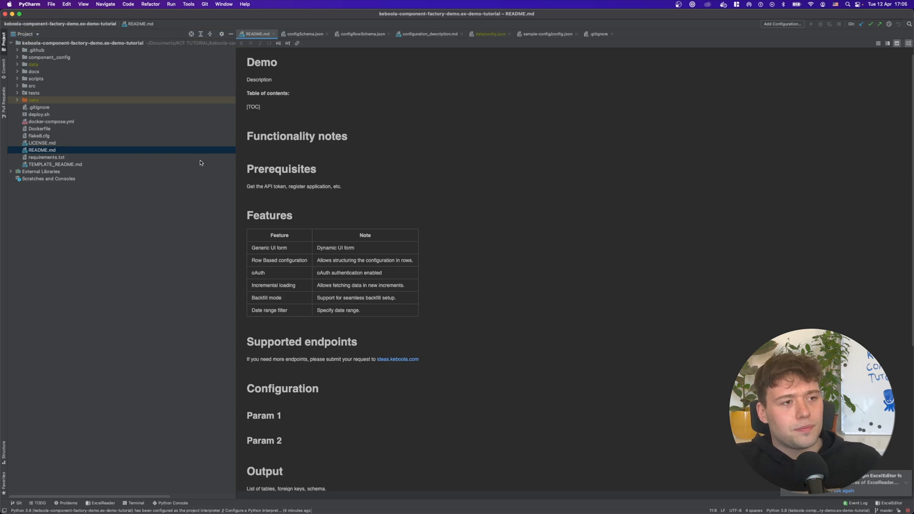
mouse_move(409, 127)
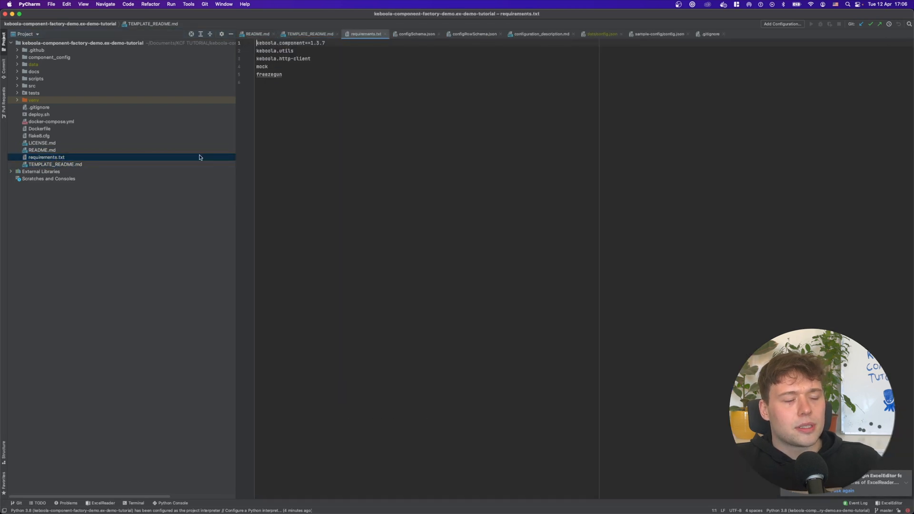
click(412, 77)
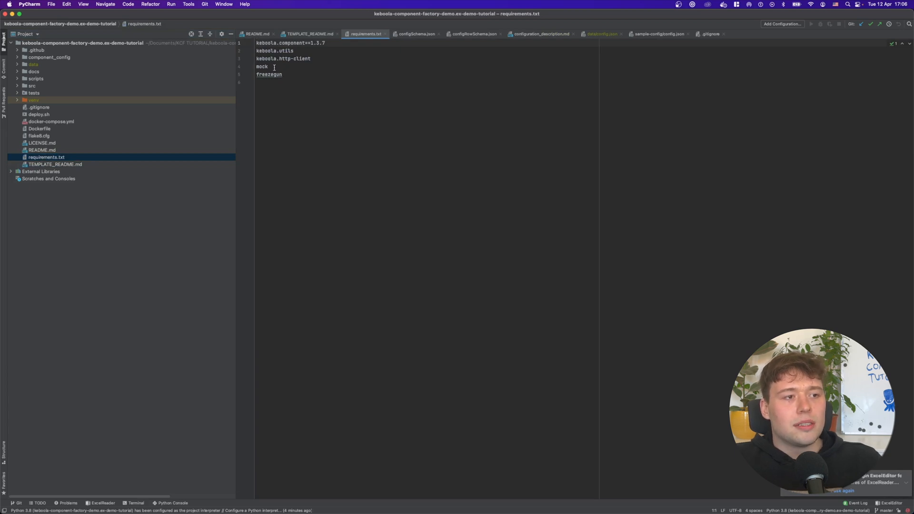
mouse_move(123, 139)
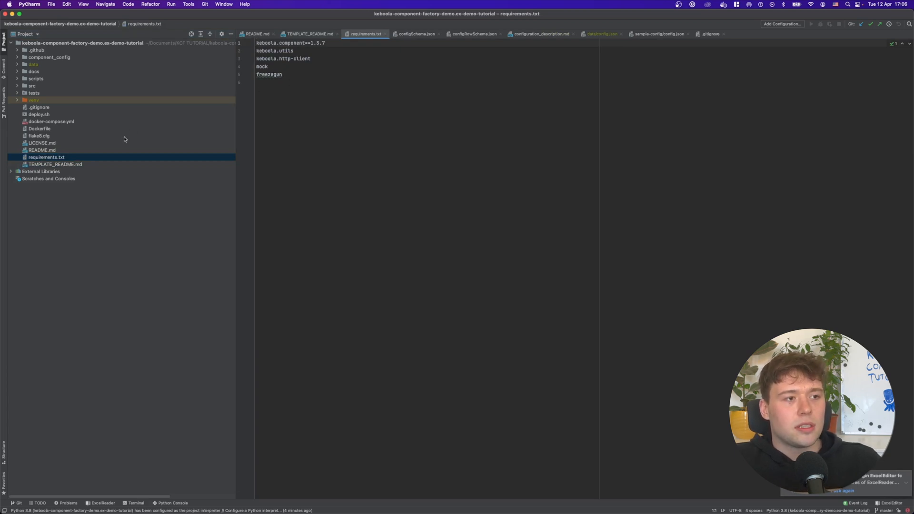
click(268, 75)
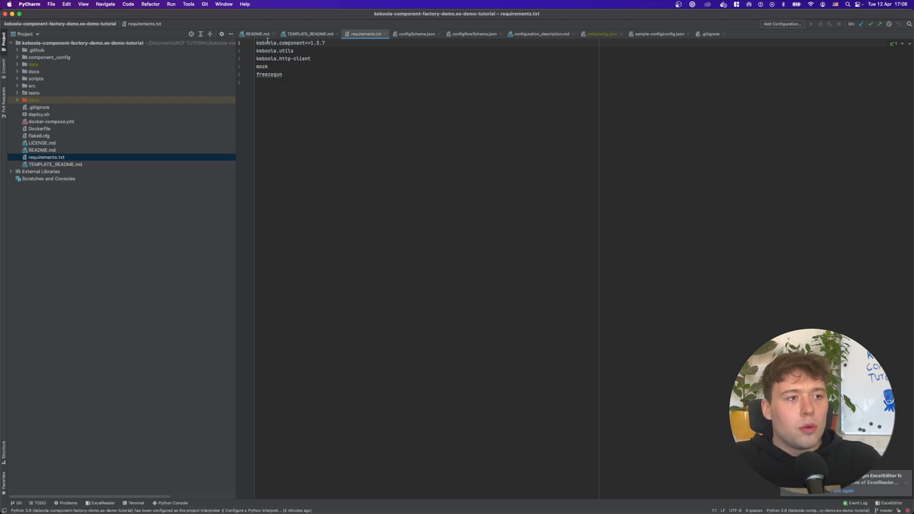
double_click(286, 42)
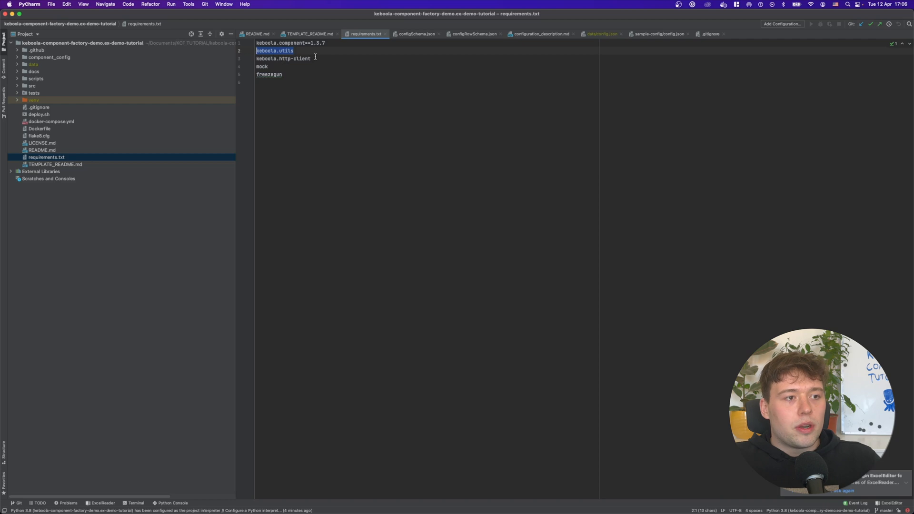
click(293, 58)
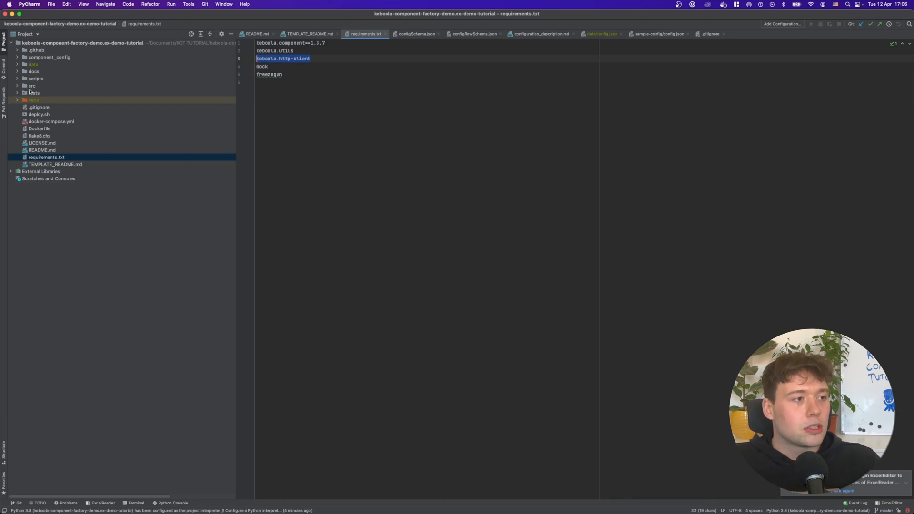
- Review component.py's execute_action entrypoint and the run action in data/config.json
click(32, 85)
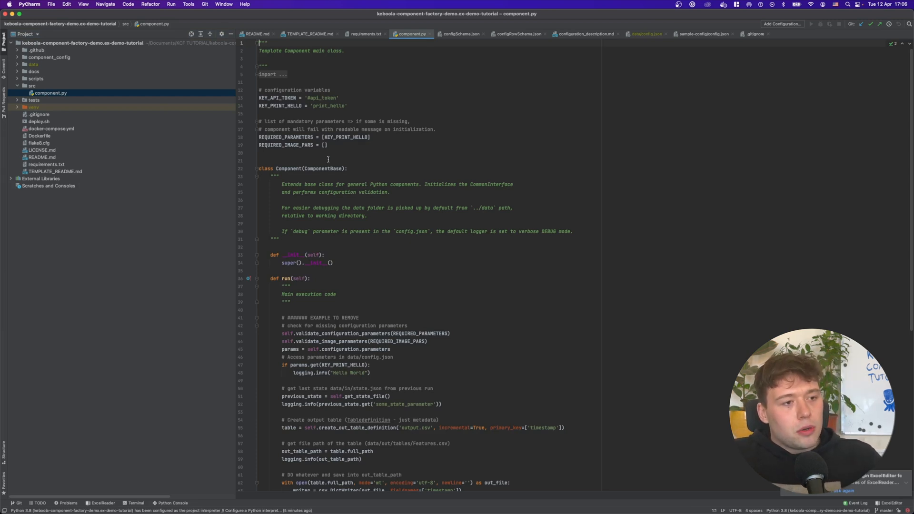
mouse_move(355, 177)
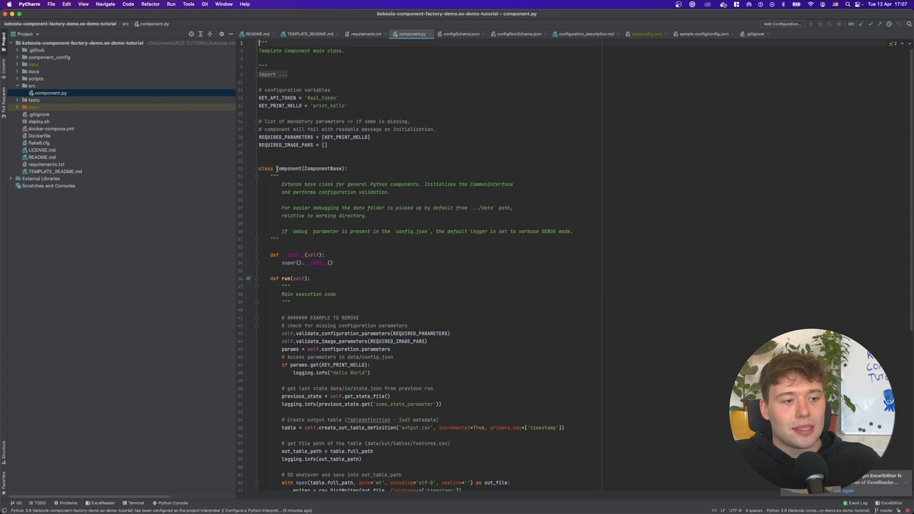
scroll(down, 3)
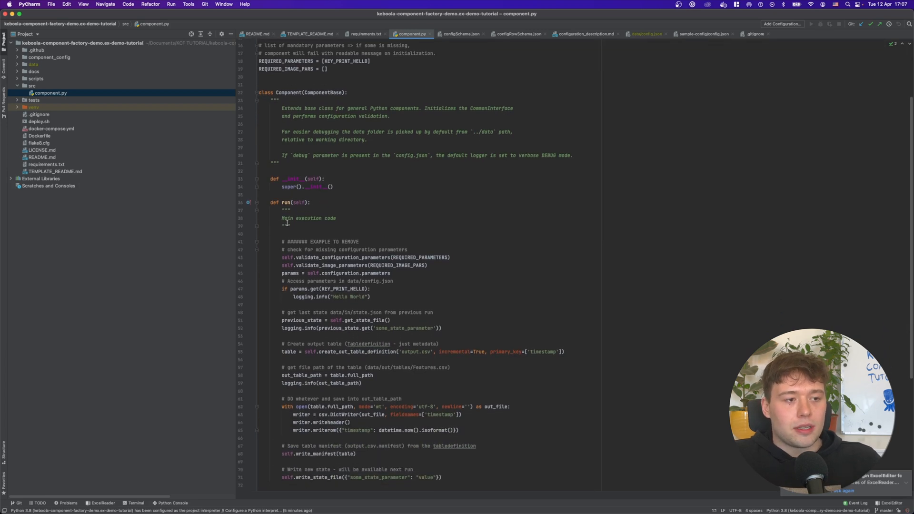
scroll(down, 3)
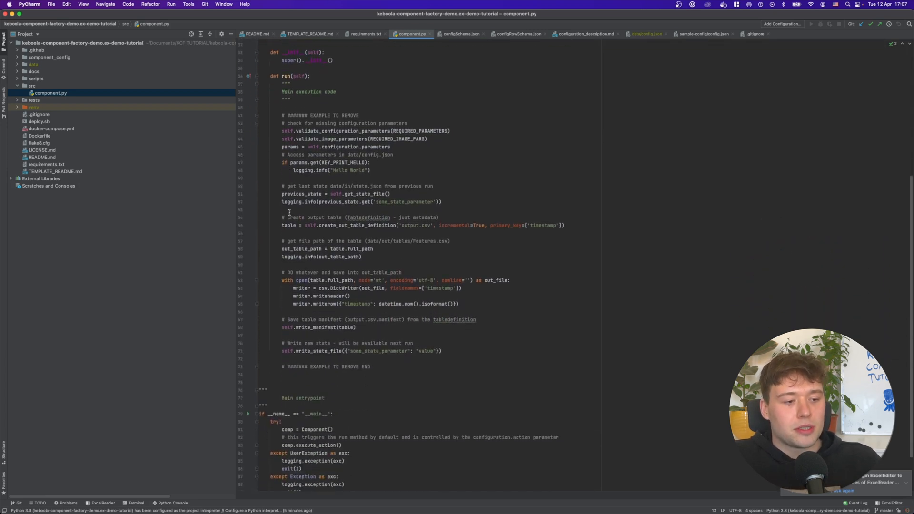
scroll(down, 3)
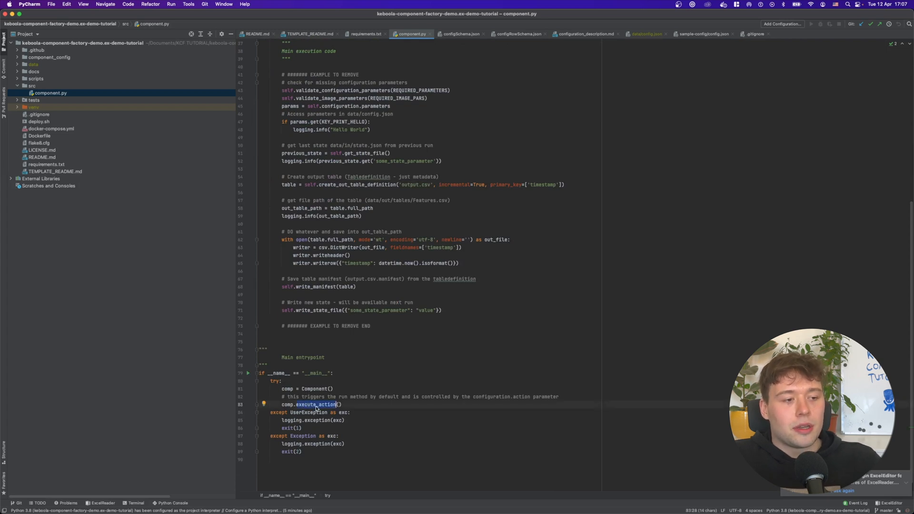
click(32, 64)
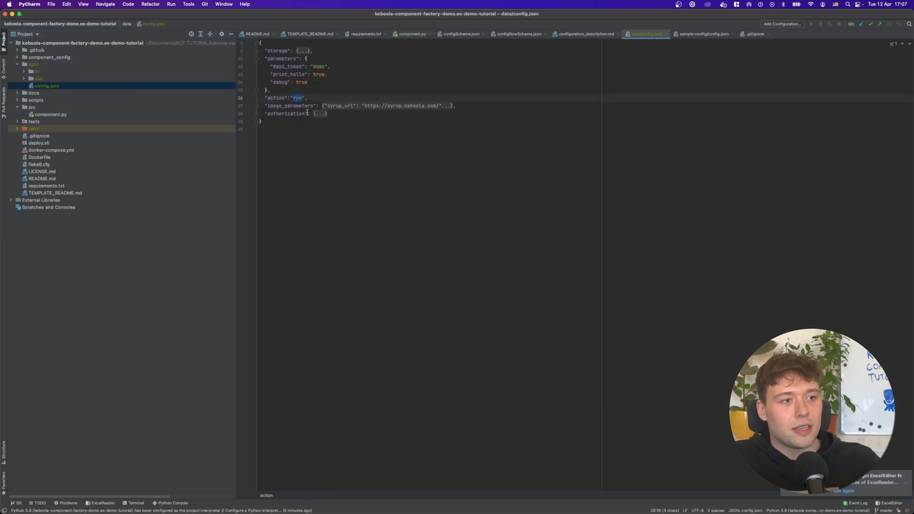
click(51, 115)
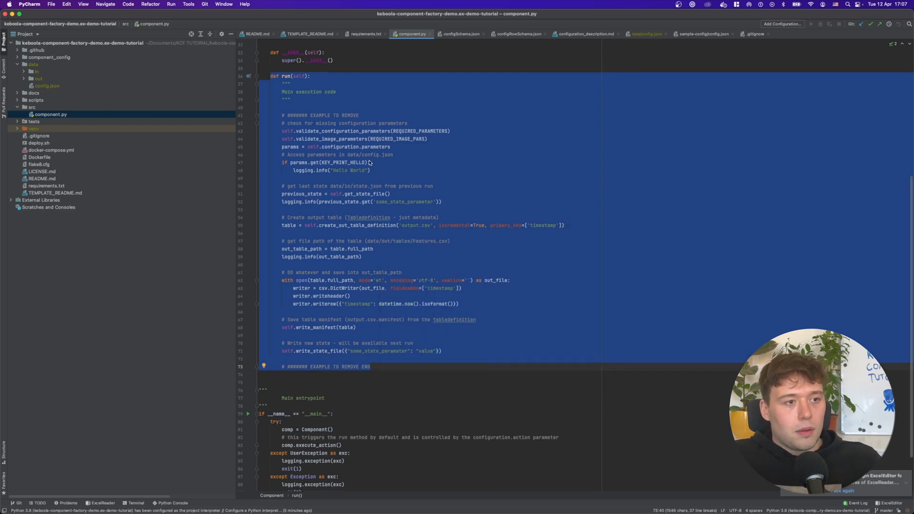
scroll(up, 3)
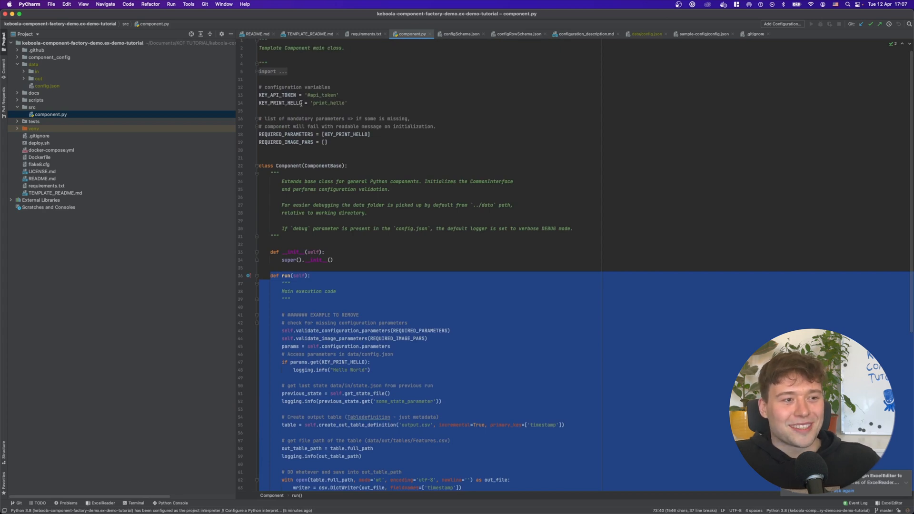
double_click(293, 134)
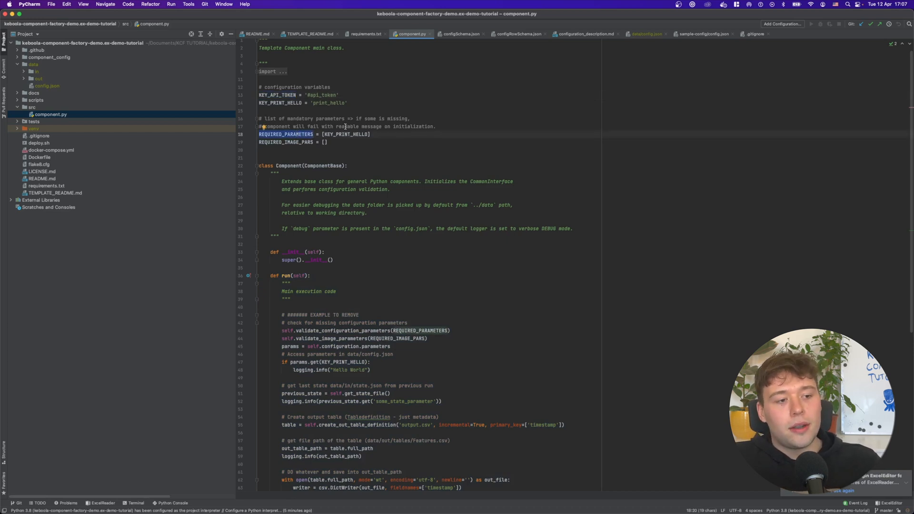
scroll(down, 3)
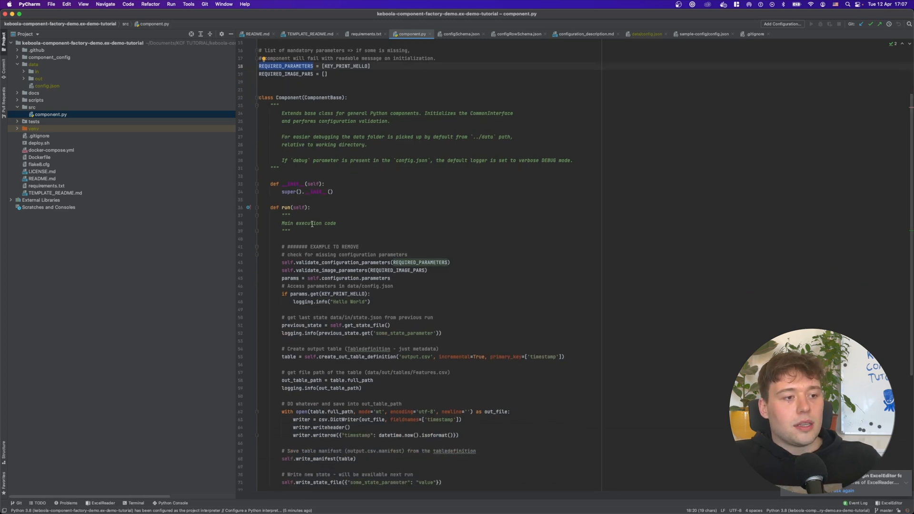
mouse_move(352, 236)
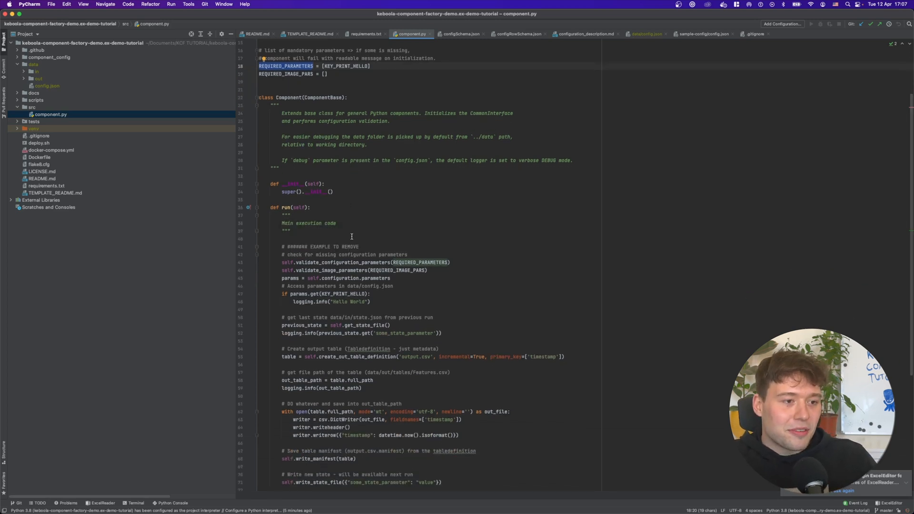
scroll(down, 3)
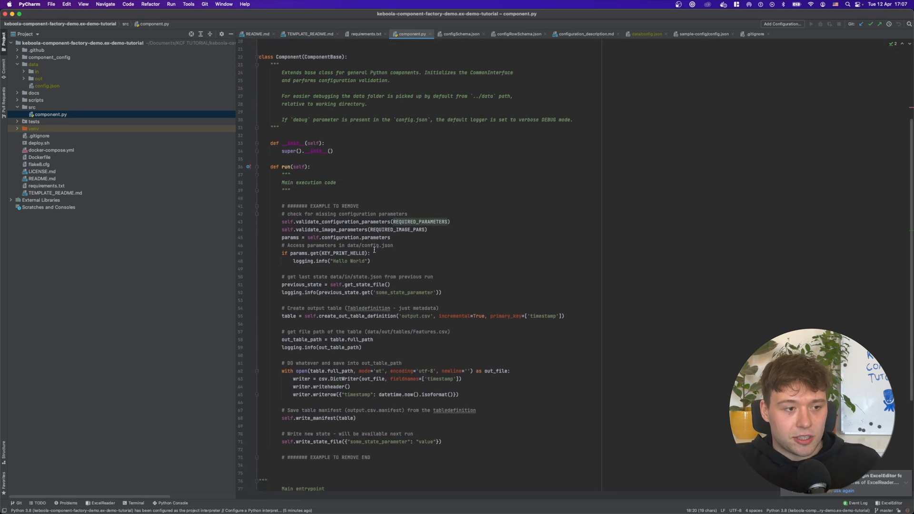
scroll(up, 3)
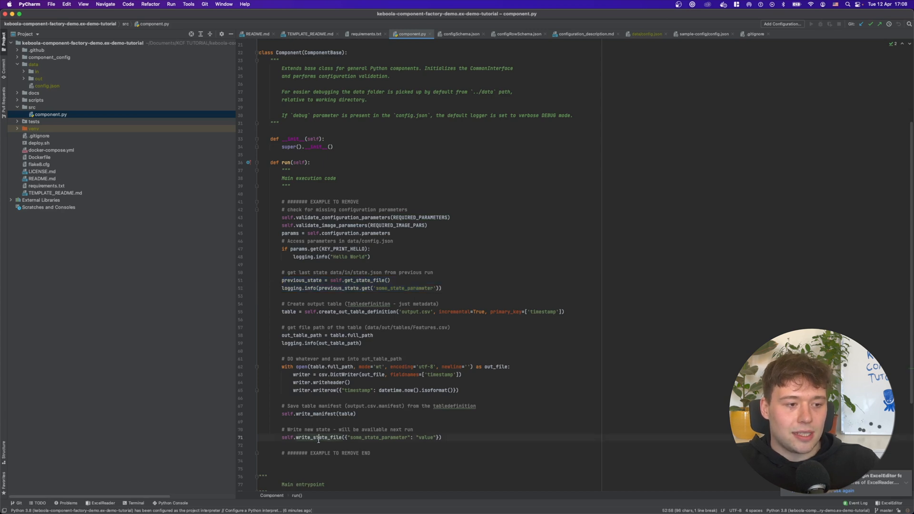
double_click(318, 437)
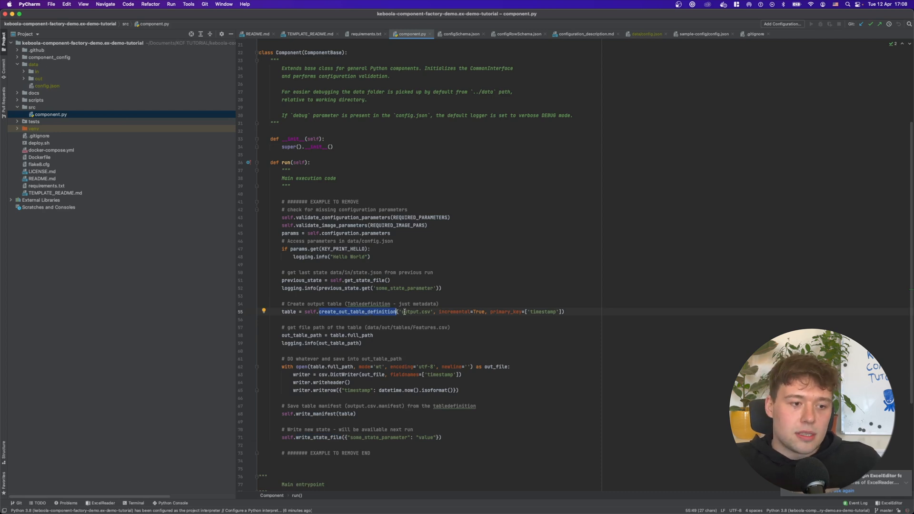
double_click(410, 311)
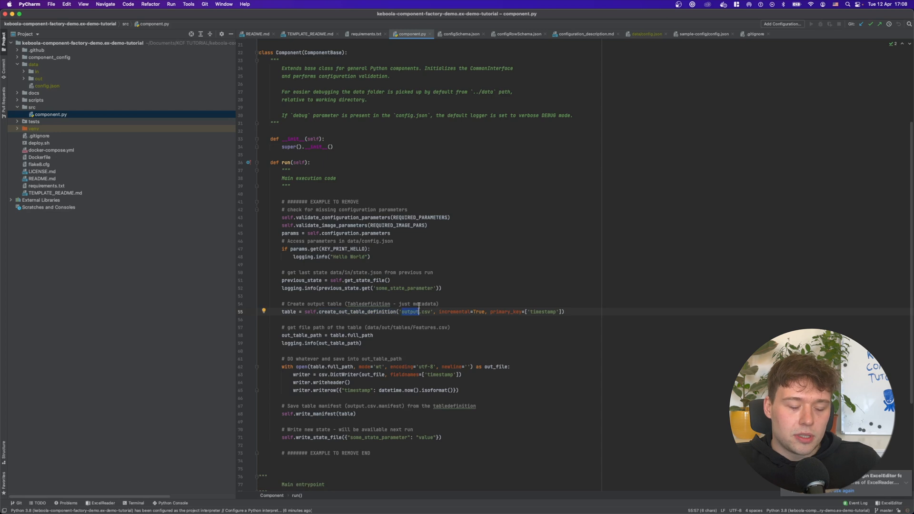
mouse_move(449, 311)
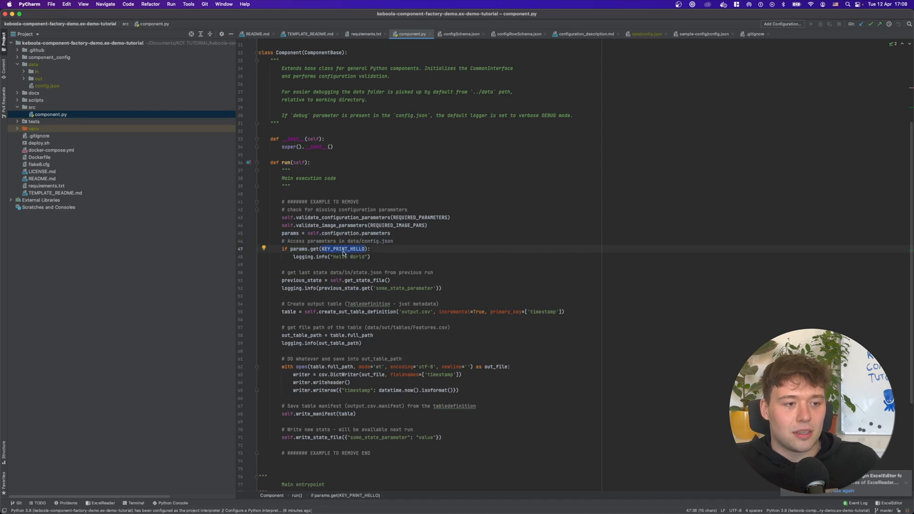
mouse_move(338, 279)
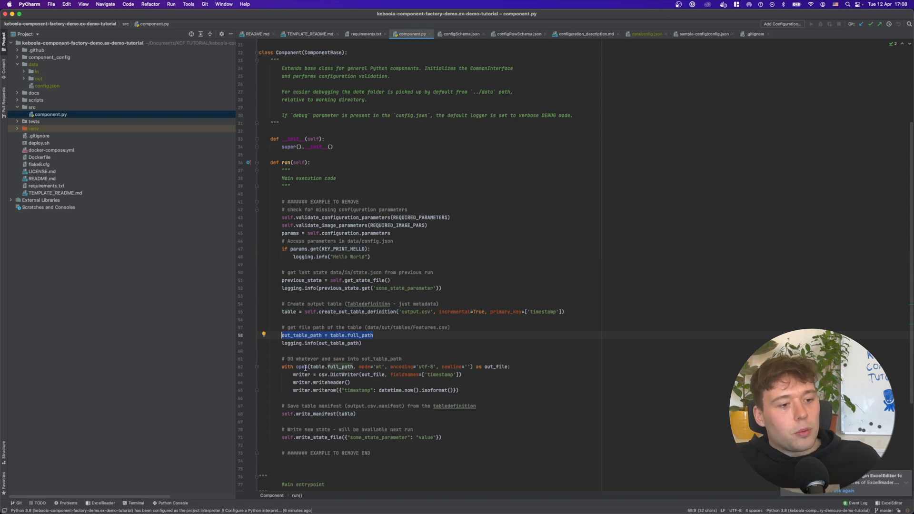
mouse_move(342, 367)
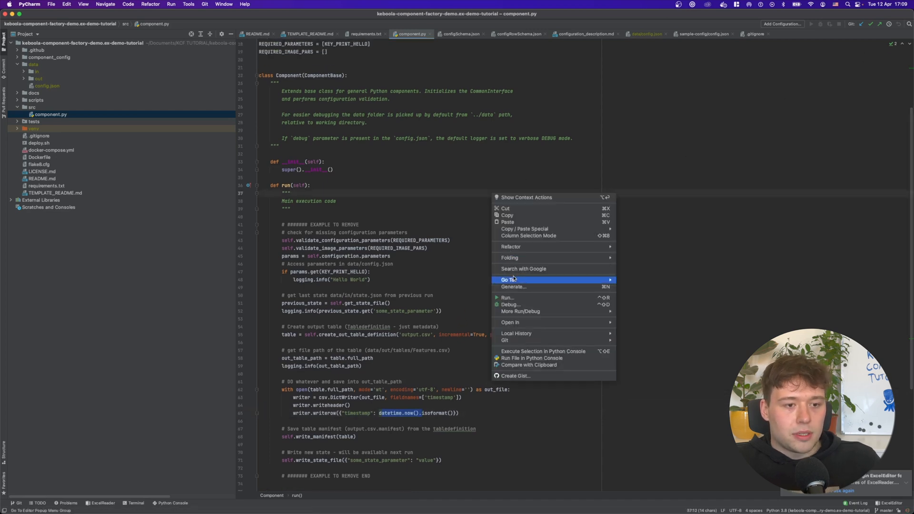
click(508, 298)
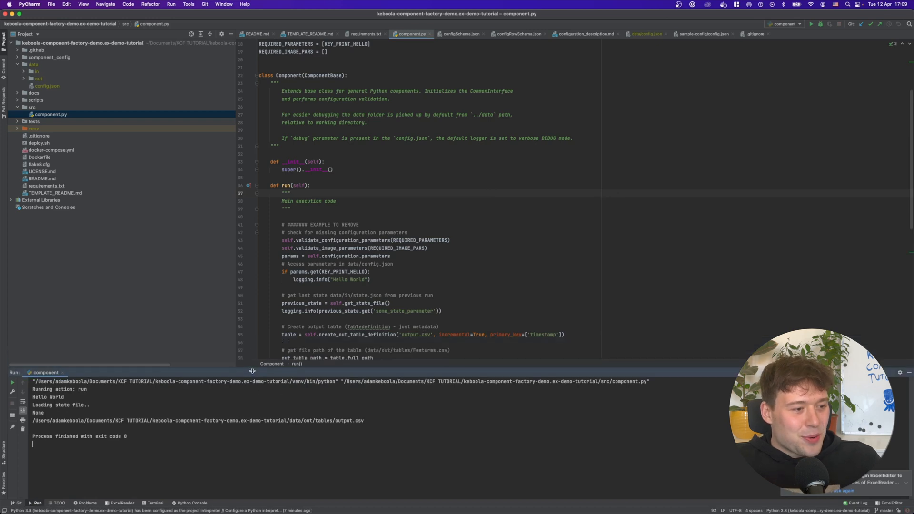
mouse_move(207, 292)
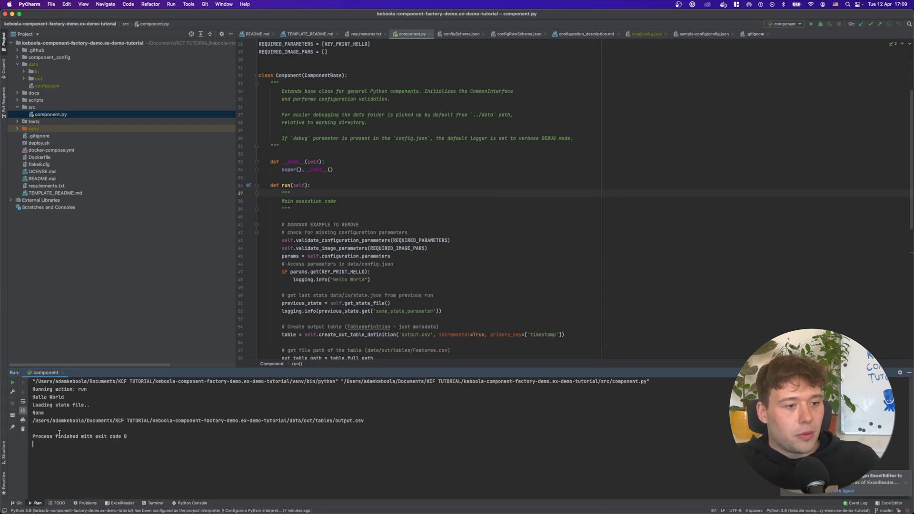
scroll(down, 3)
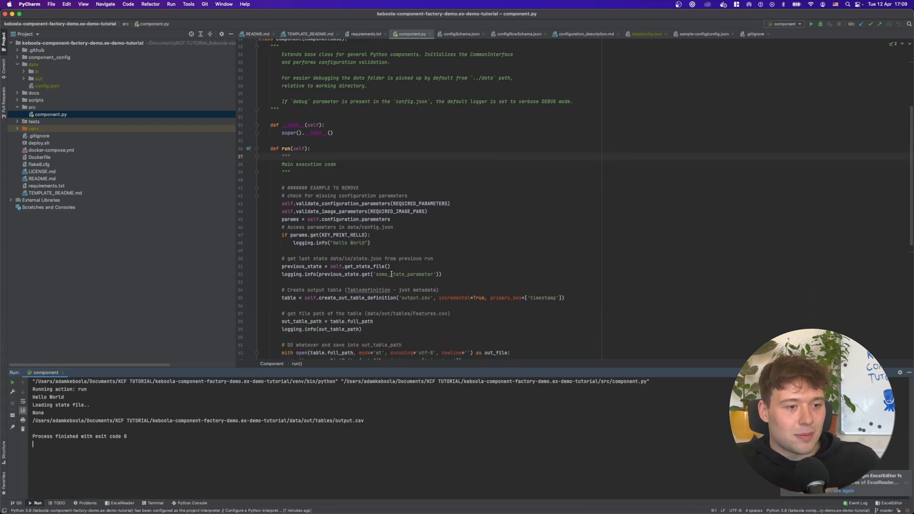
double_click(402, 274)
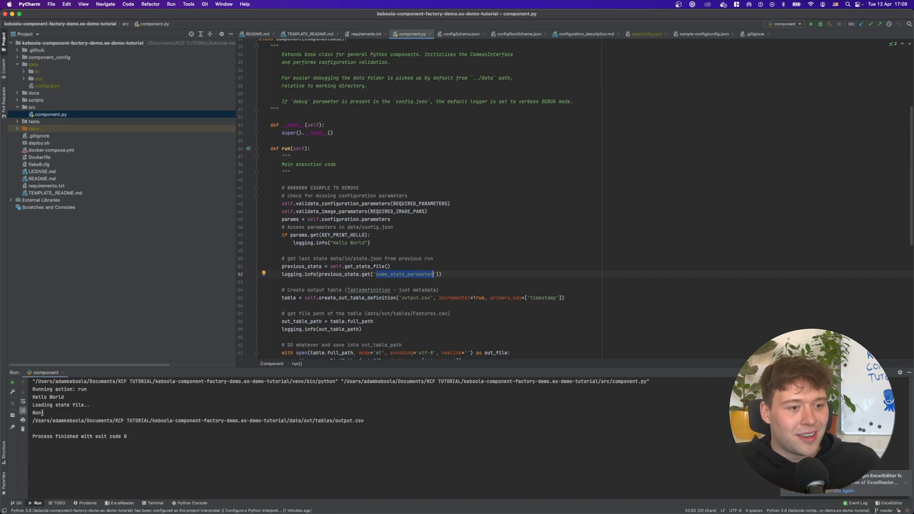
scroll(down, 3)
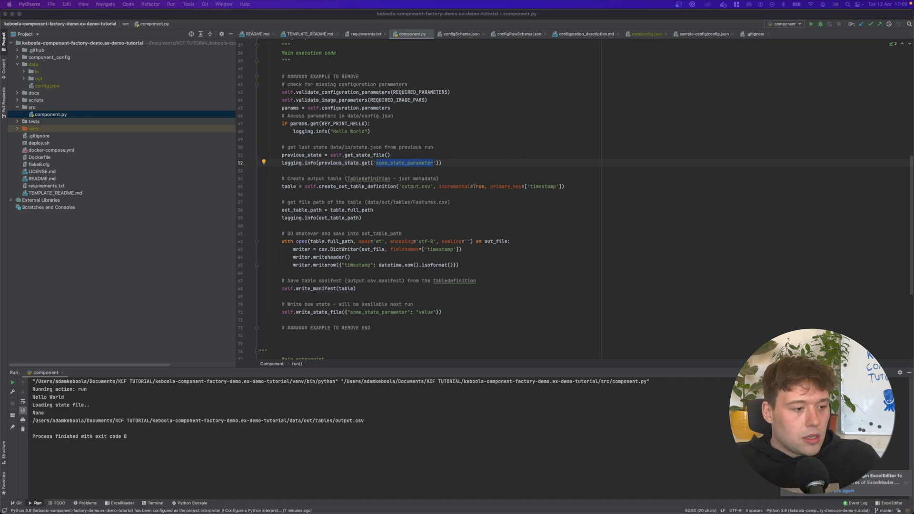
mouse_move(165, 500)
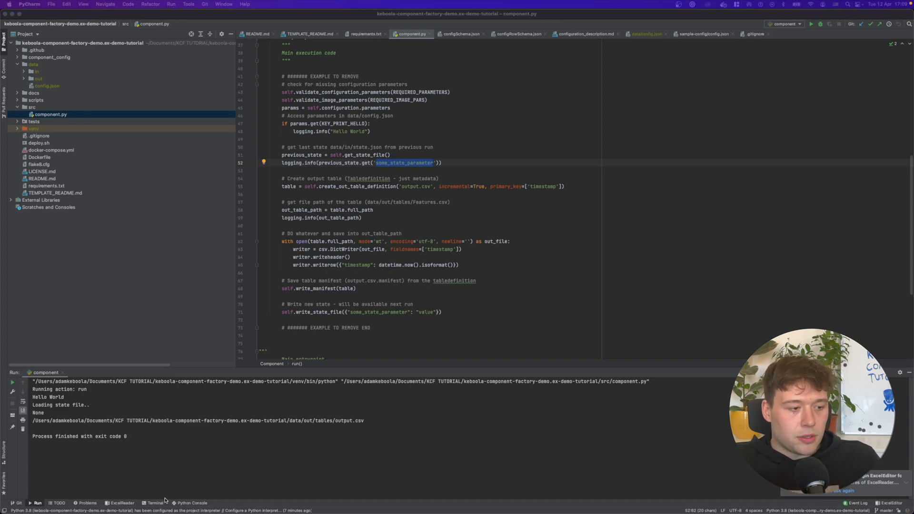
- Force-push master to origin with upstream tracking from the project terminal
click(154, 503)
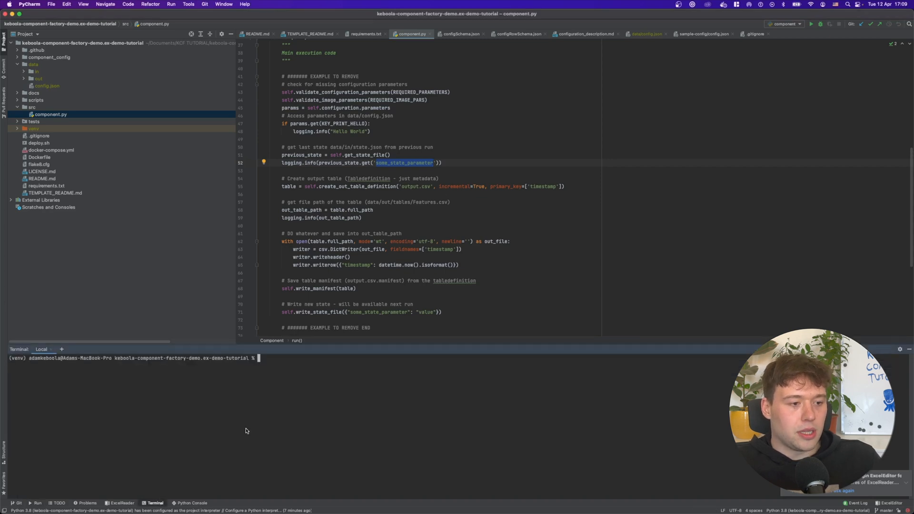
text(git push --set-upstream origin master -f)
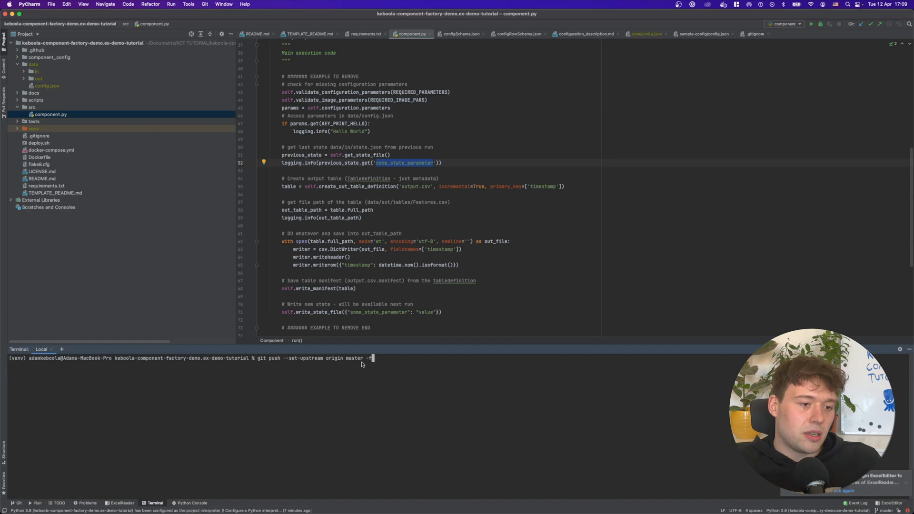
mouse_move(378, 360)
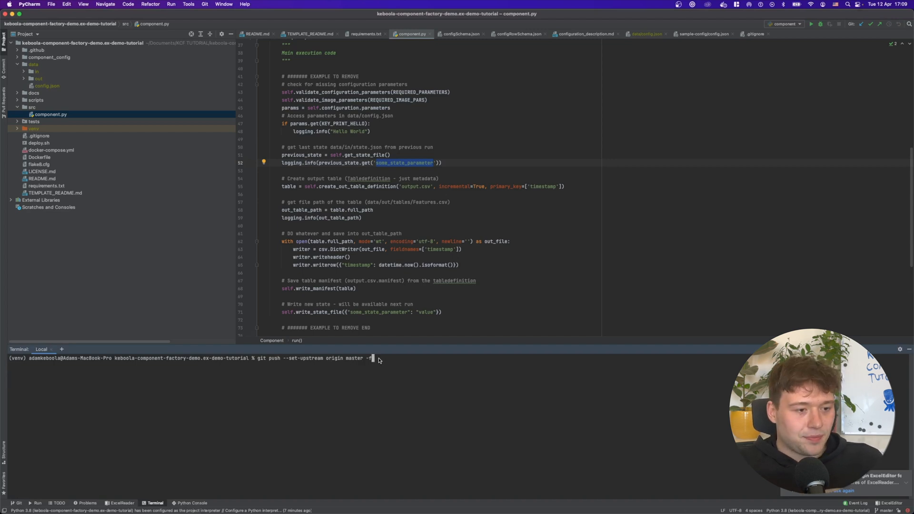
key(Return)
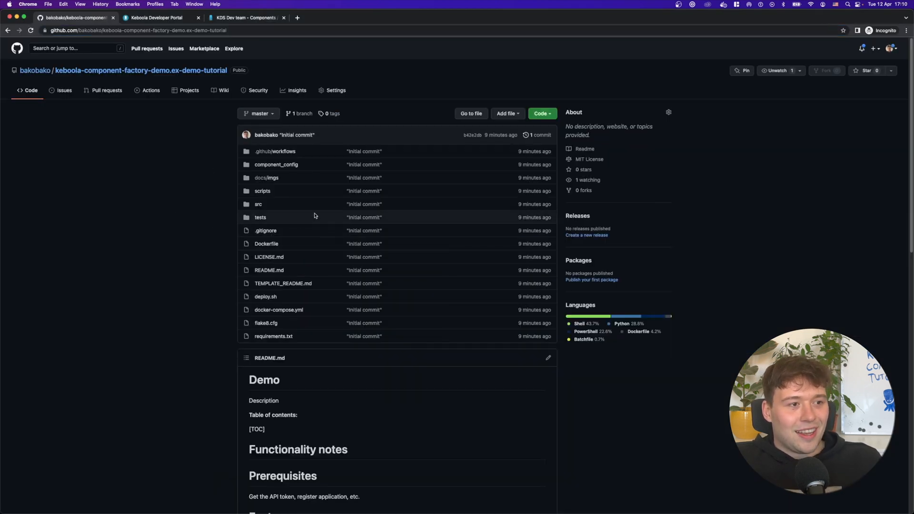
mouse_move(358, 106)
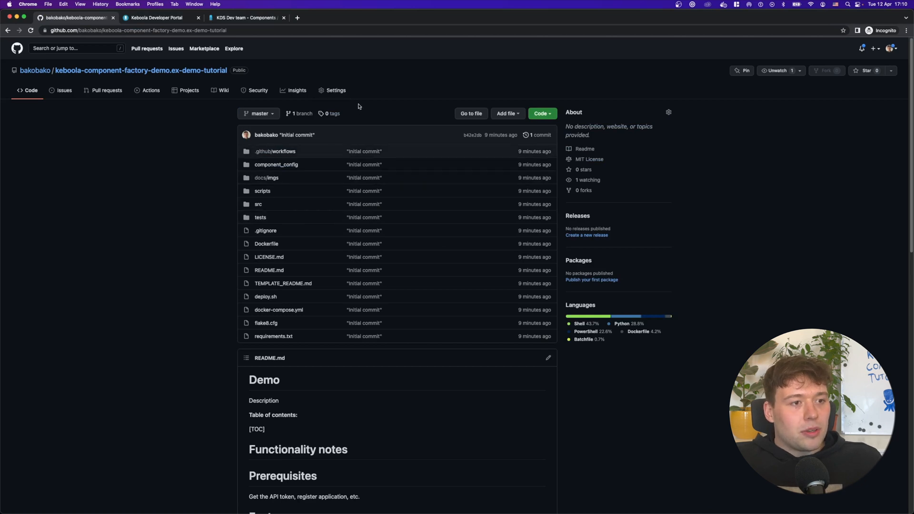
- Navigate to the repository's Actions secrets and start a new repository secret
click(336, 90)
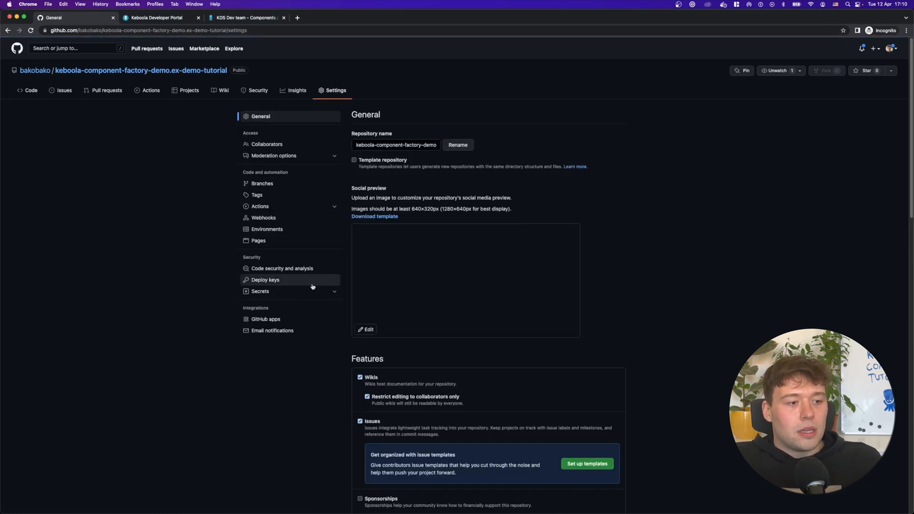
click(260, 291)
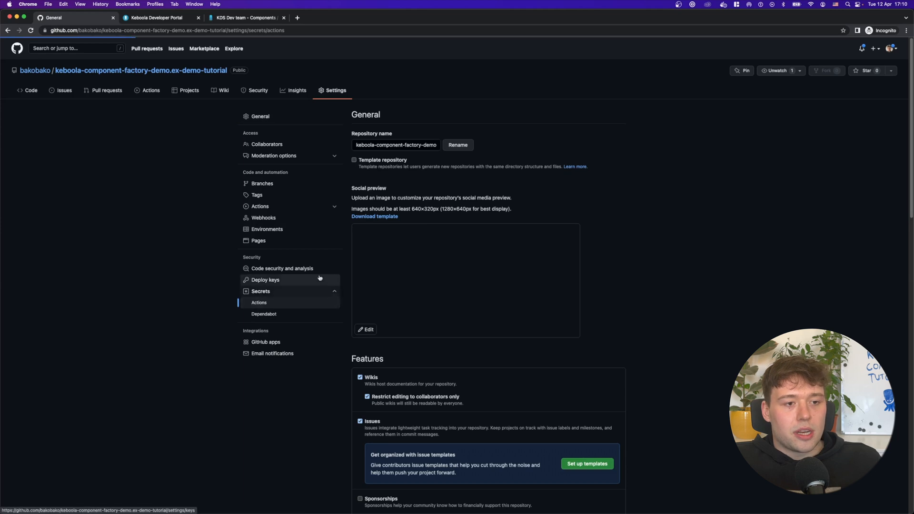
click(258, 302)
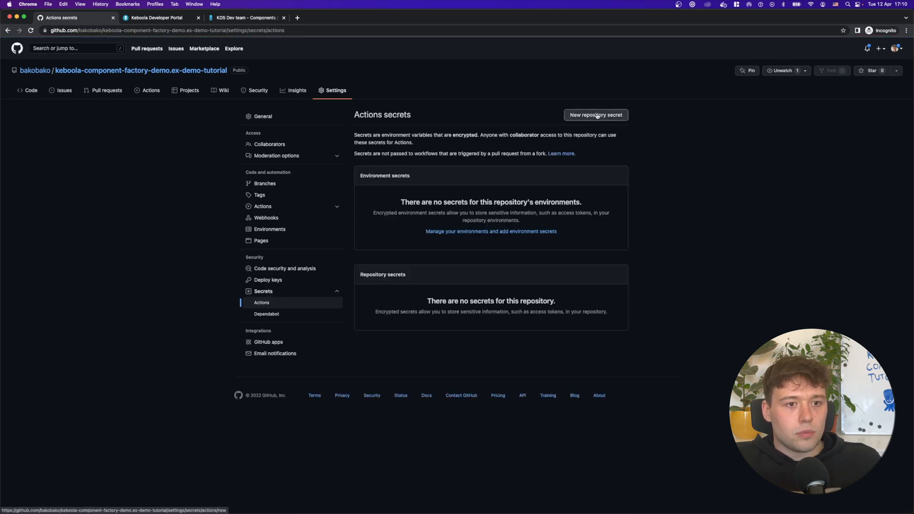
click(595, 115)
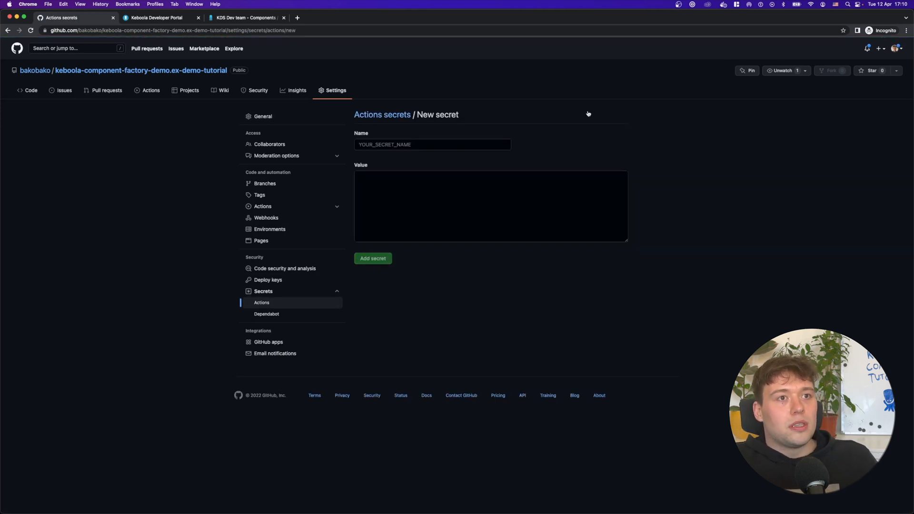
mouse_move(554, 154)
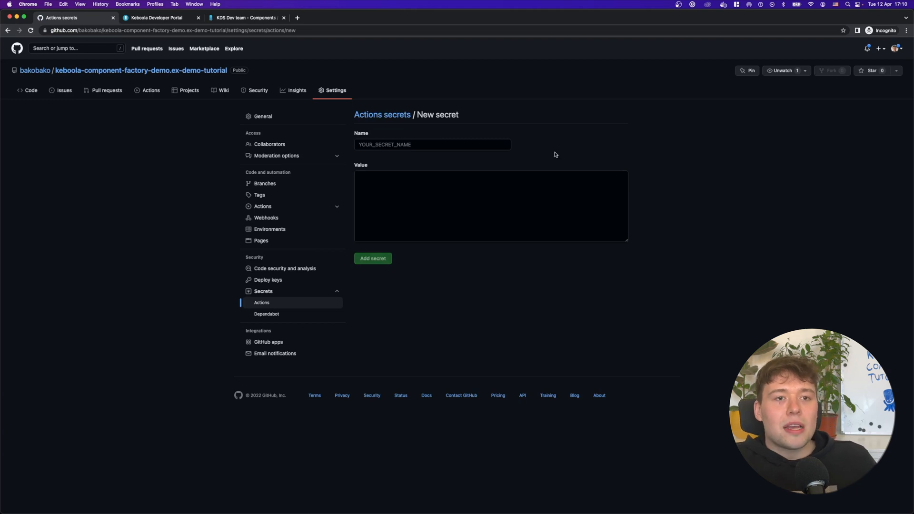
mouse_move(246, 129)
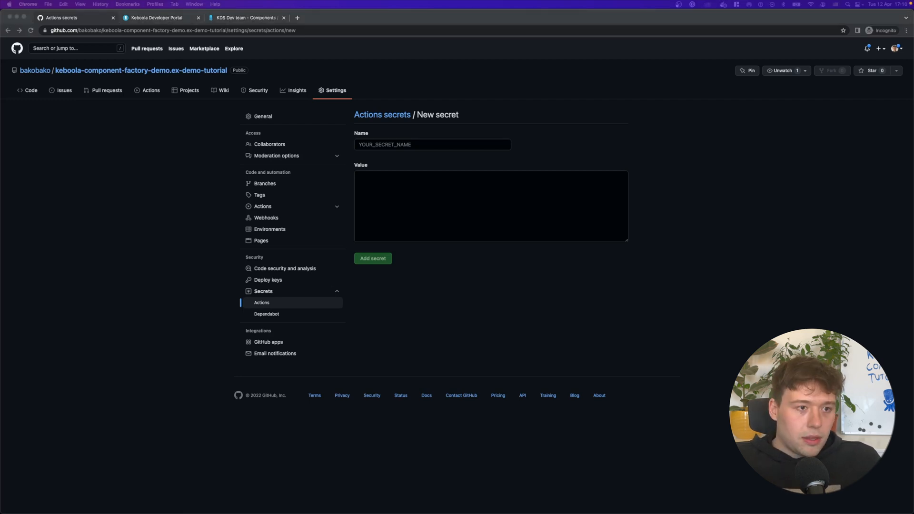
- Save secret KBC_DEVELOPERPORTAL_APP with value keboola-component-factory-demo.ex-demo-tutorial
text(KBC_DEVELOPERPORTAL_APP)
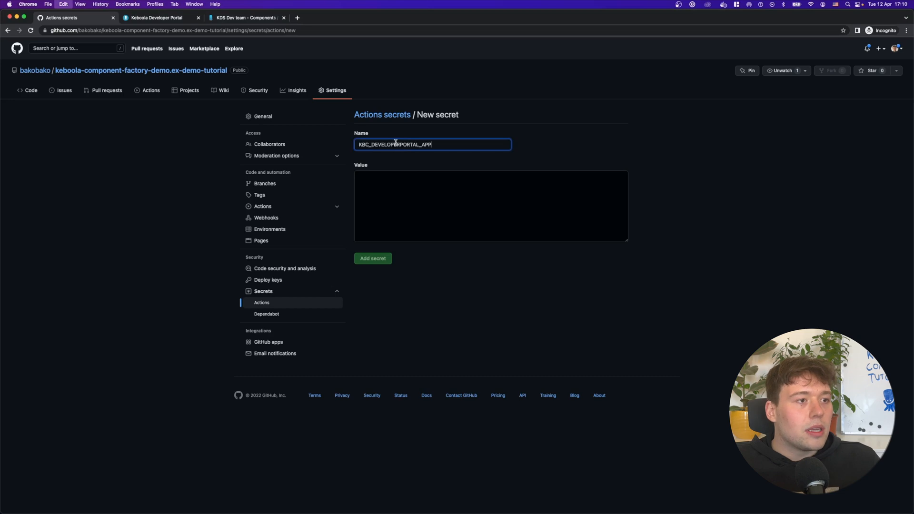
click(163, 31)
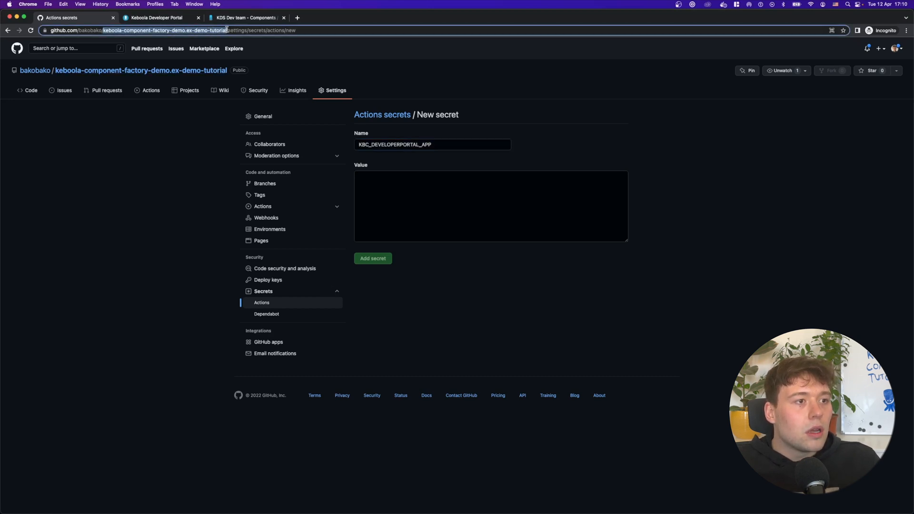
text(keboola-component-factory-demo.ex-demo-tutorial)
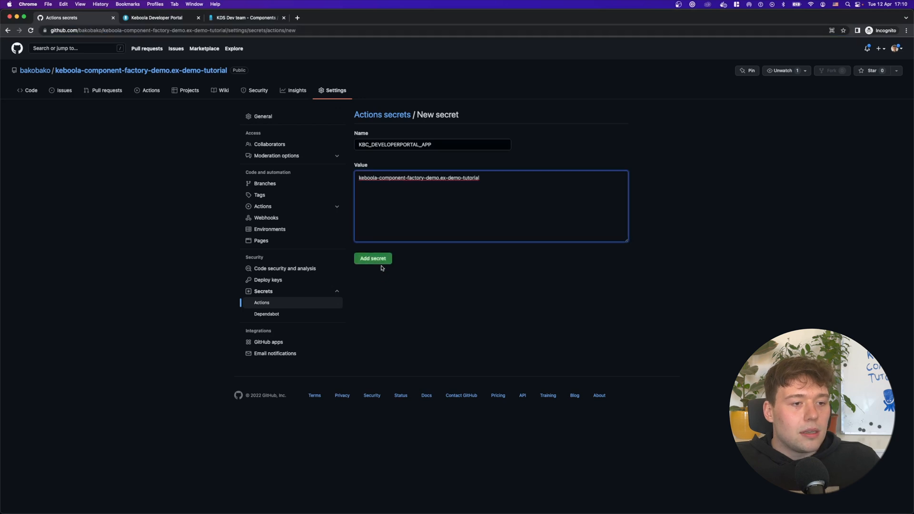
click(372, 258)
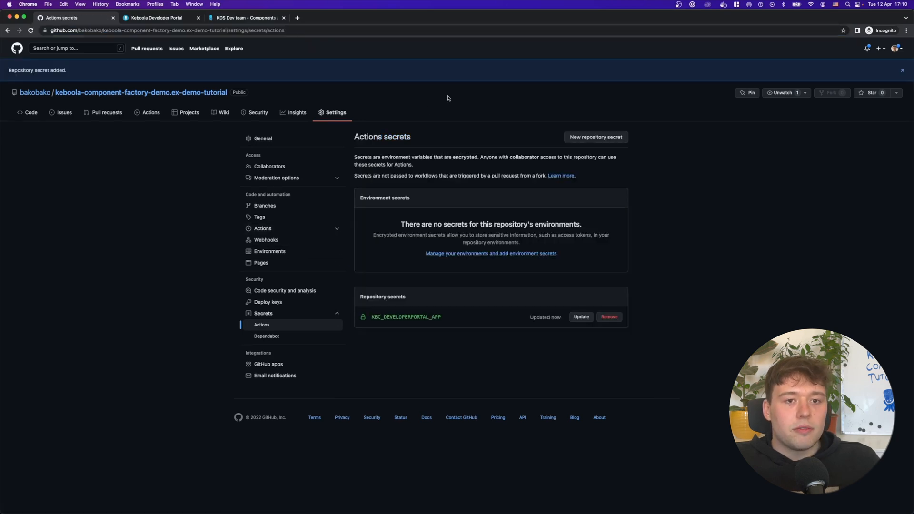
mouse_move(331, 66)
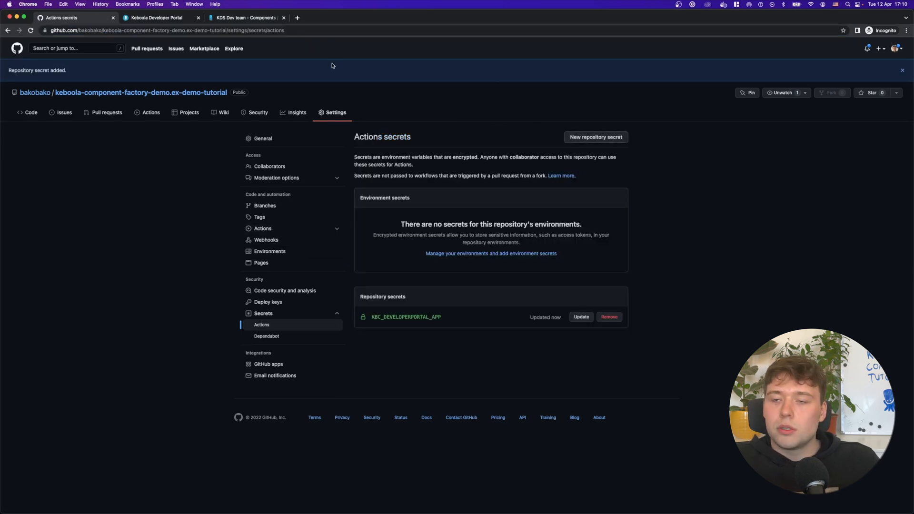
click(156, 18)
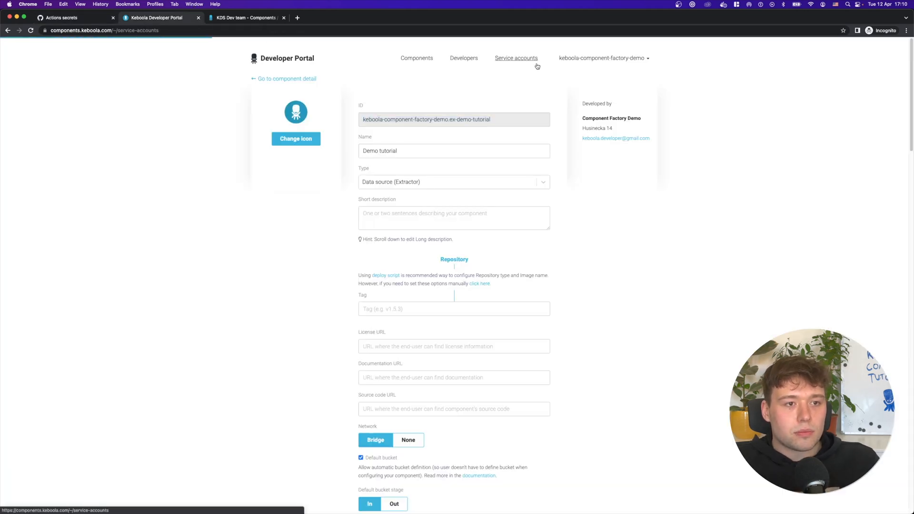
- Create a Developer Portal service account named demoadam, since demo already exists
click(516, 58)
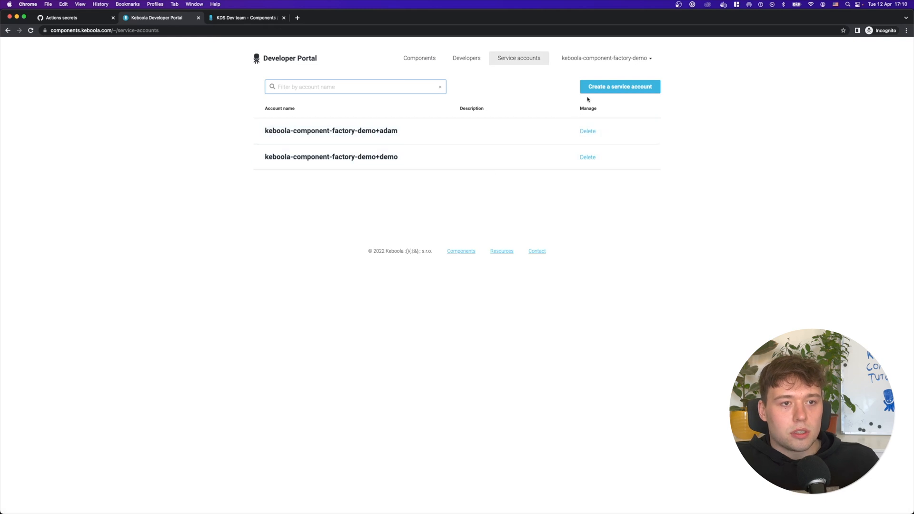
mouse_move(518, 61)
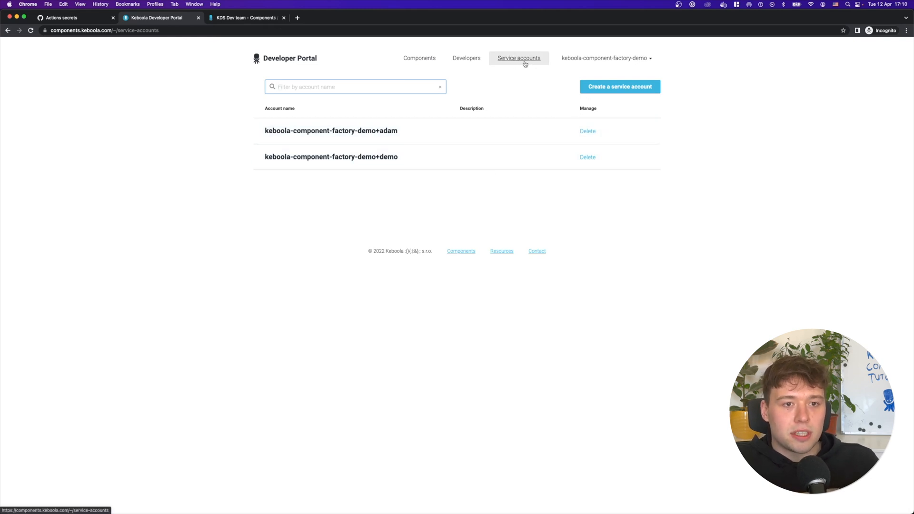
click(619, 87)
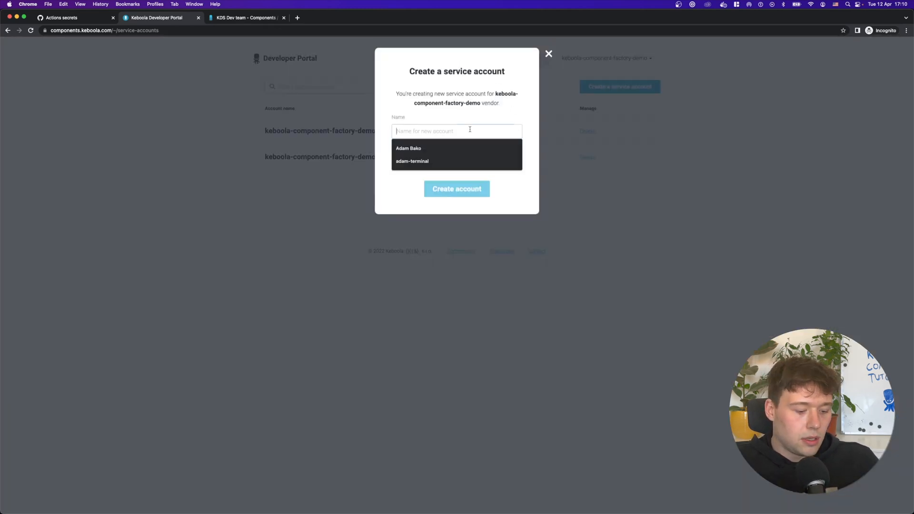
text(demo)
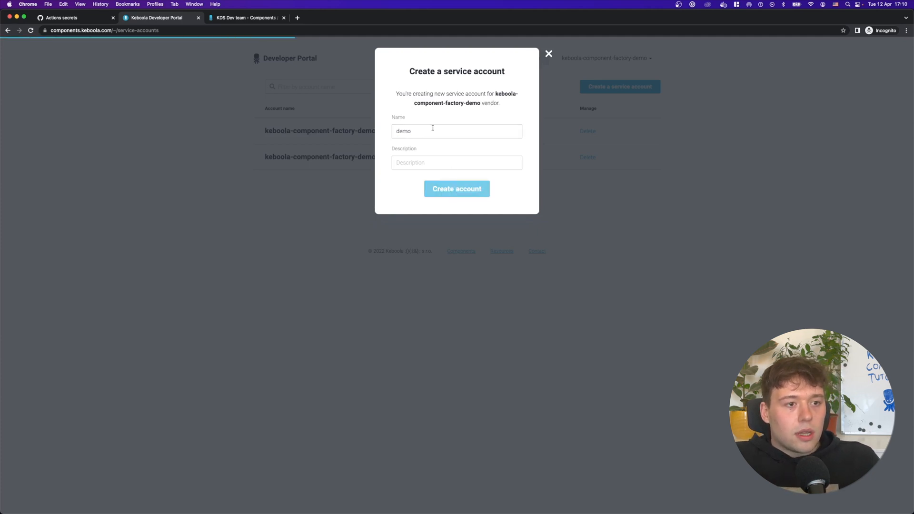
click(456, 189)
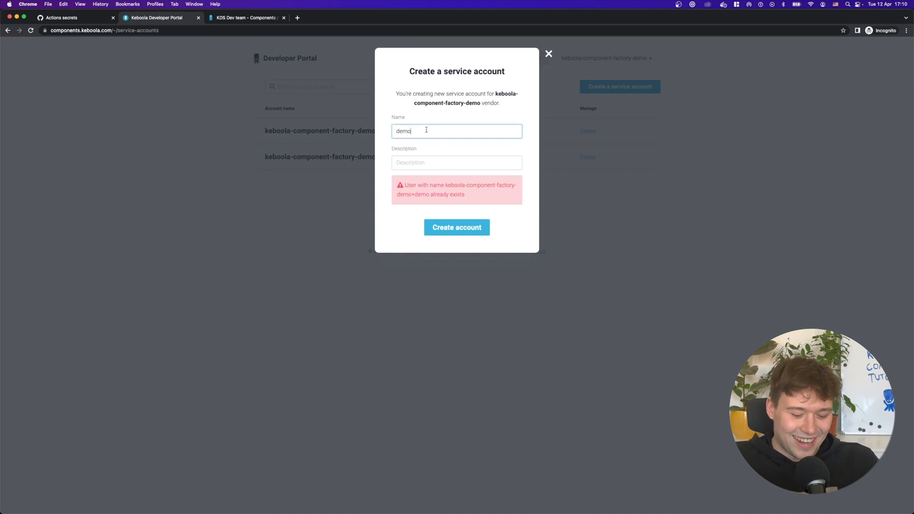
text(a)
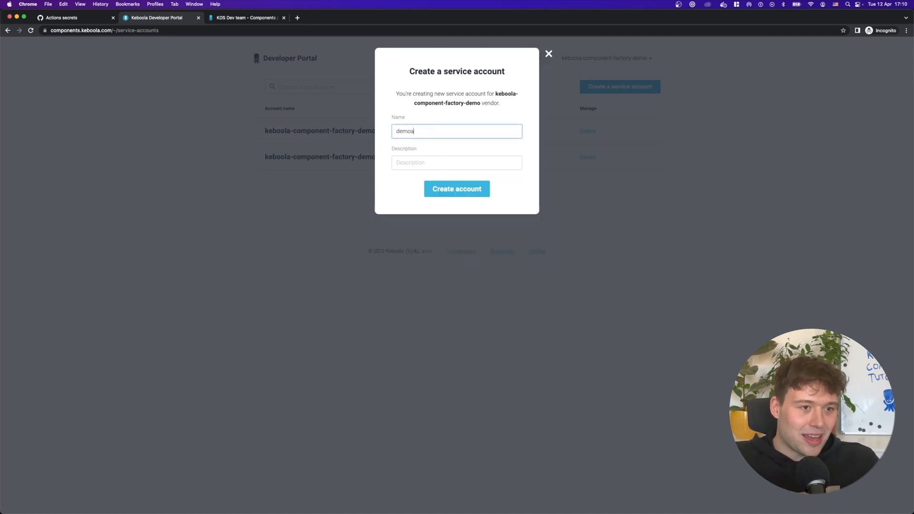
text(dam)
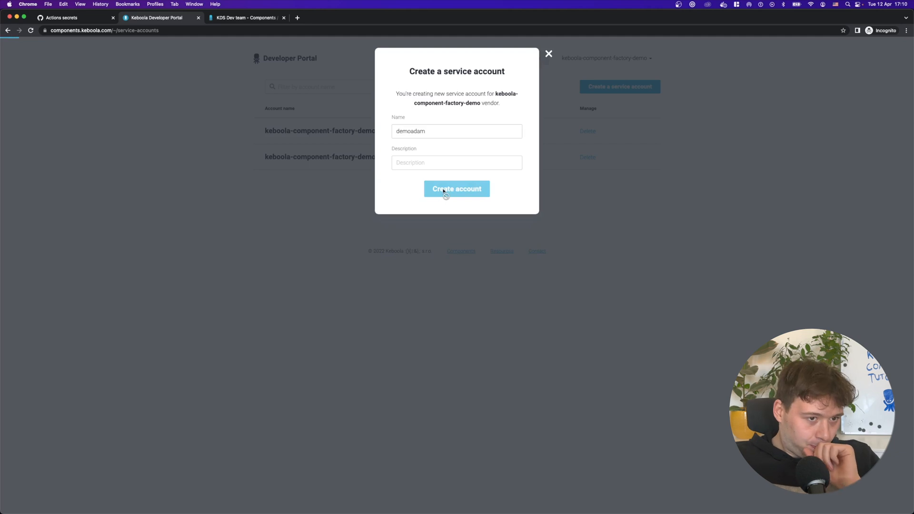
click(456, 189)
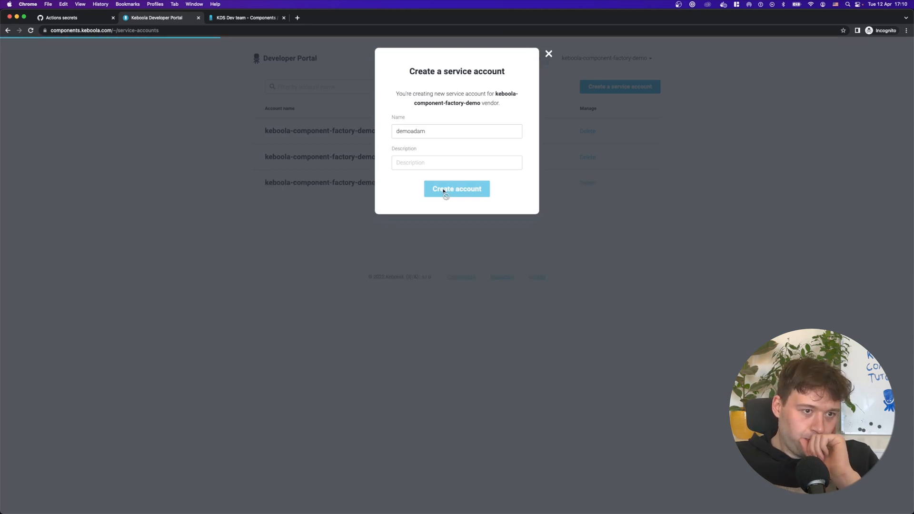
click(456, 189)
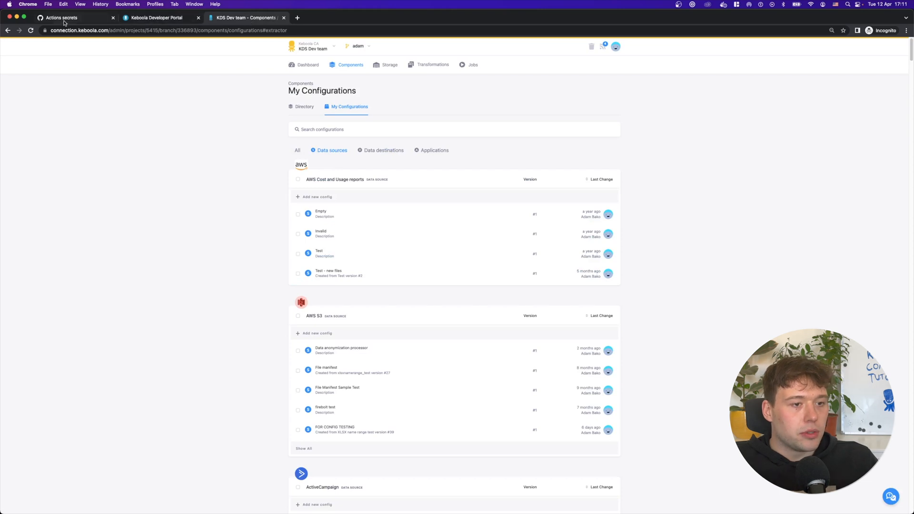
- Add secret KBC_DEVELOPERPORTAL_USERNAME with the service account username from the Developer Portal
click(70, 17)
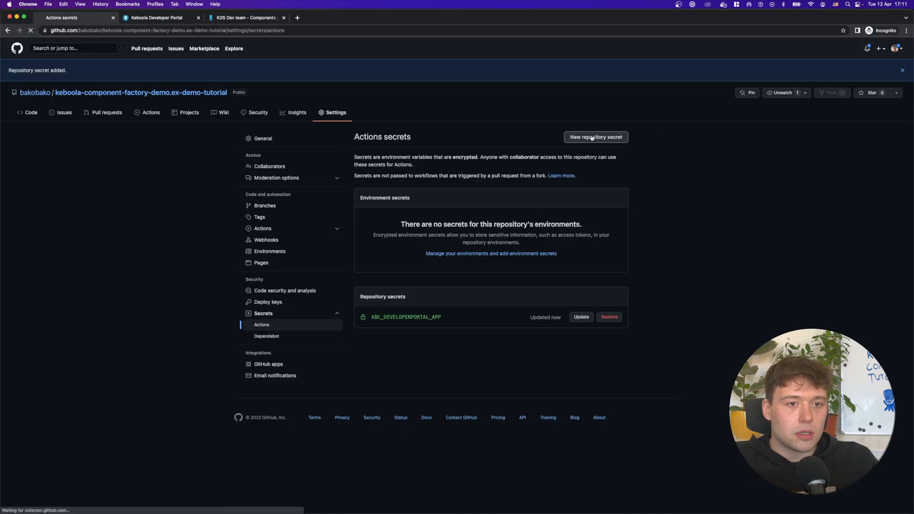
click(595, 137)
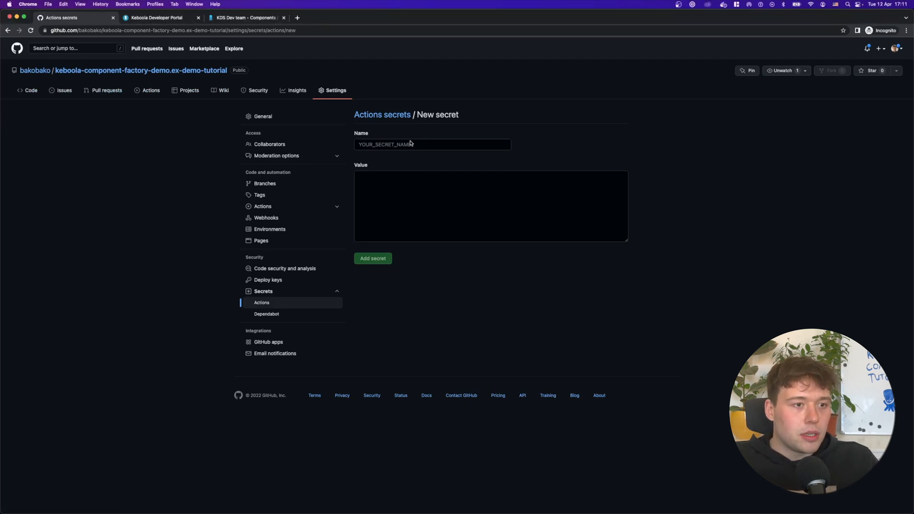
text(KBC_DEVELOPERPORTAL_USERNAME)
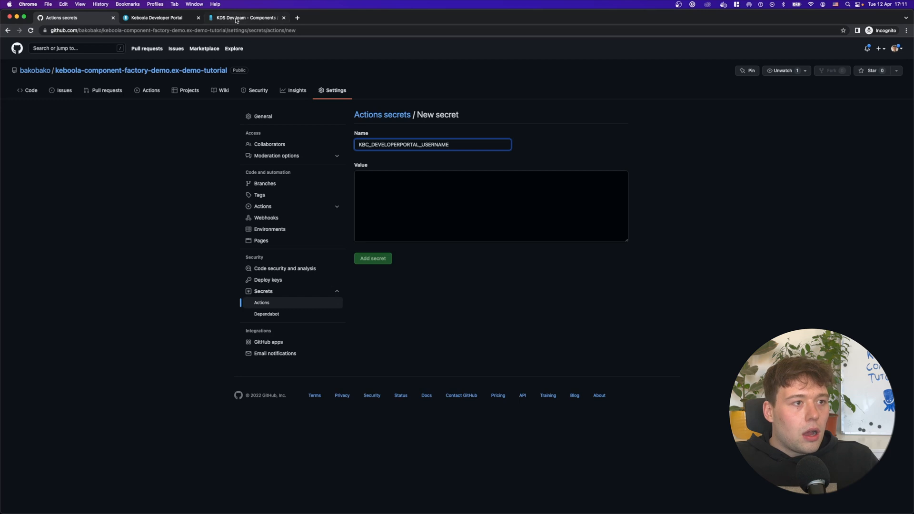
click(155, 17)
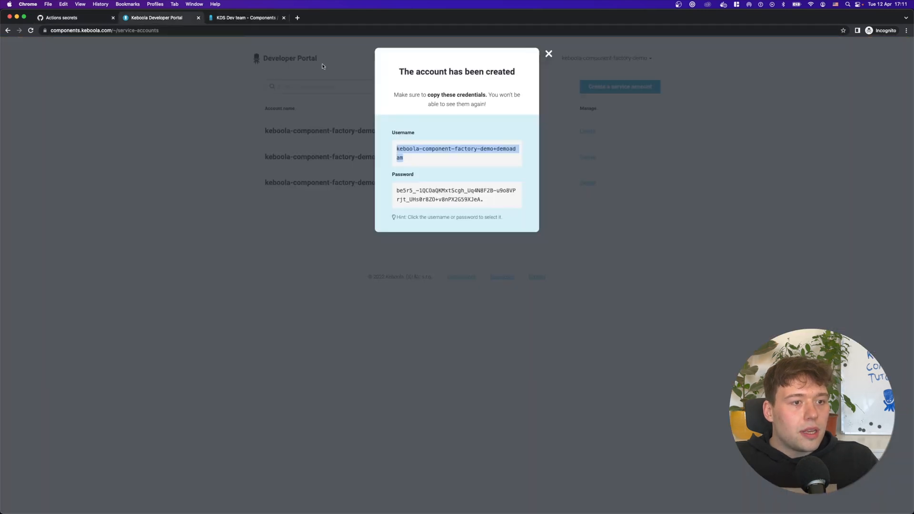
click(63, 4)
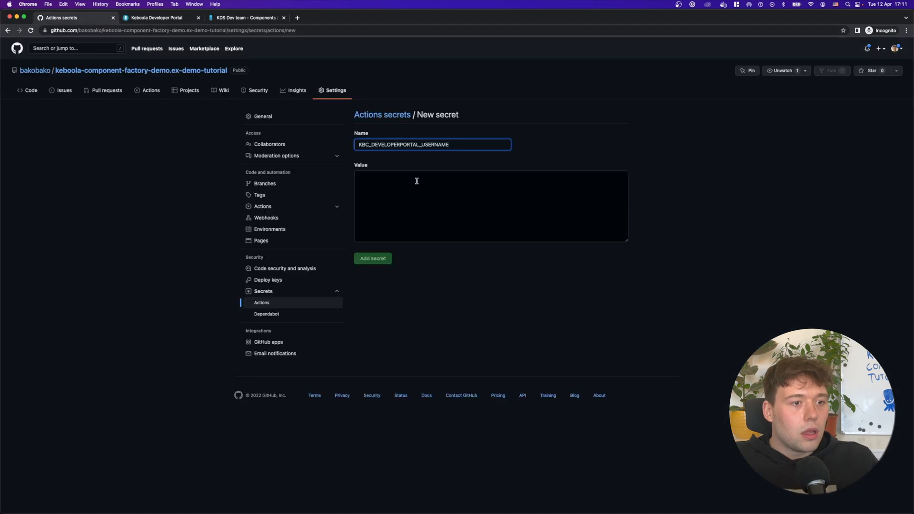
click(373, 258)
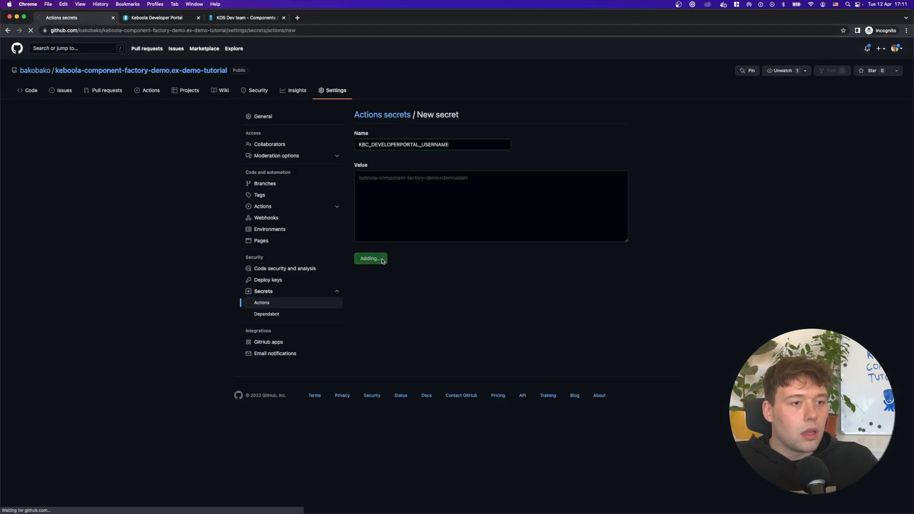
click(372, 259)
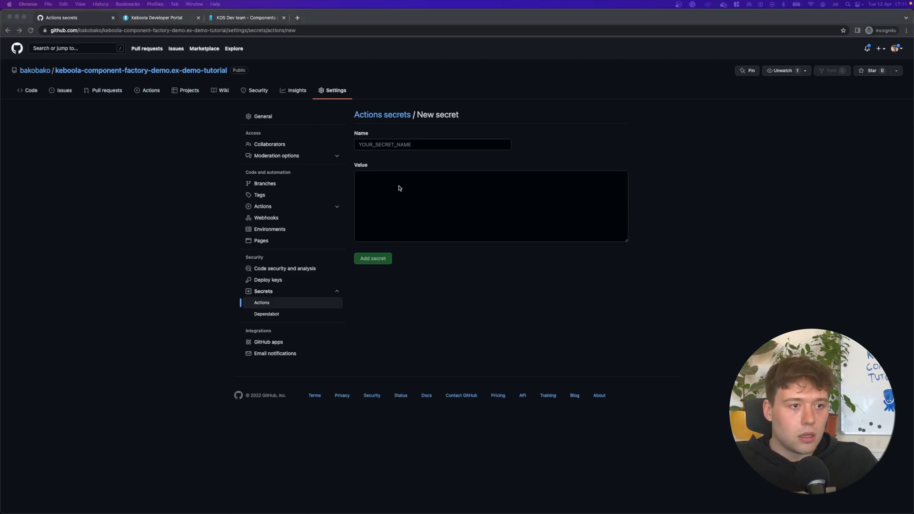
- Add secret KBC_DEVELOPERPORTAL_PASSWORD with the generated service account password
text(KBC_DEVELOPERPORTAL_PASSWORD)
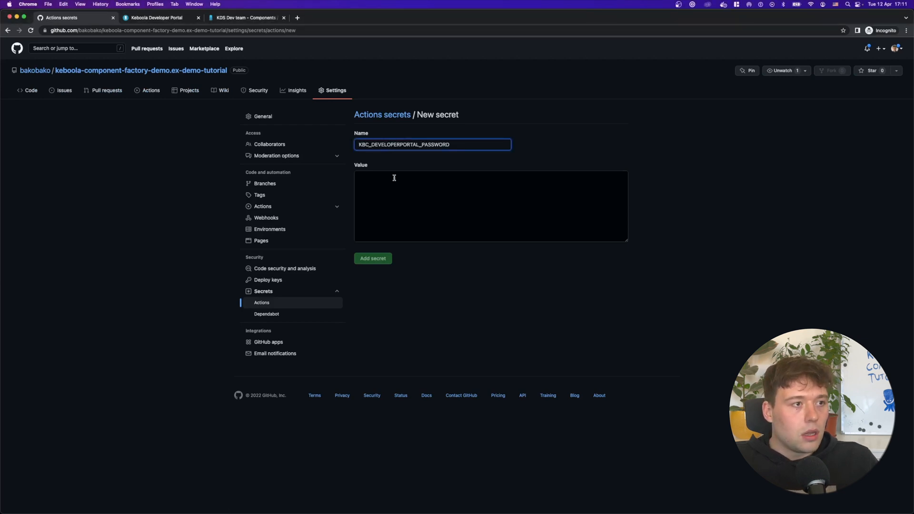
click(156, 17)
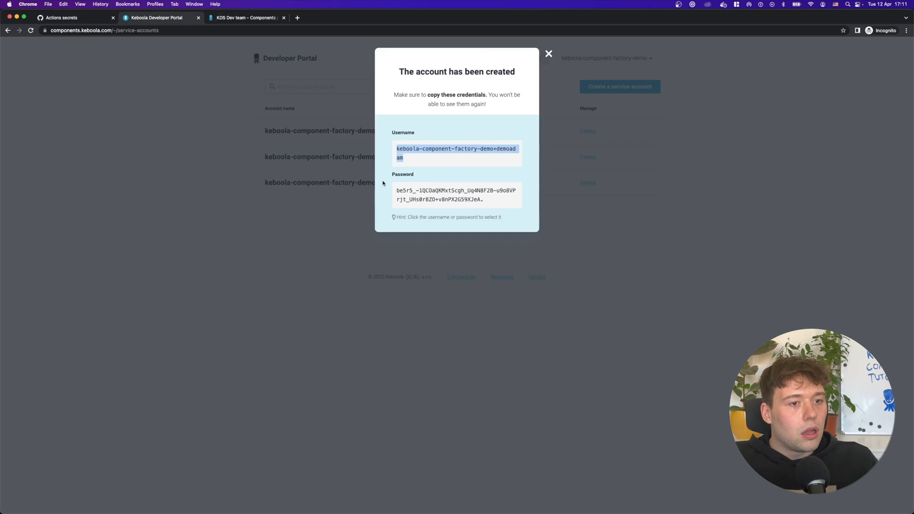
click(456, 194)
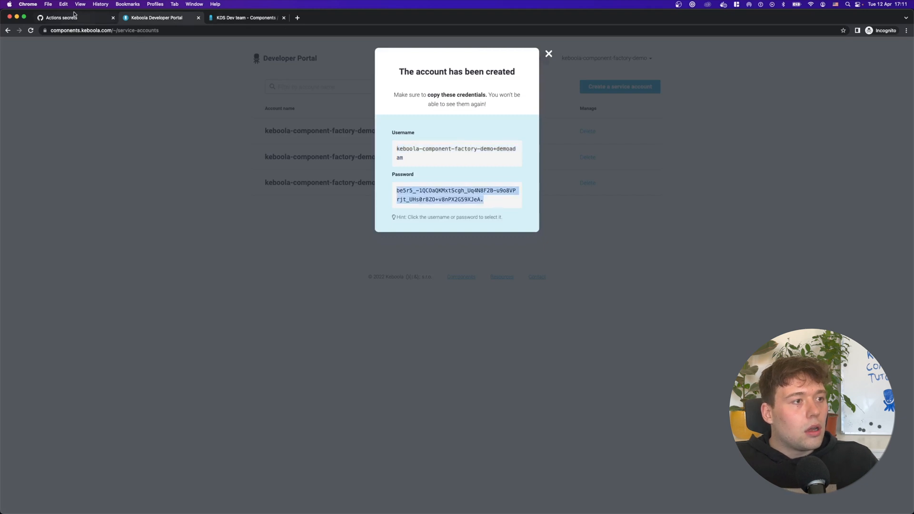
click(61, 17)
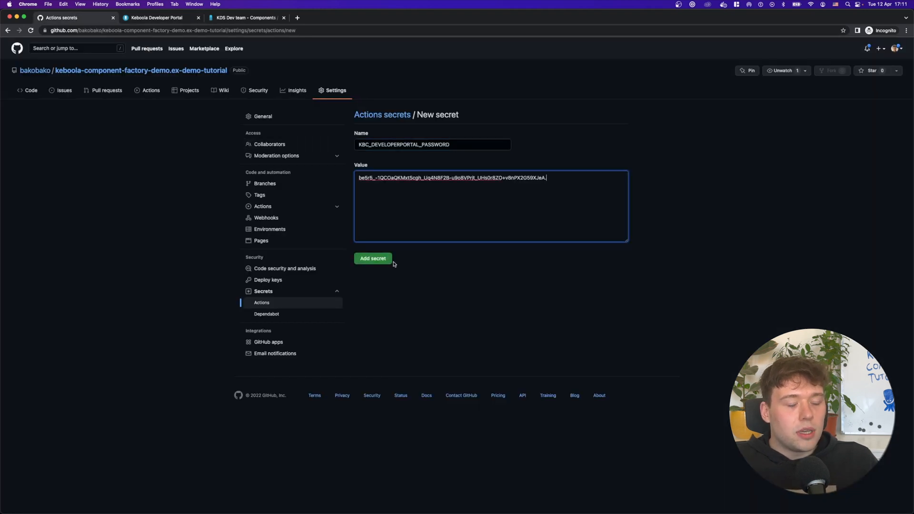
click(372, 258)
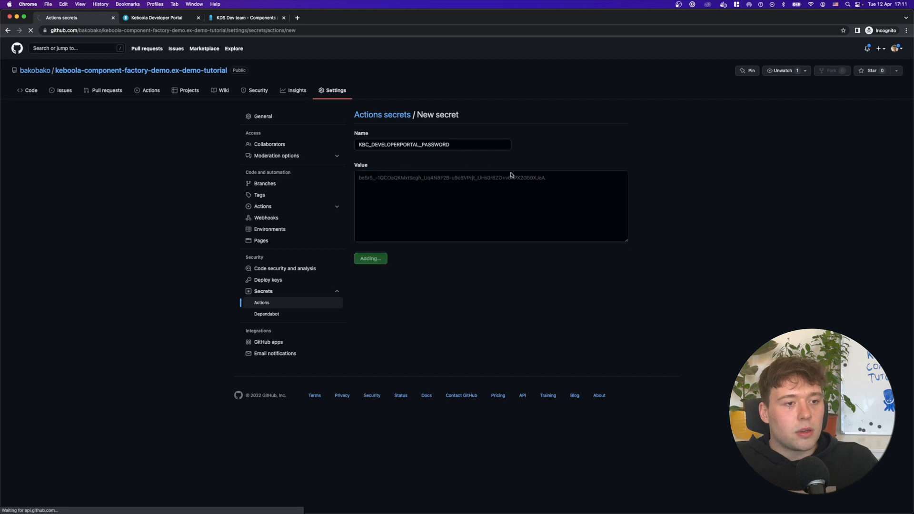
click(370, 258)
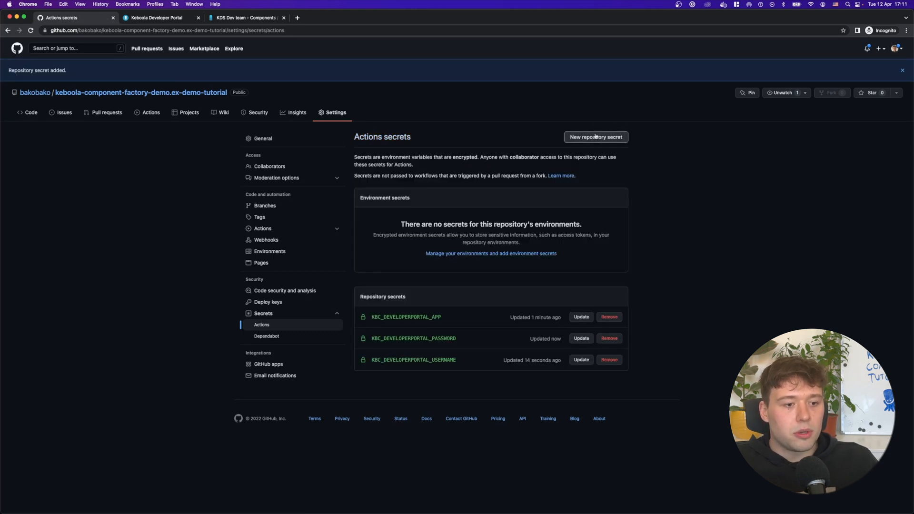
- Add secret KBC_DEVELOPERPORTAL_VENDOR with value keboola-component-factory-demo
click(596, 137)
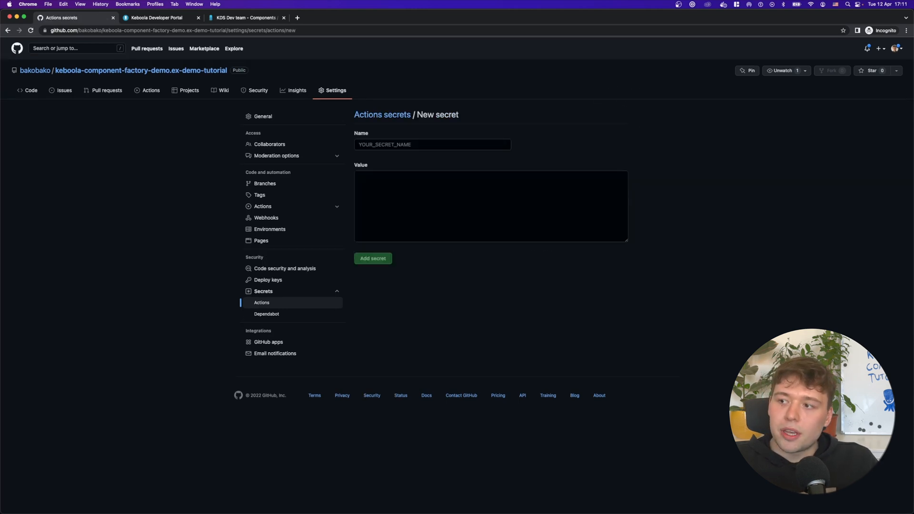
mouse_move(712, 261)
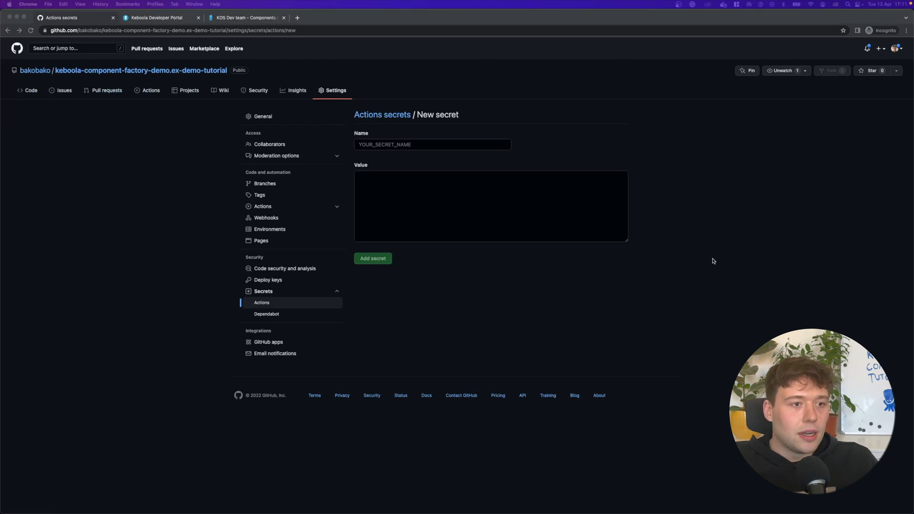
text(KBC_DEVELOPERPORTAL_VENDOR)
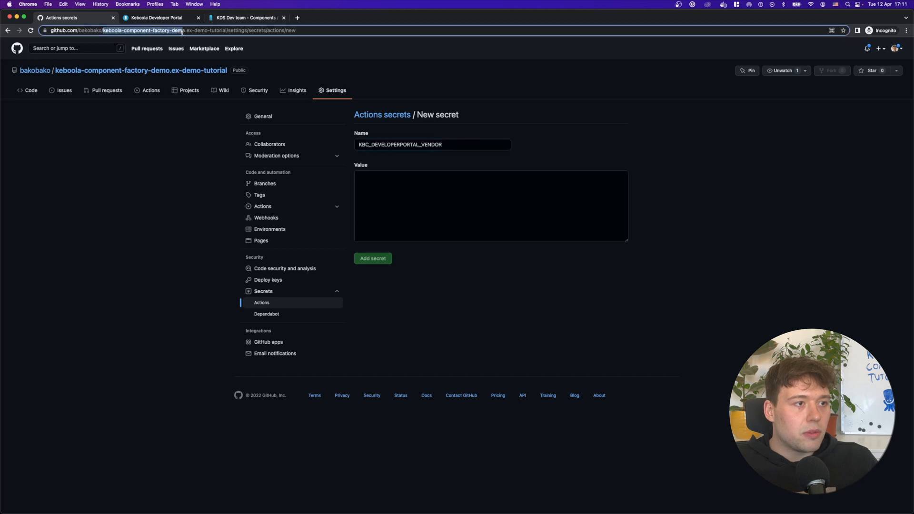
text(keboola-component-factory-demo)
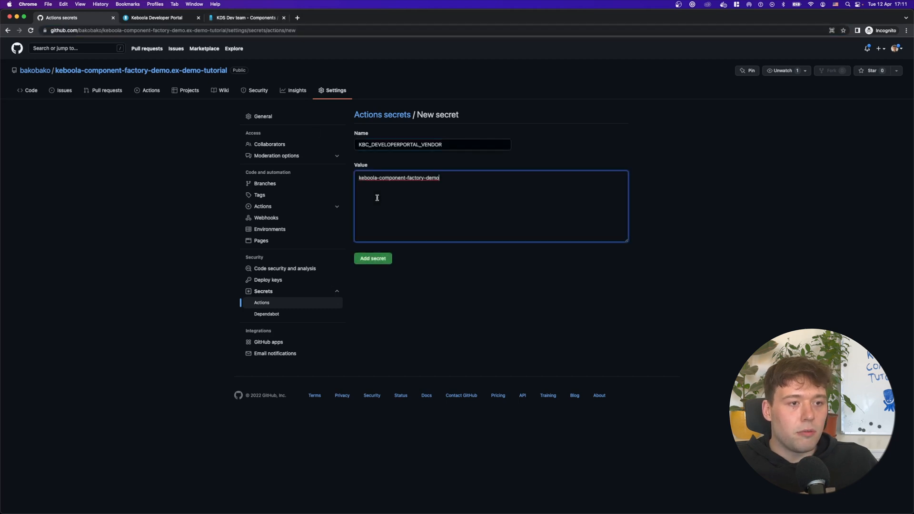
click(373, 258)
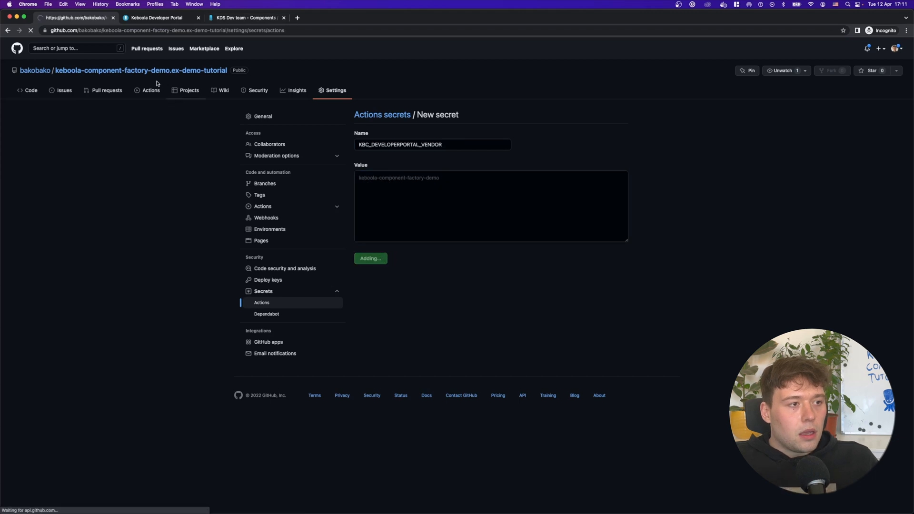
click(369, 258)
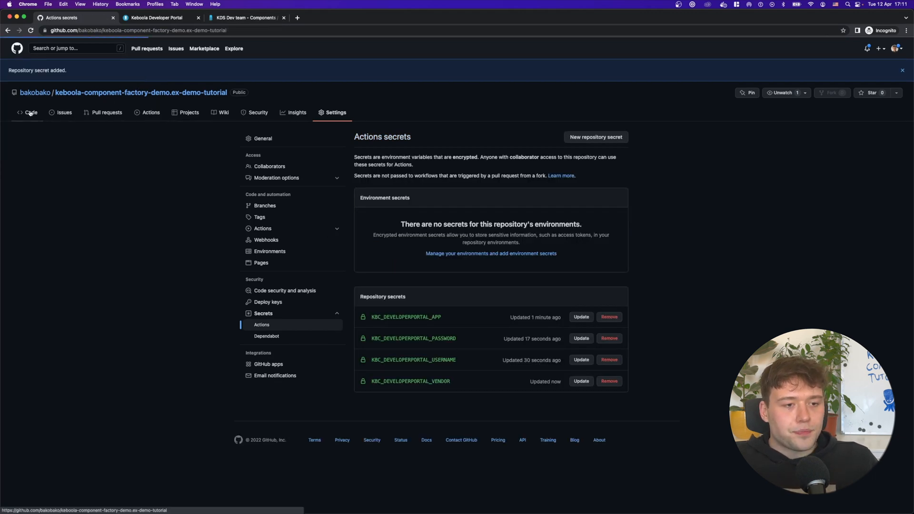
- Publish release 0.0.1 from master, creating the new 0.0.1 tag on publish
click(30, 112)
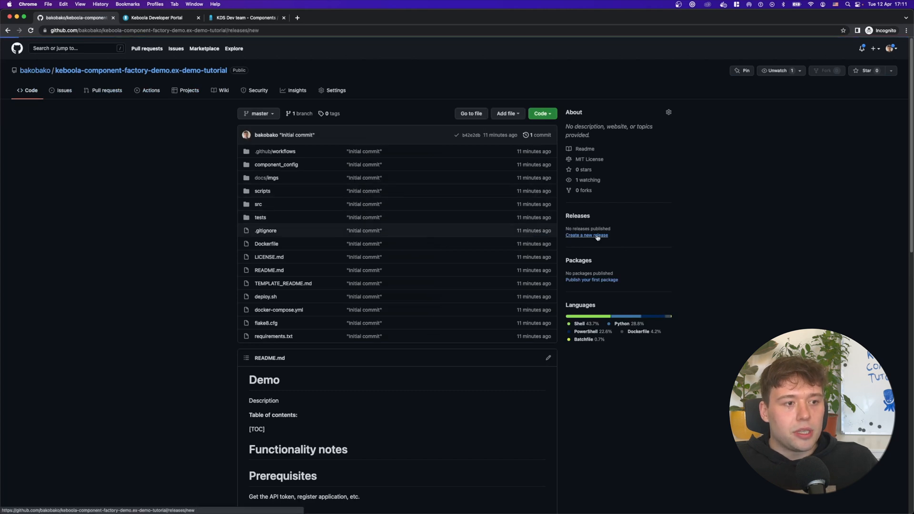
click(586, 235)
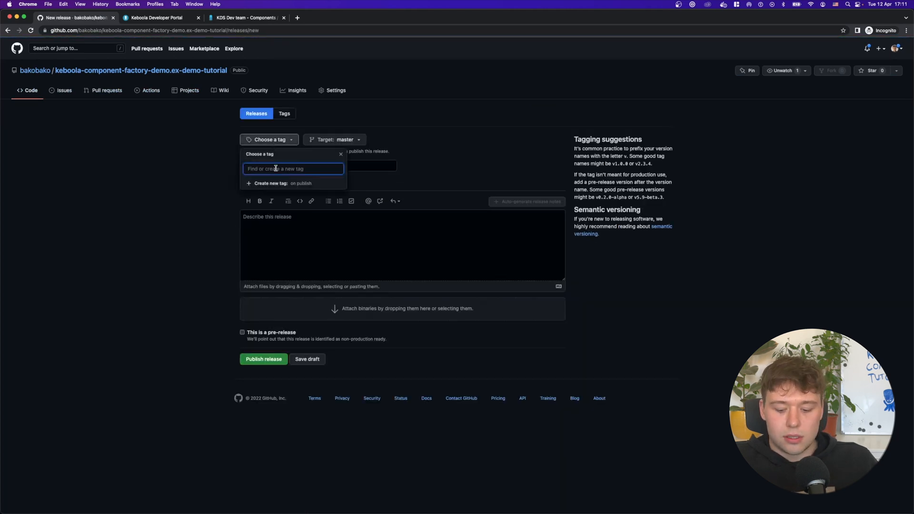
text(0.0.1)
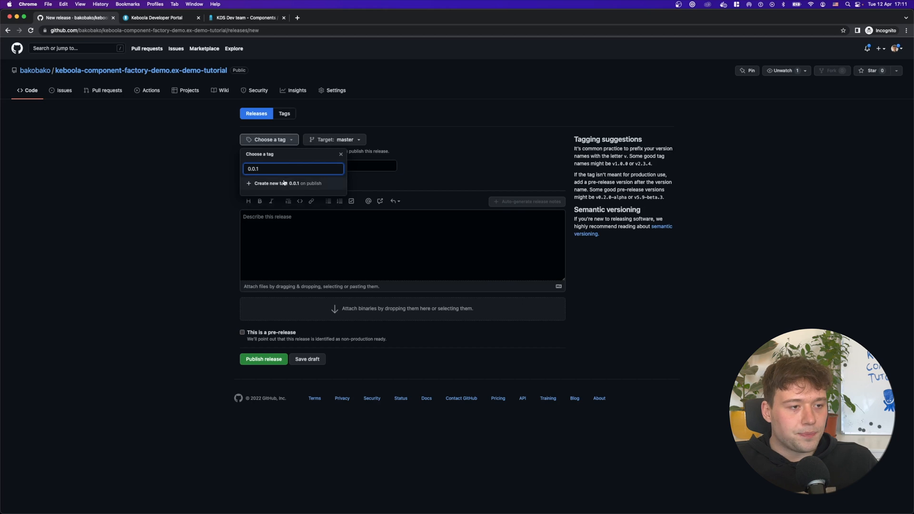
click(286, 183)
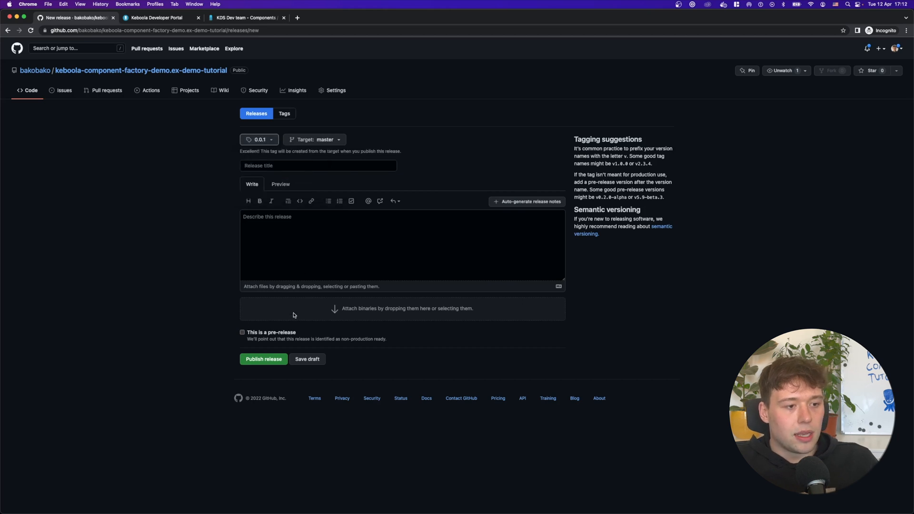
click(264, 359)
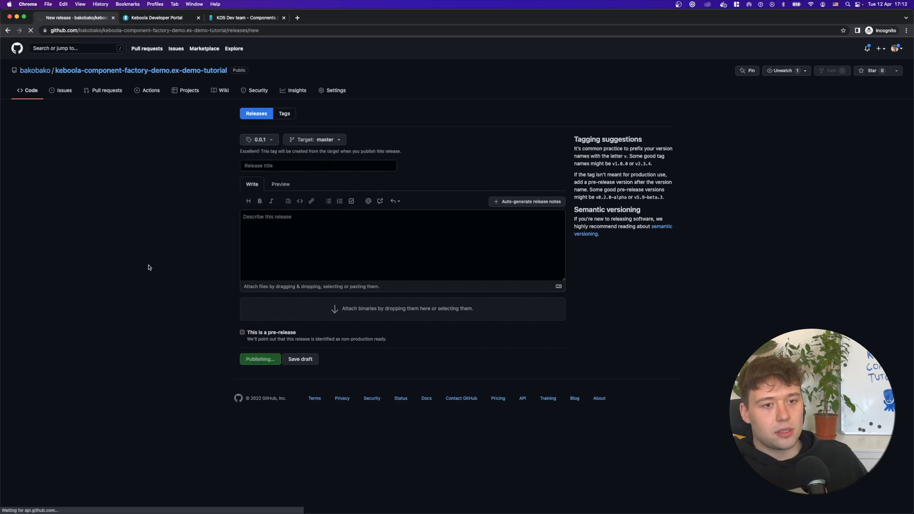
click(260, 359)
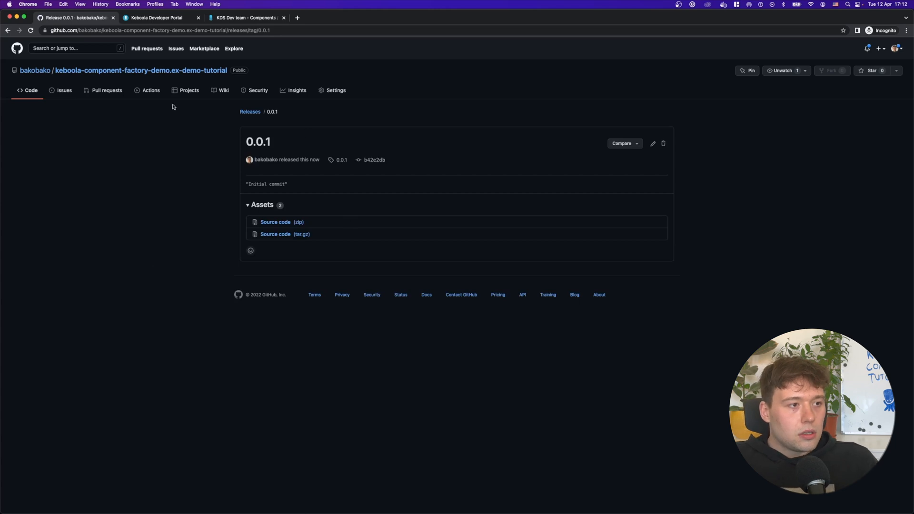
- Check the Deploy to developer portal workflow run and its build_n_deploy job steps
click(150, 91)
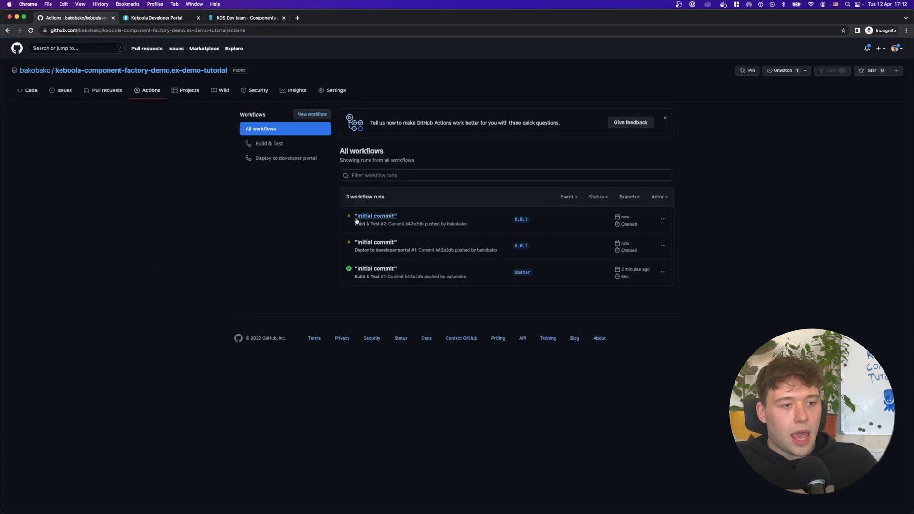
mouse_move(376, 241)
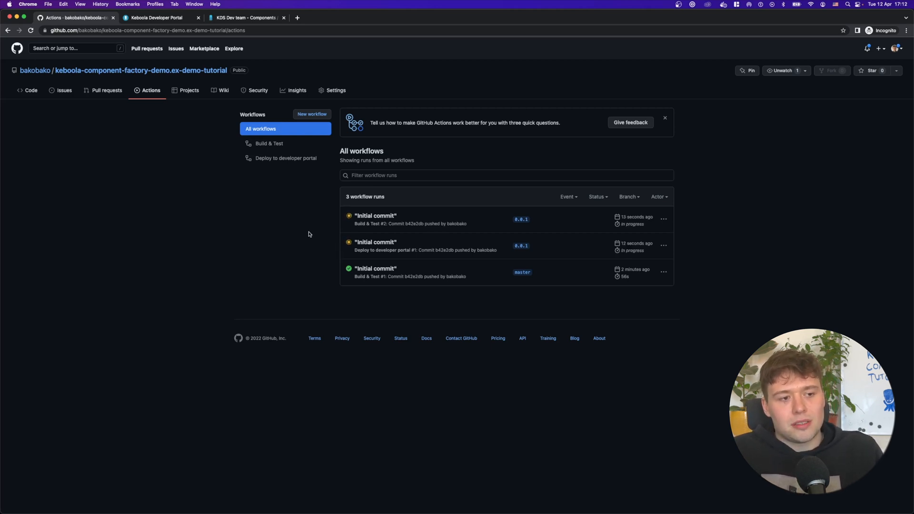
mouse_move(344, 250)
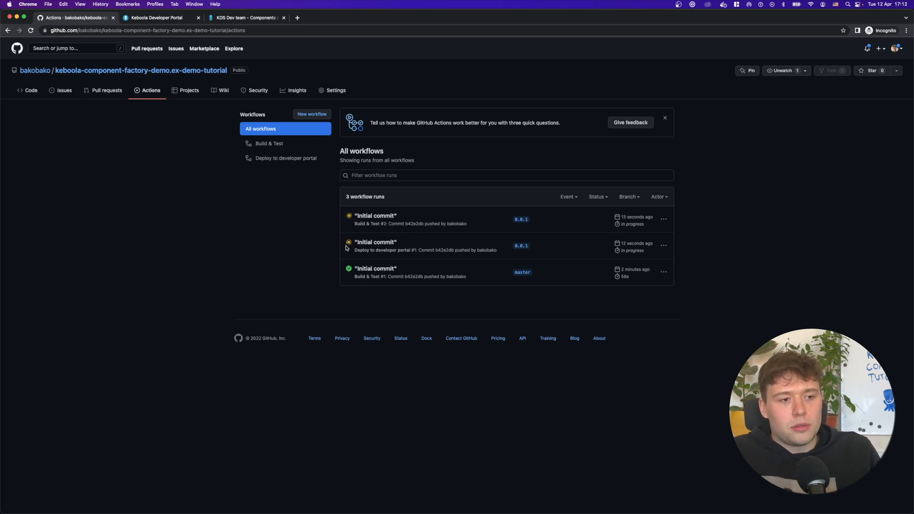
mouse_move(338, 235)
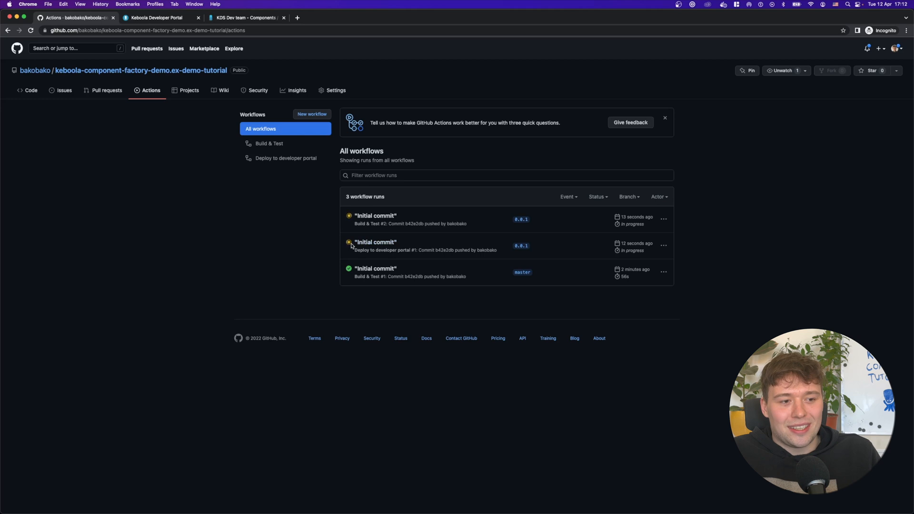
mouse_move(349, 242)
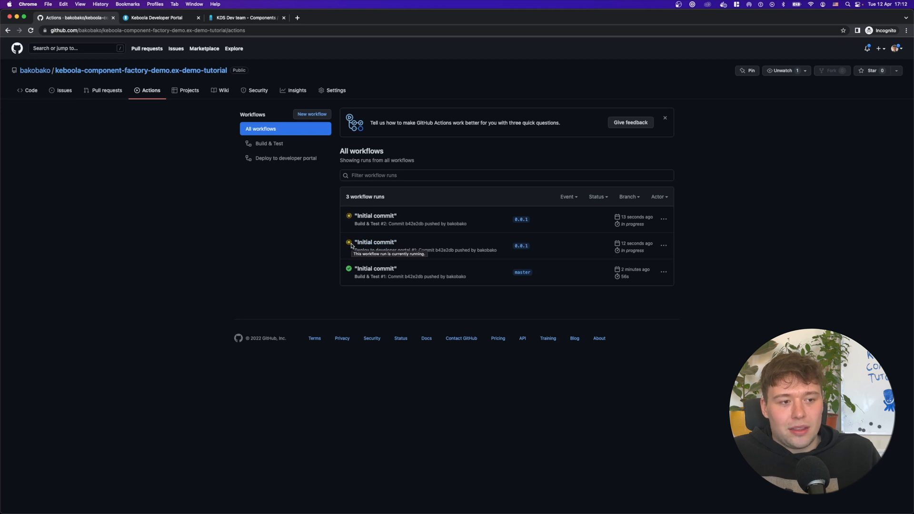
mouse_move(330, 240)
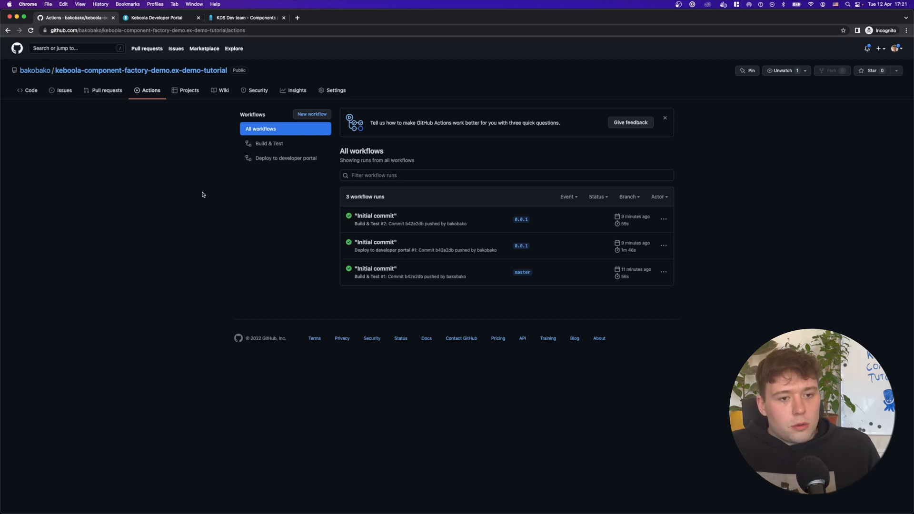
mouse_move(211, 201)
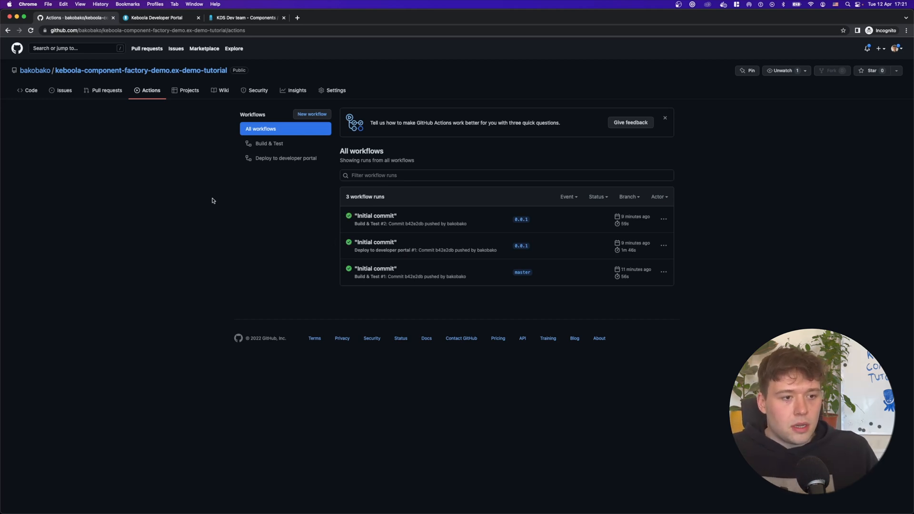
mouse_move(394, 252)
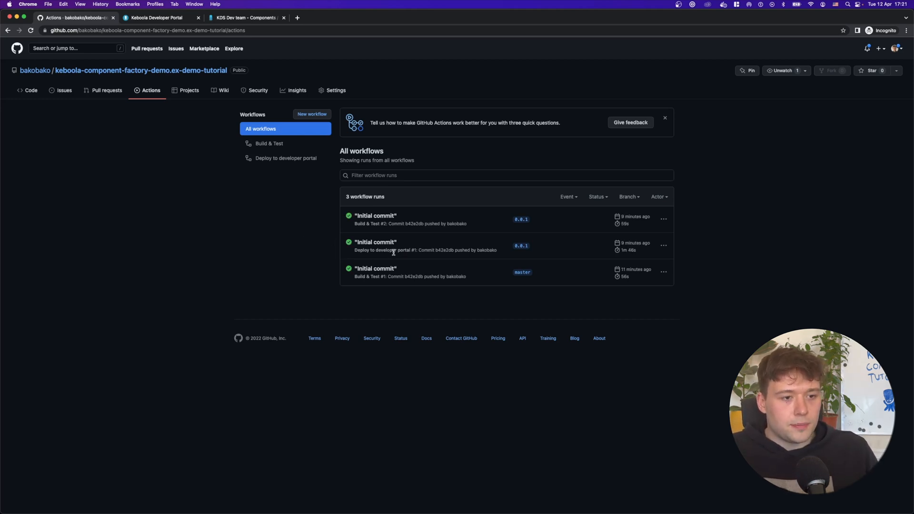
click(375, 242)
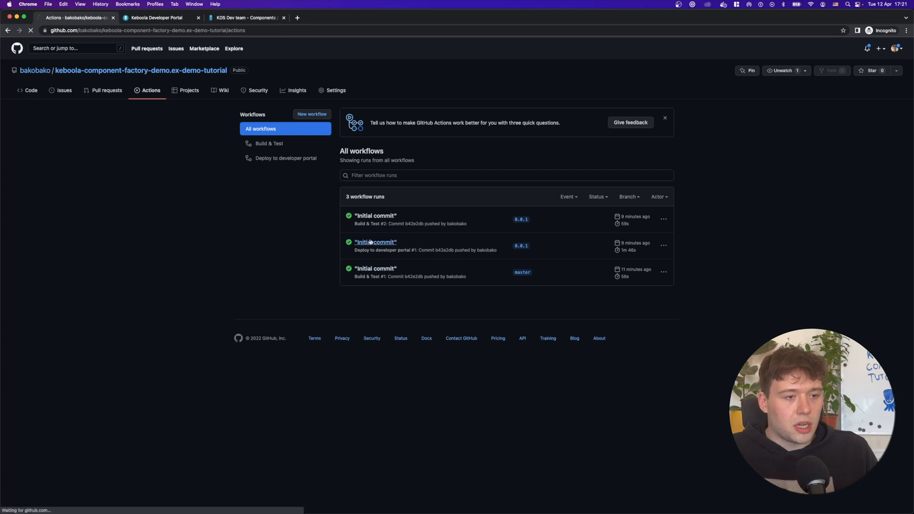
click(375, 242)
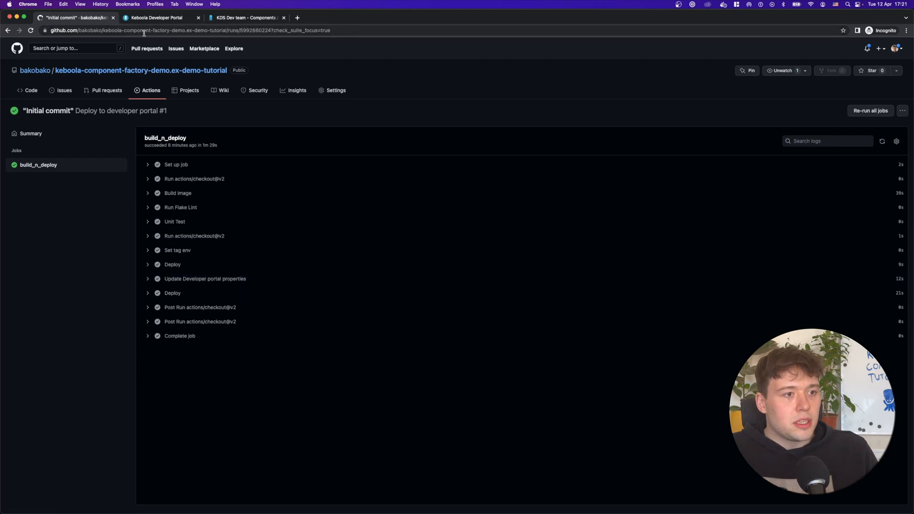
- Verify the Demo tutorial component shows tag 0.0.1 and its deployed schema in the Developer Portal
click(156, 17)
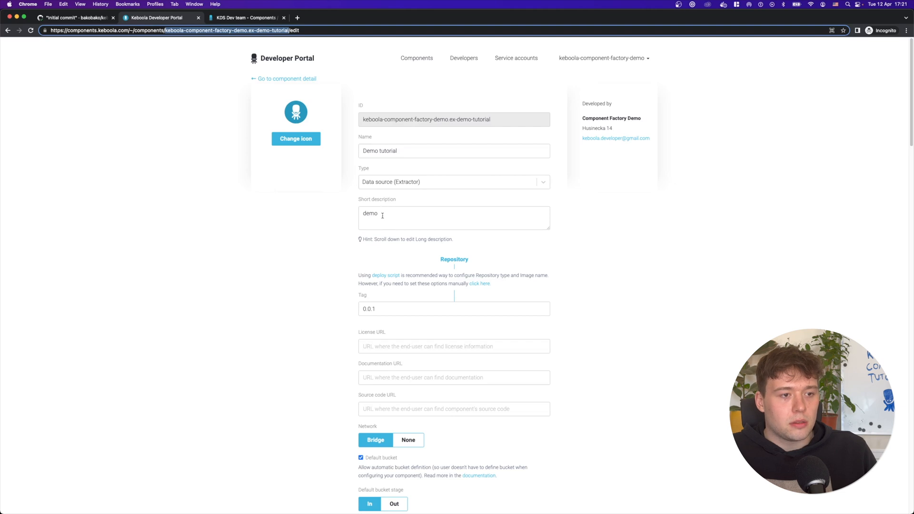
scroll(down, 3)
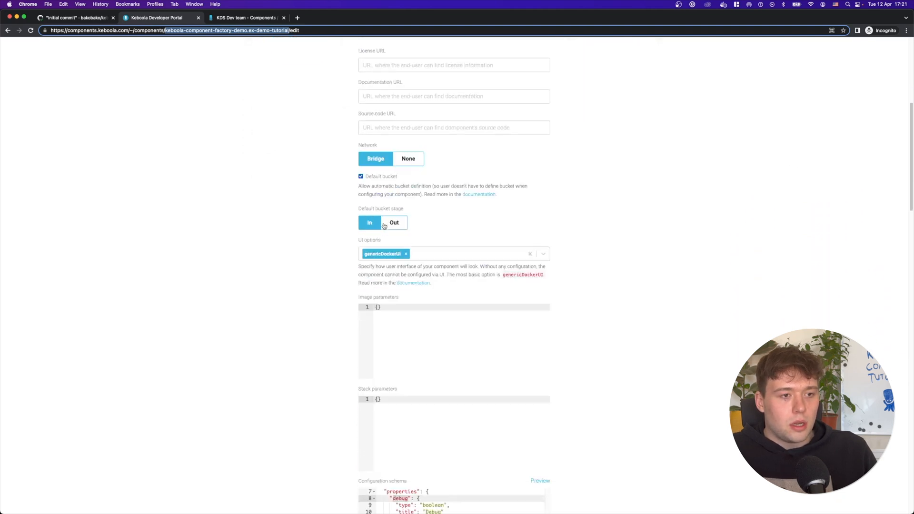
scroll(down, 3)
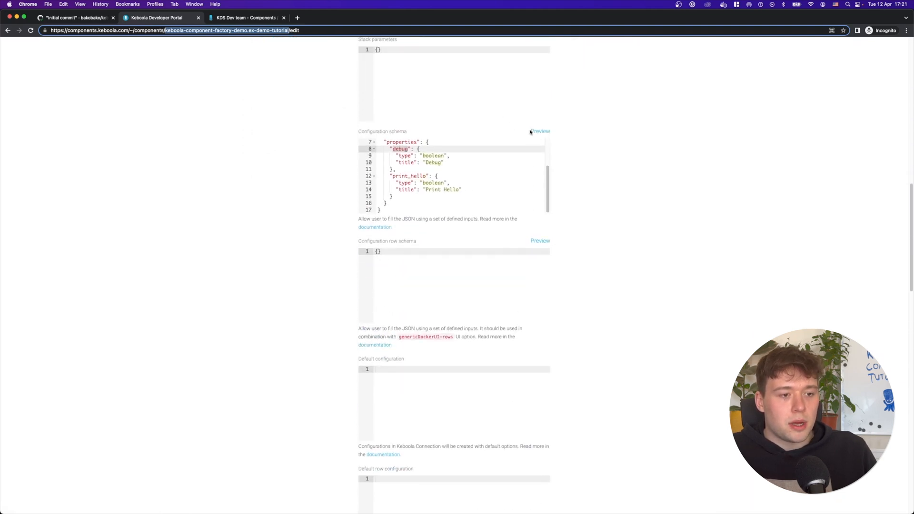
scroll(down, 3)
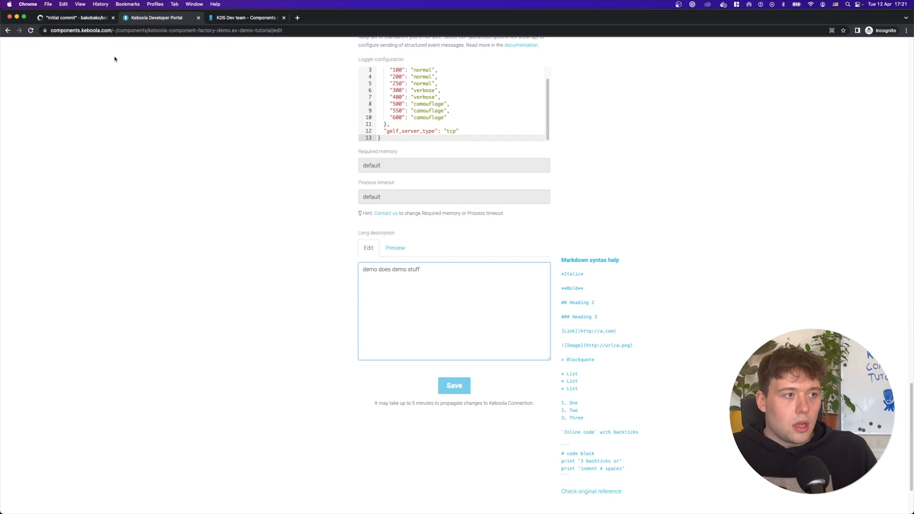
scroll(up, 3)
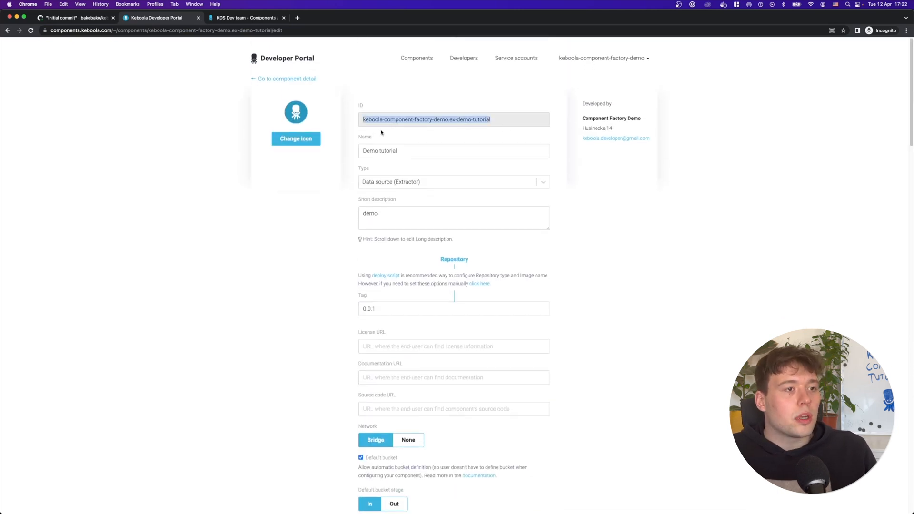
click(245, 17)
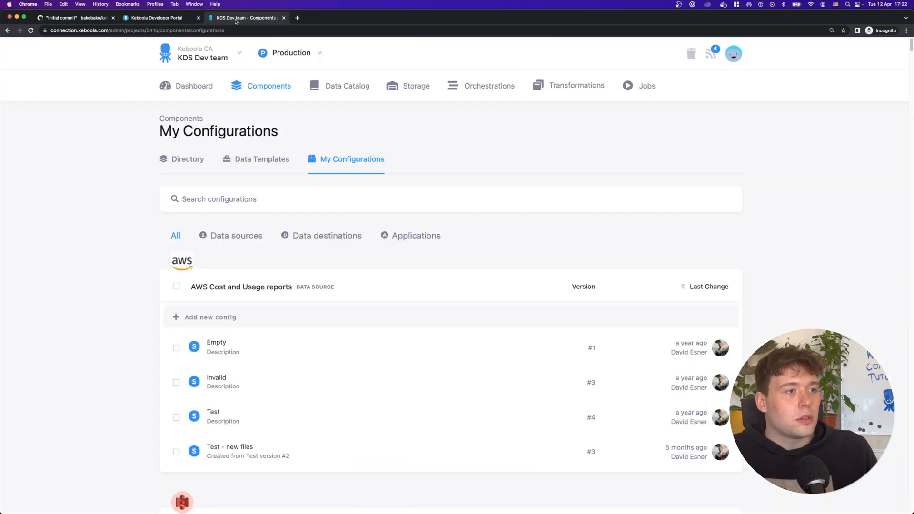
mouse_move(329, 132)
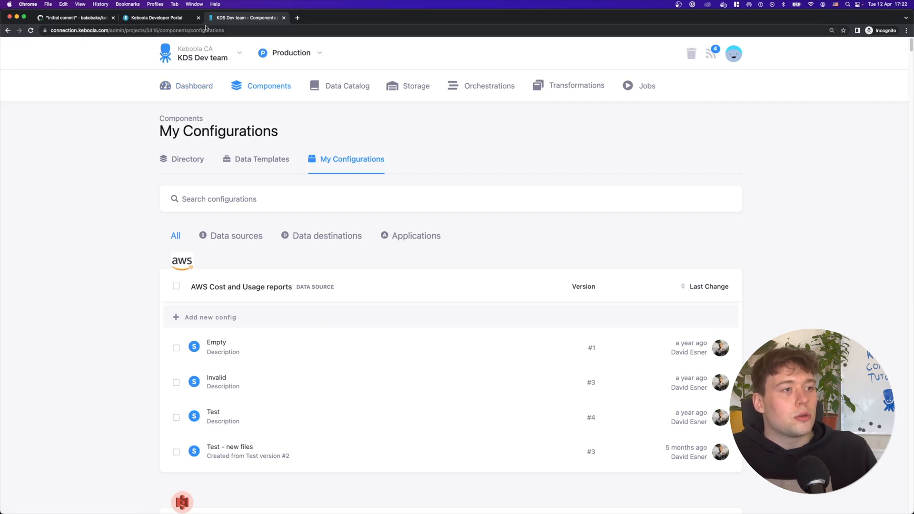
mouse_move(219, 66)
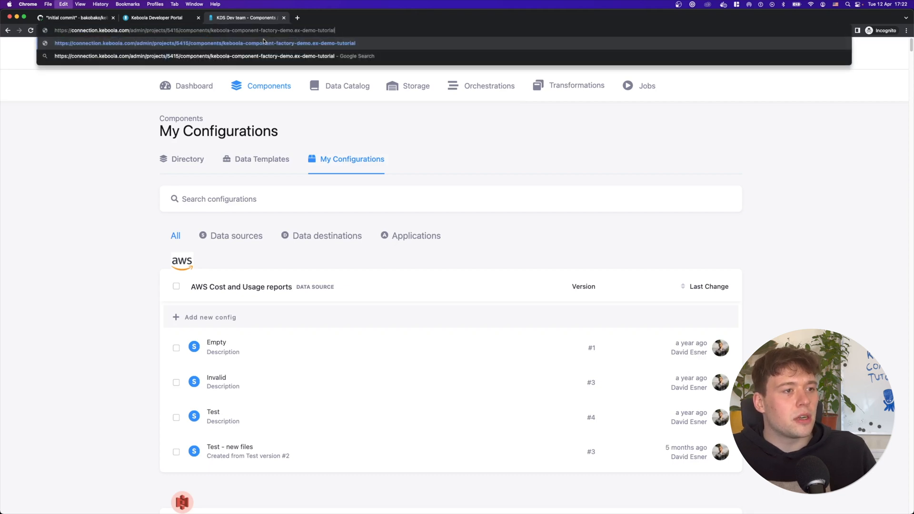
mouse_move(264, 37)
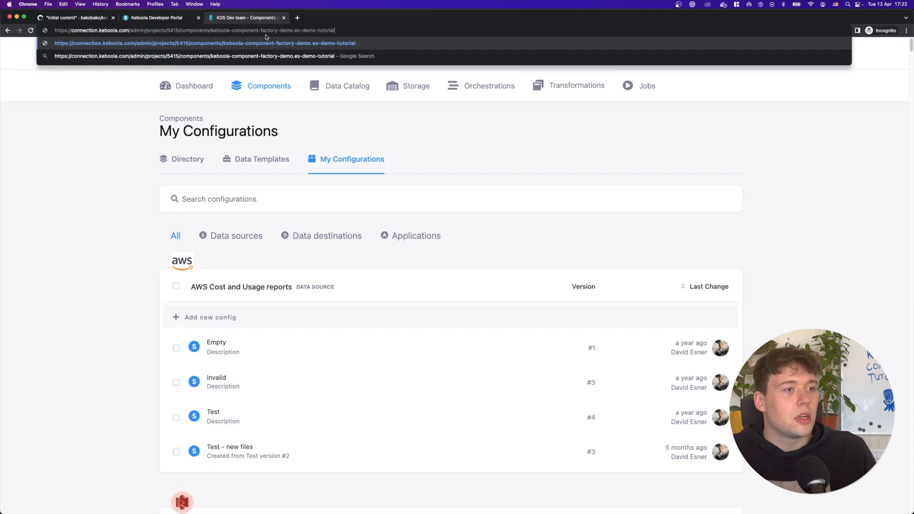
mouse_move(347, 32)
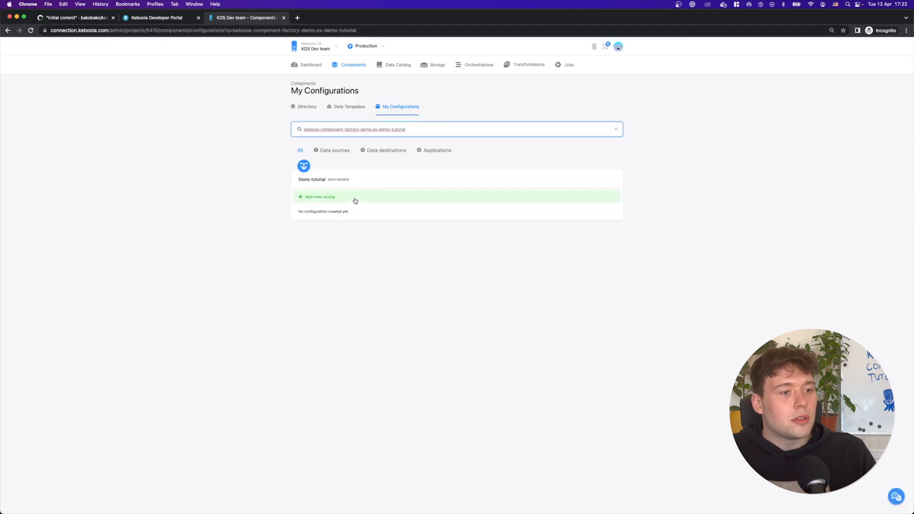
- Create a Demo tutorial configuration with Print Hello set to true, save it, and run the component
click(320, 196)
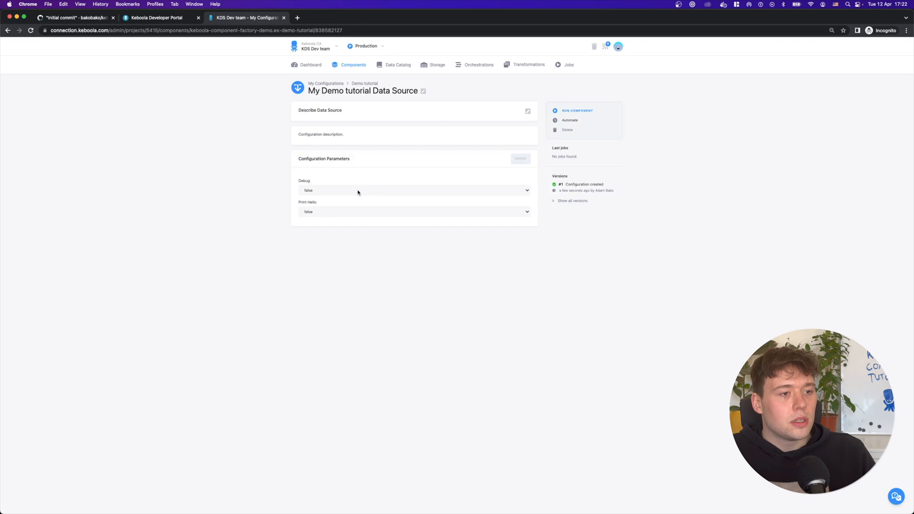
click(414, 211)
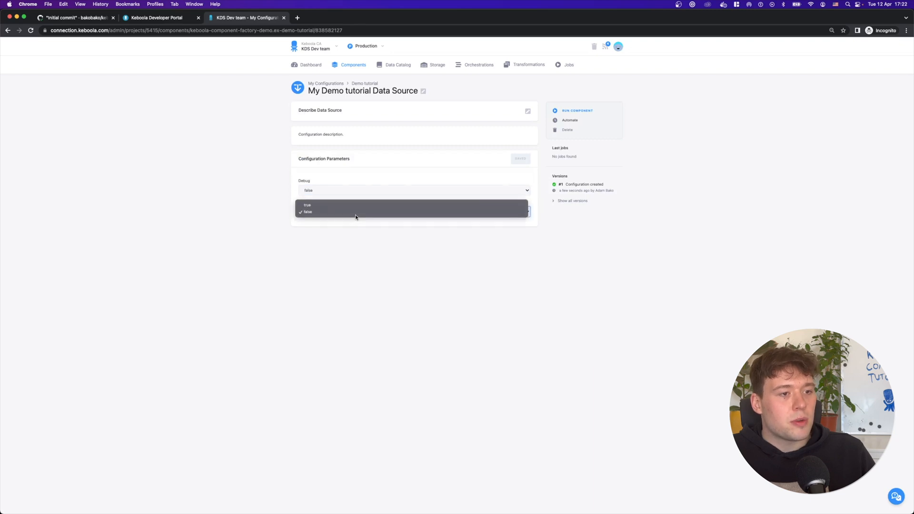
click(307, 205)
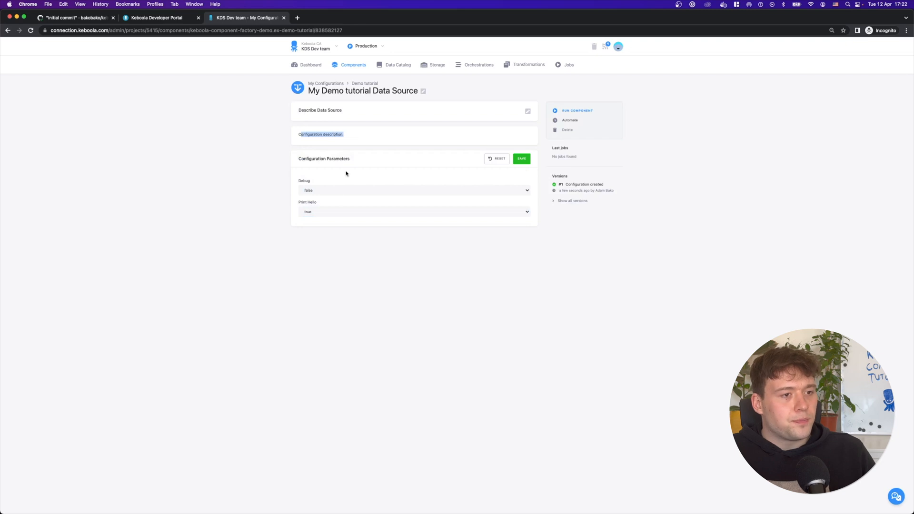
click(414, 191)
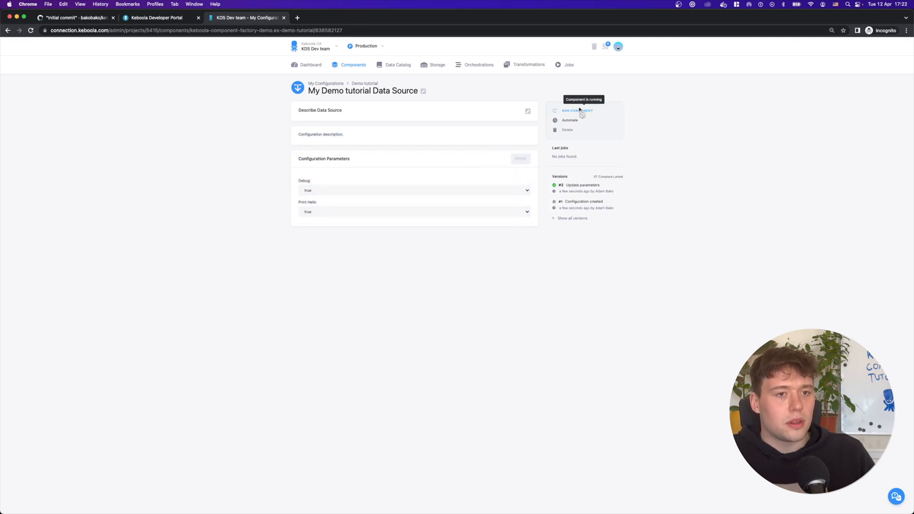
click(577, 110)
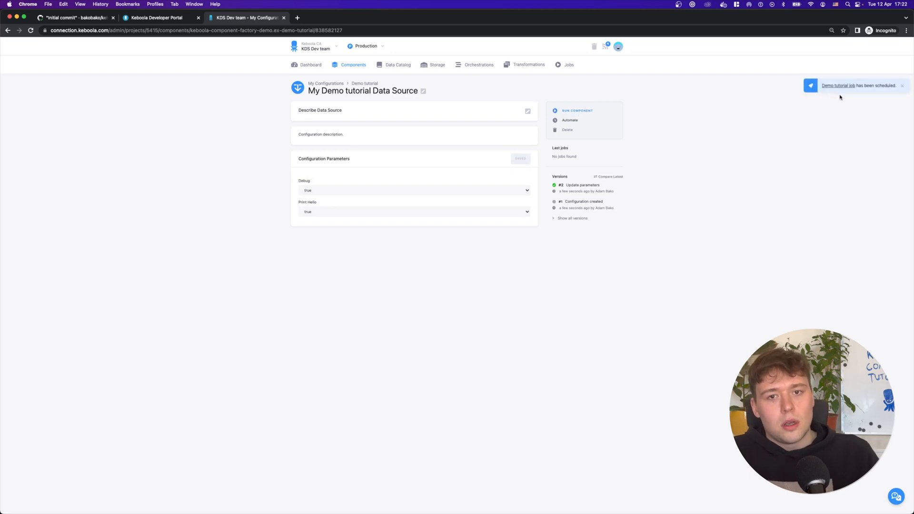
- Follow the Demo tutorial job to completion and view its output table's single timestamp row
click(840, 85)
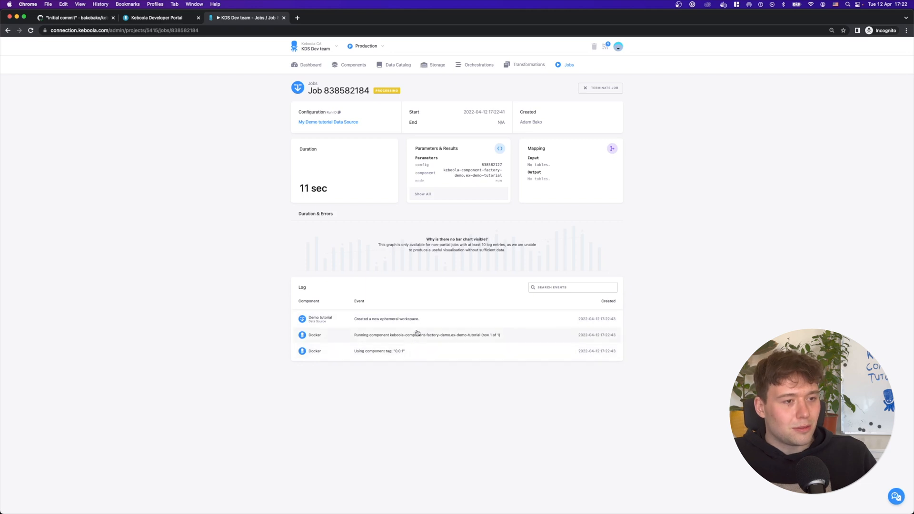
mouse_move(484, 211)
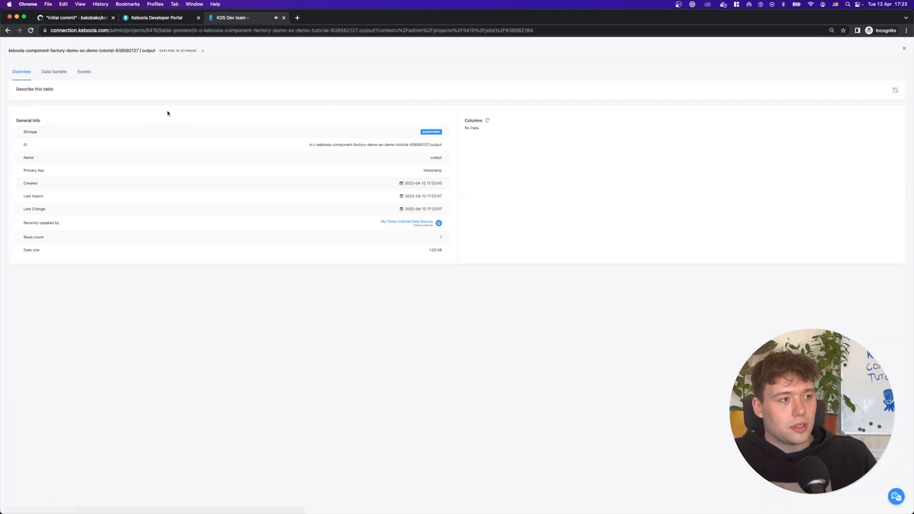
click(54, 71)
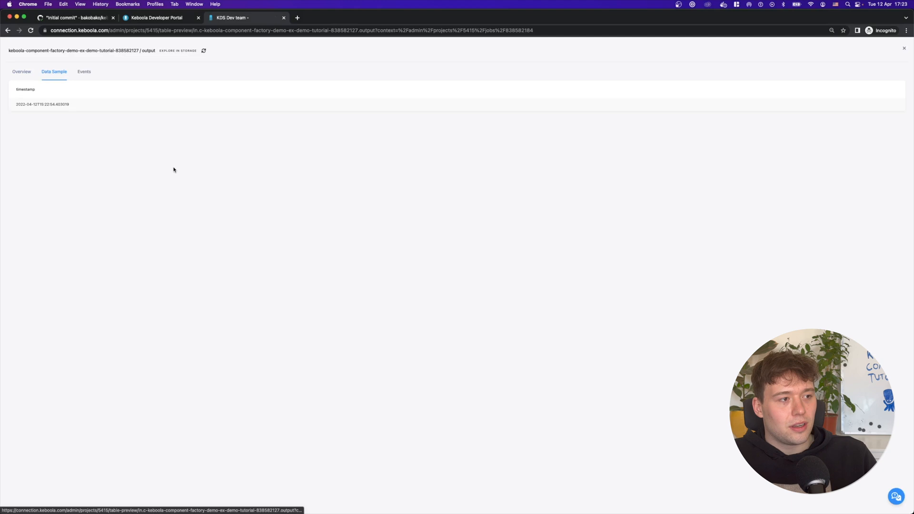
click(7, 30)
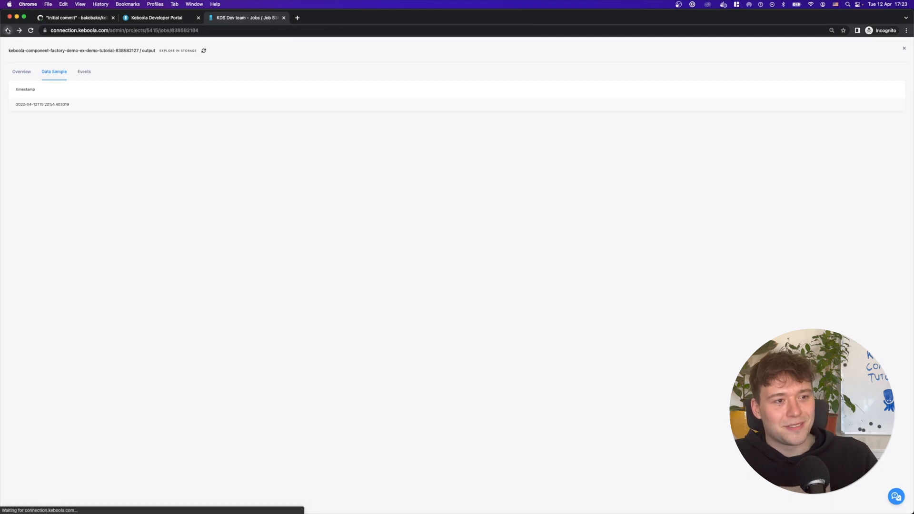
click(8, 31)
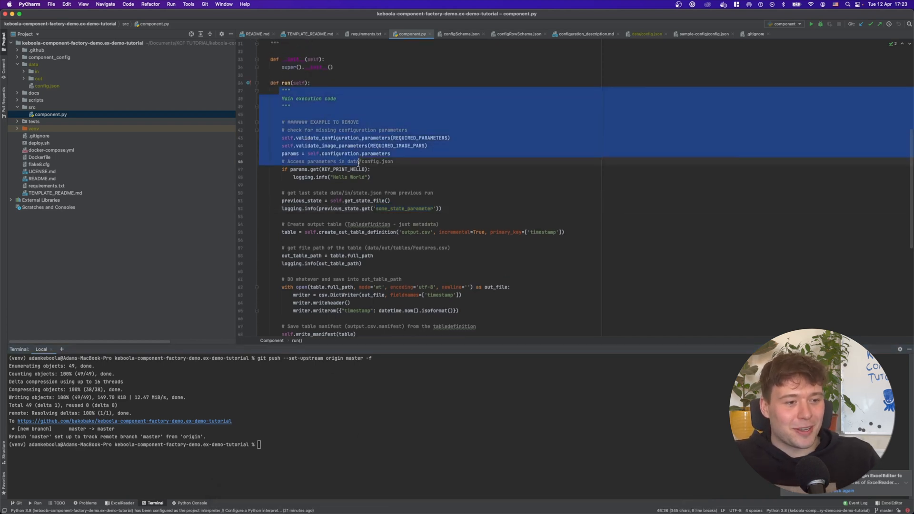
- Review component.py's run() method that writes the current timestamp to the output table
scroll(down, 3)
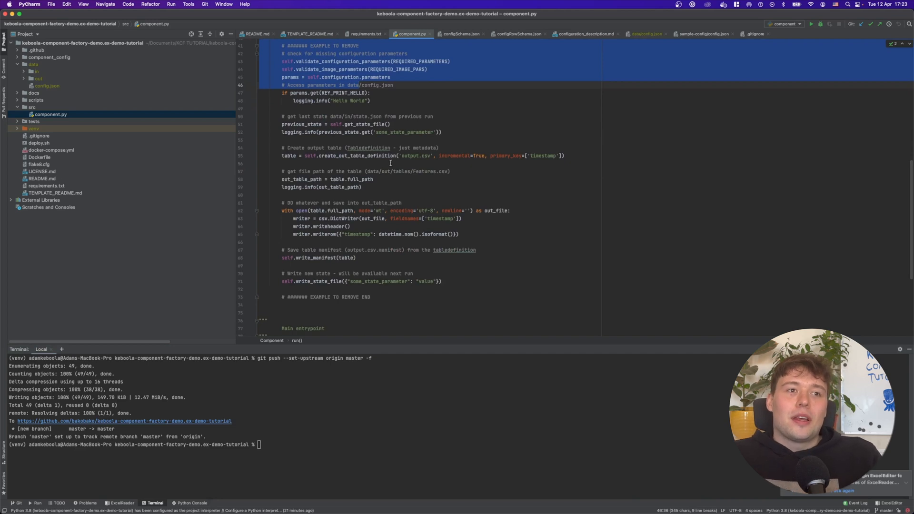
mouse_move(333, 124)
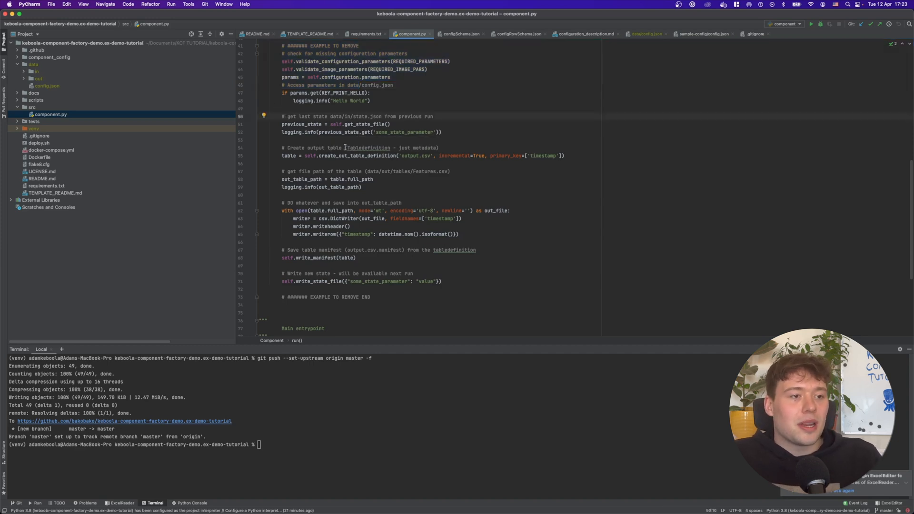
scroll(up, 3)
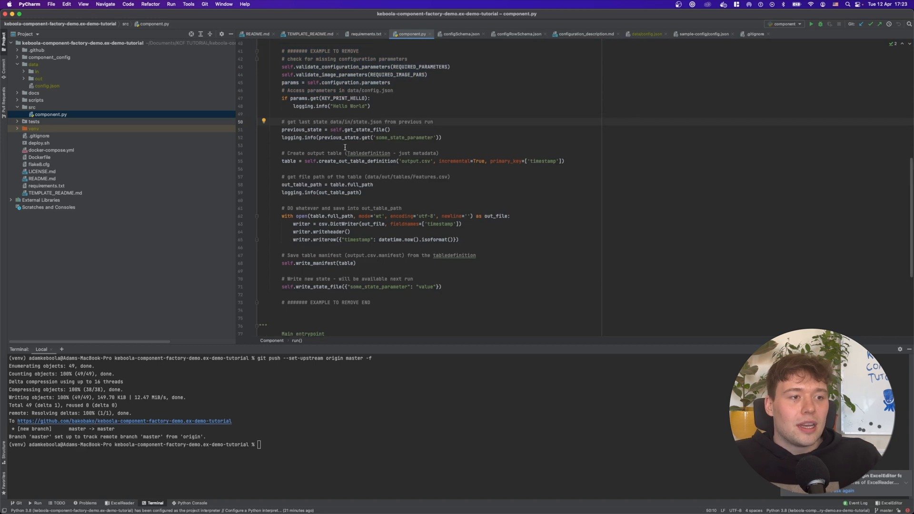
scroll(up, 3)
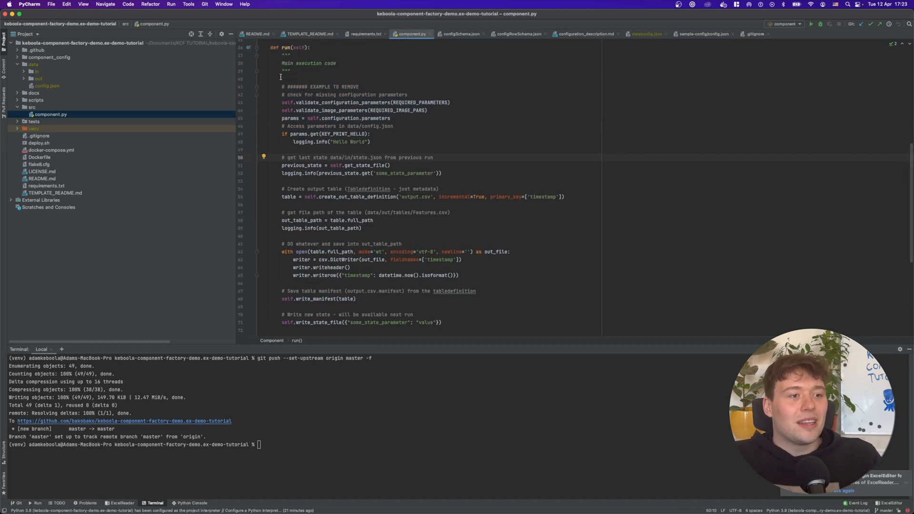
mouse_move(320, 133)
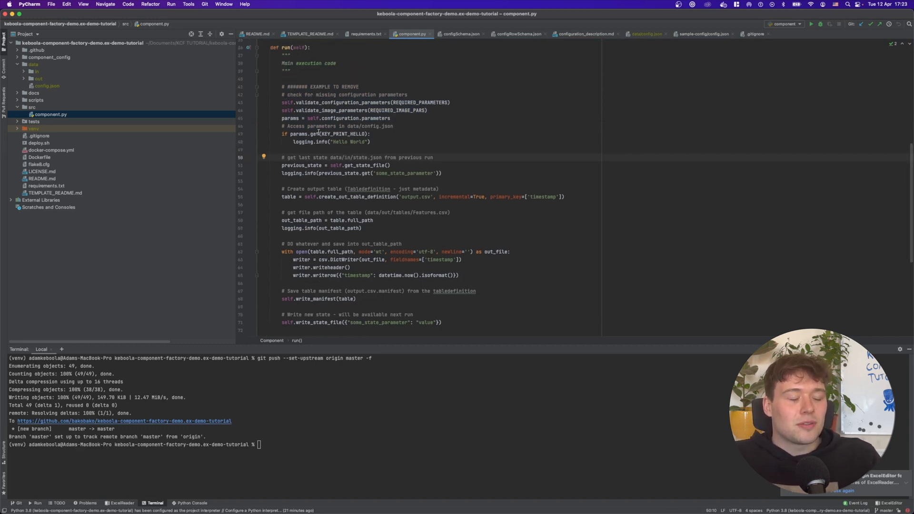